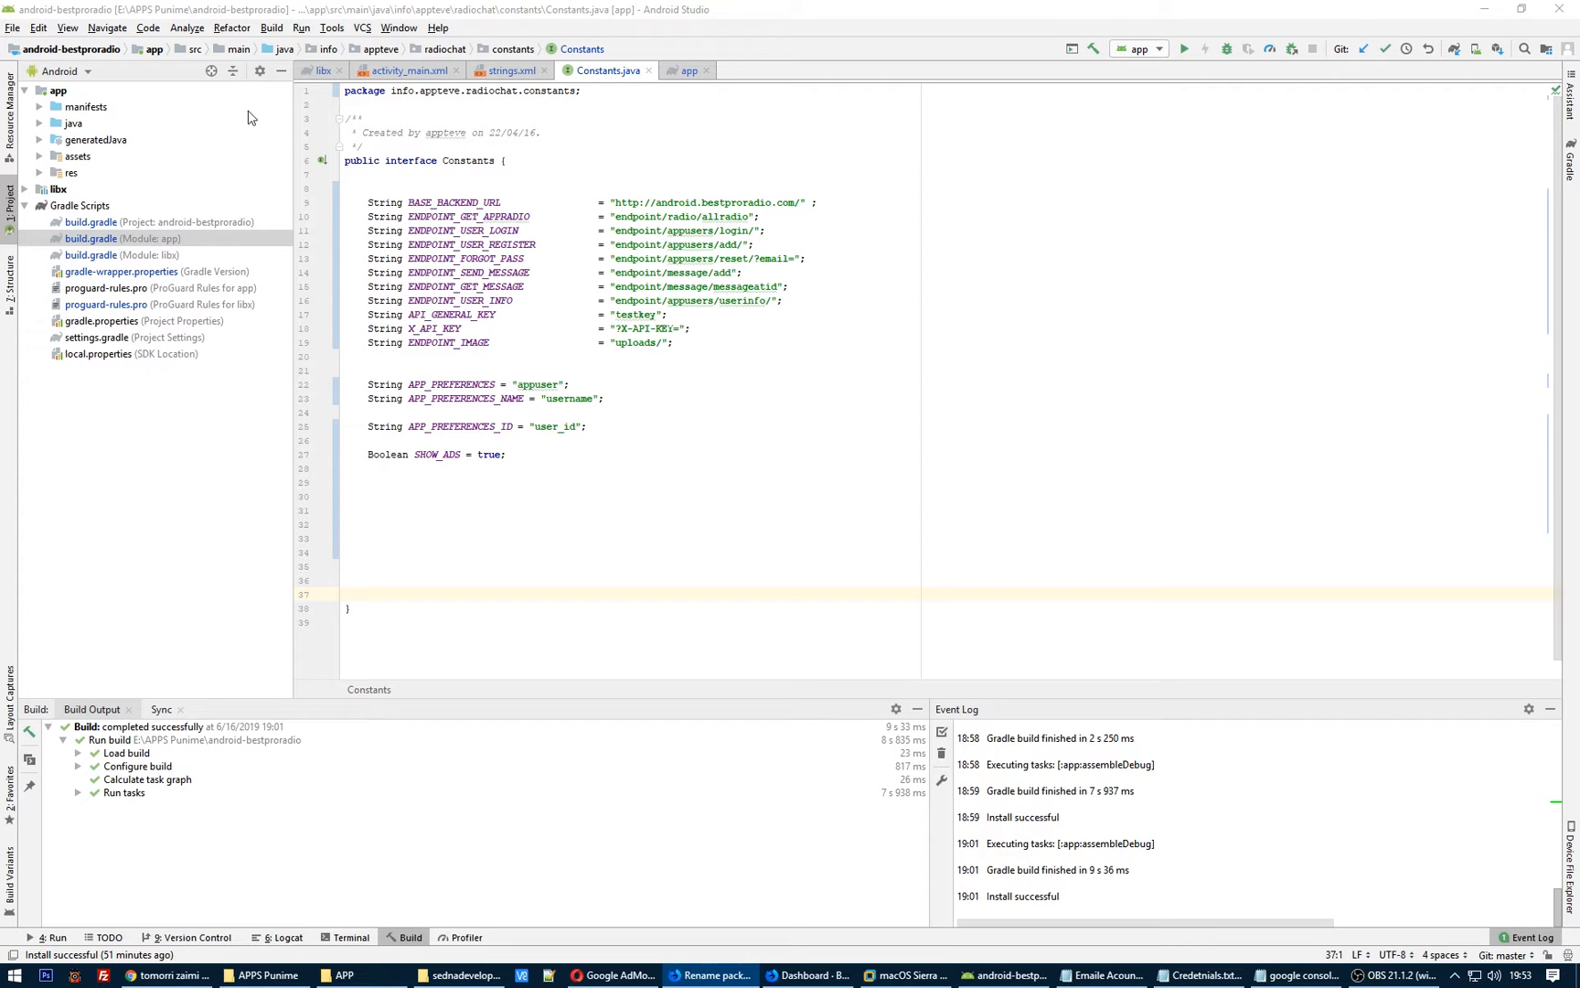
Expand the java sources and disable Compact Middle Packages to show info, appteve, radiochat separately.
{"action": "left_click", "coordinate": [259, 71]}
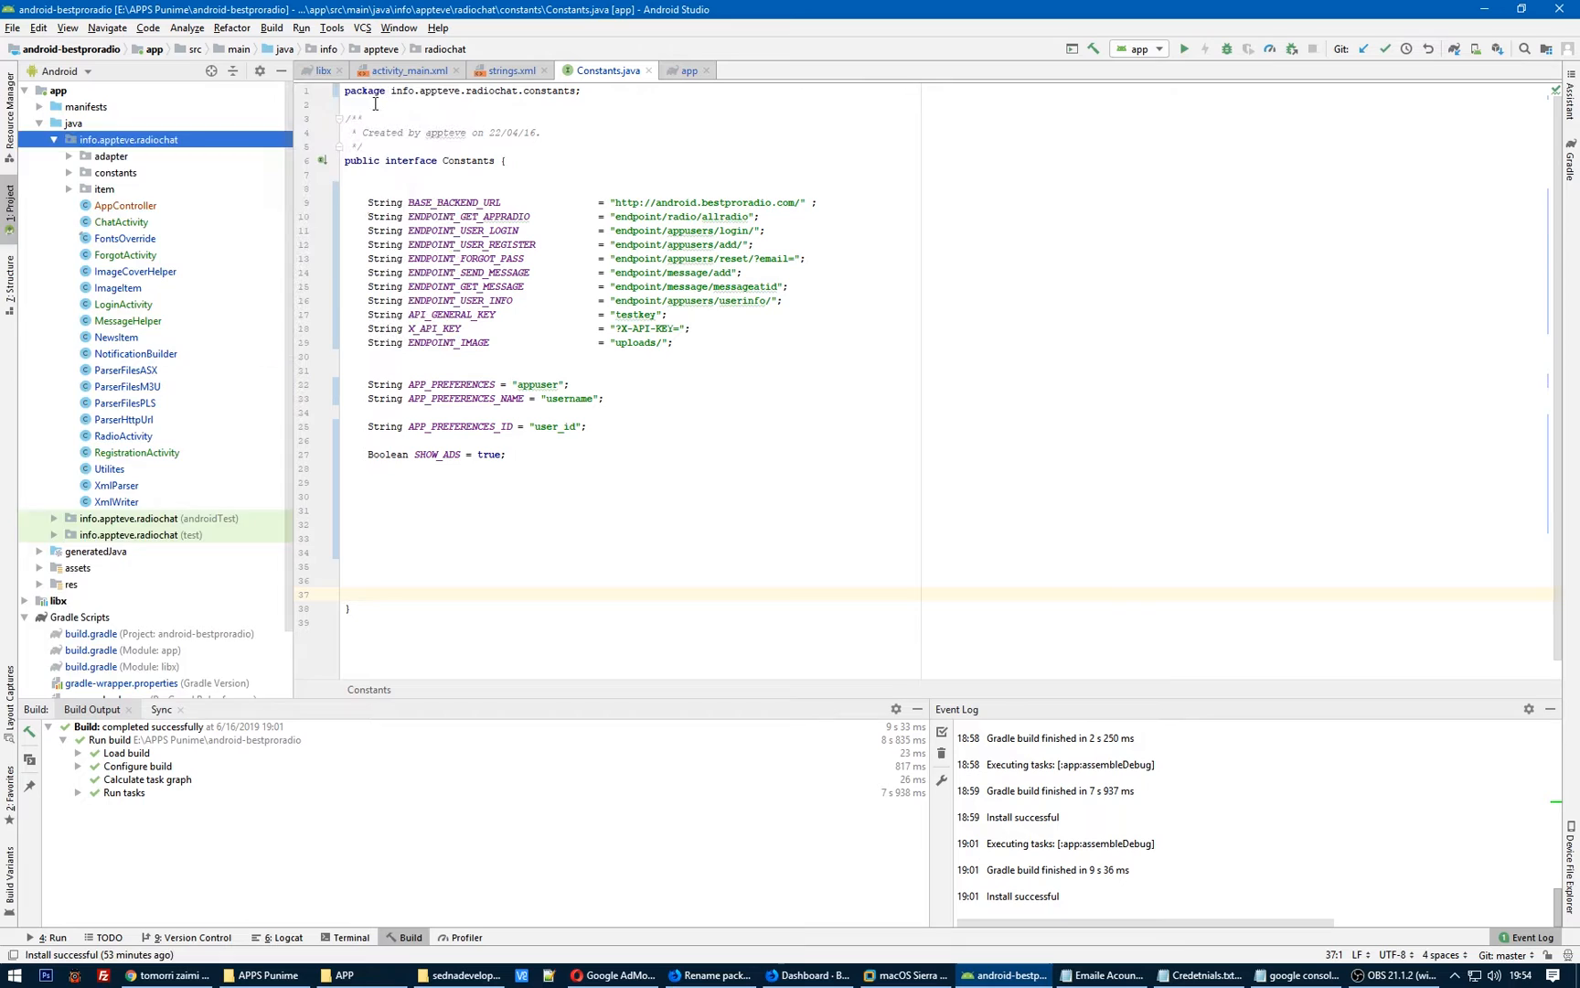
{"action": "left_click", "coordinate": [130, 139]}
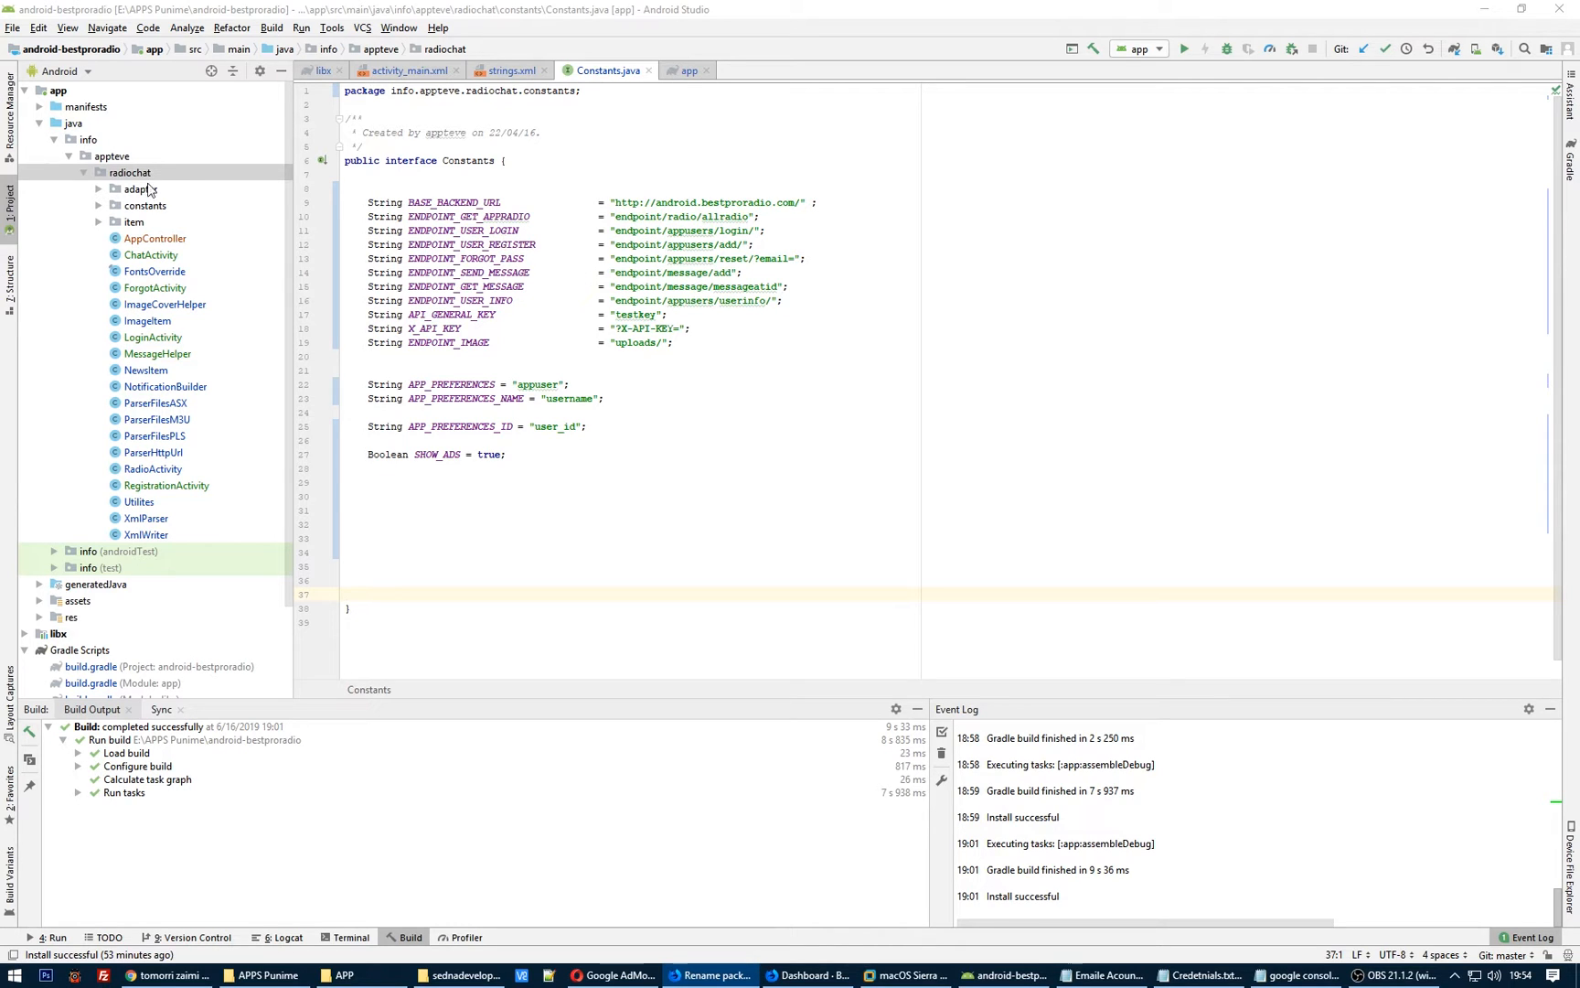
Refactor-rename the whole appteve package to bestpro across the project.
{"action": "left_click", "coordinate": [111, 156]}
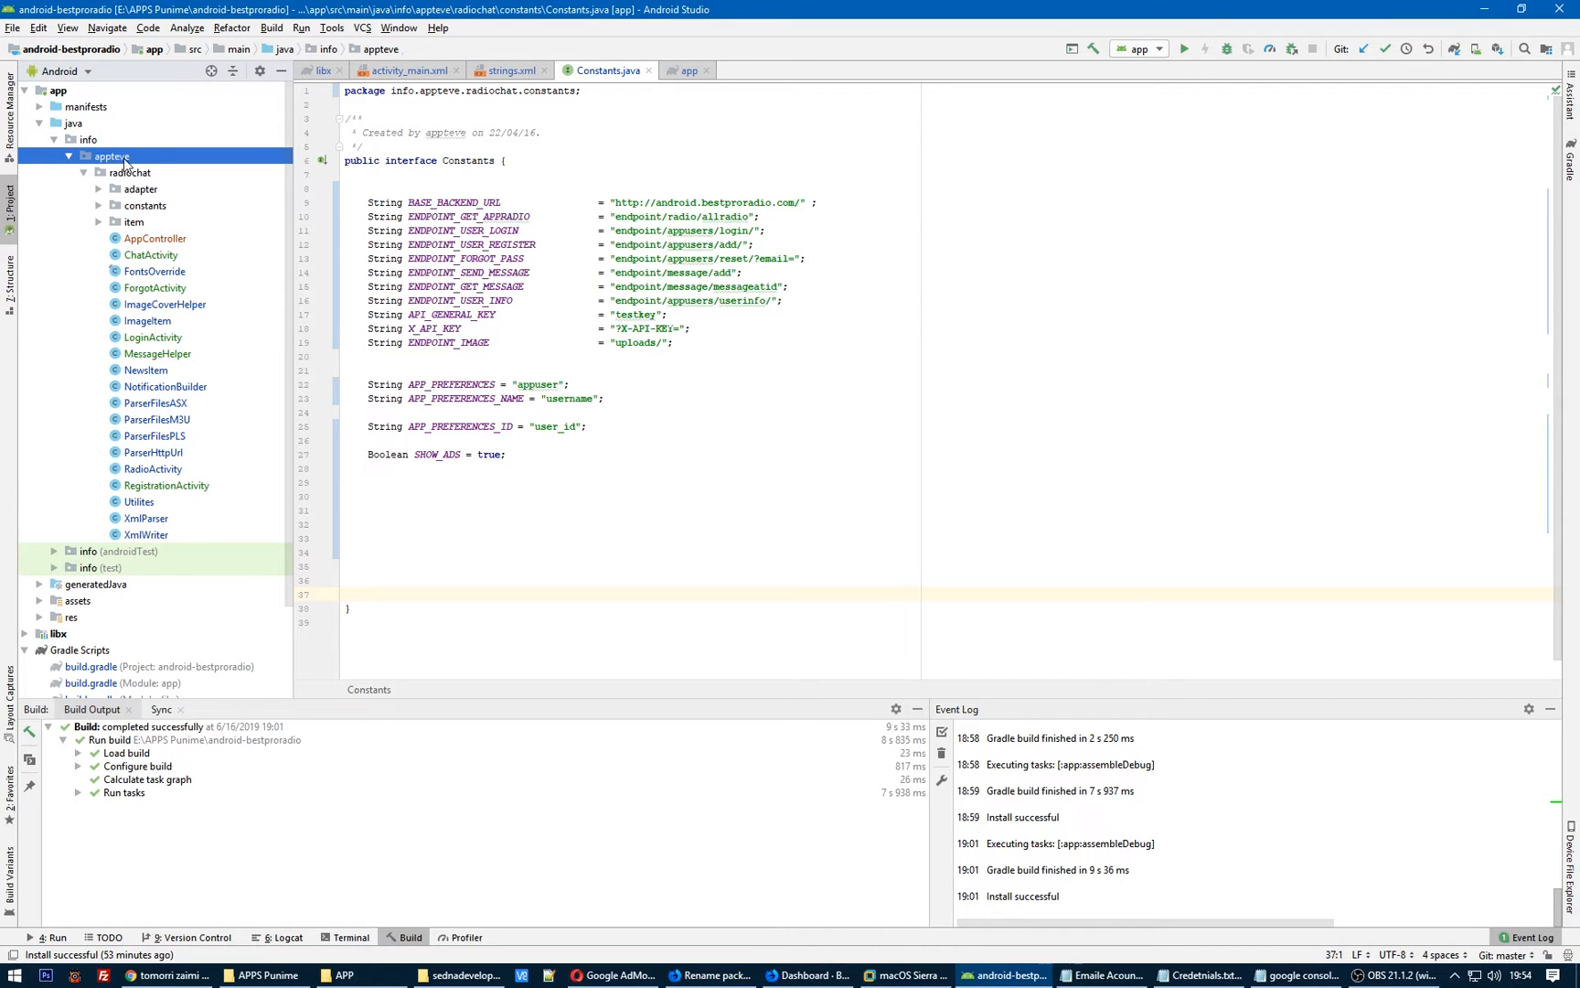
{"action": "right_click", "coordinate": [110, 156]}
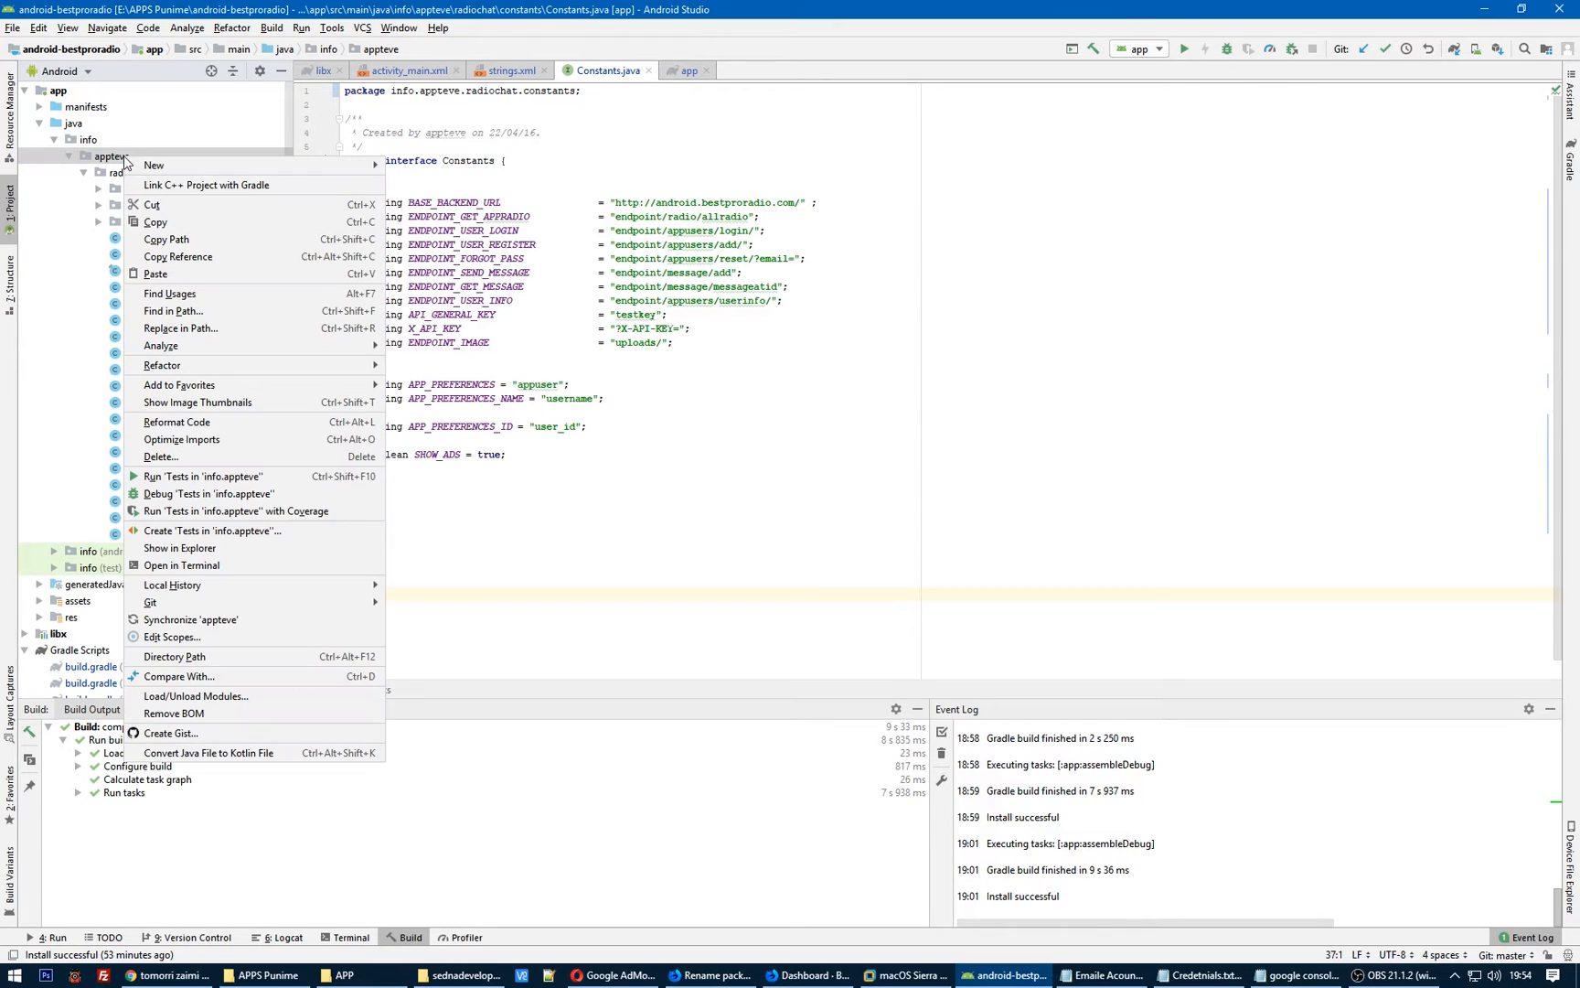
{"action": "left_click", "coordinate": [161, 364]}
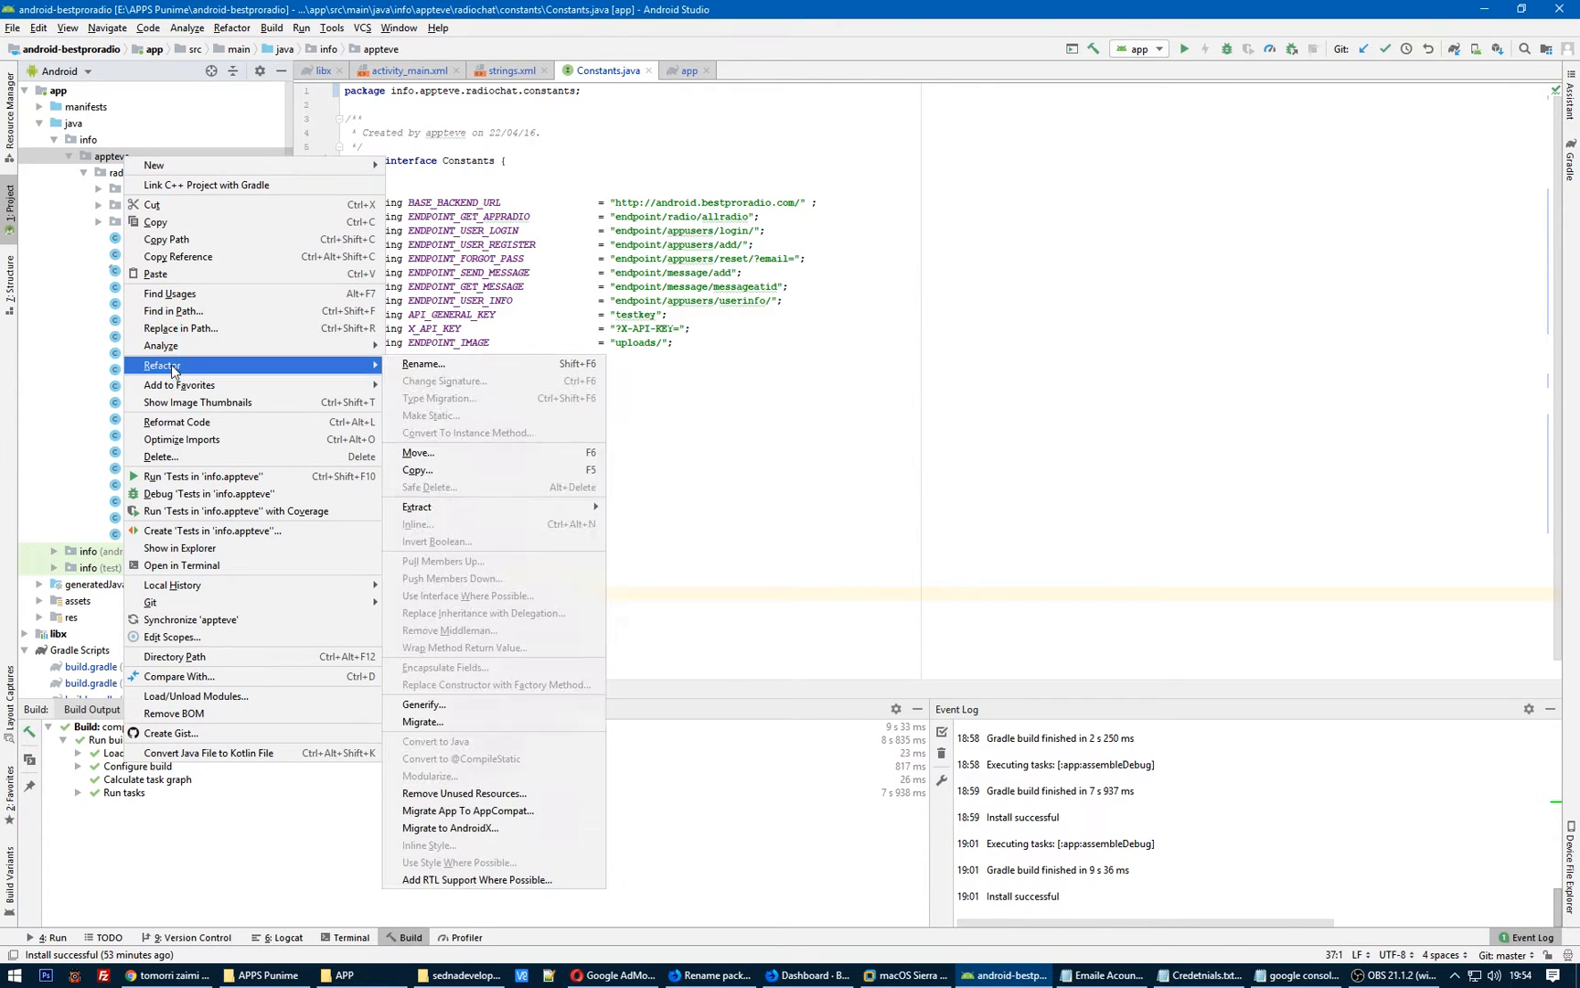
{"action": "mouse_move", "coordinate": [353, 367]}
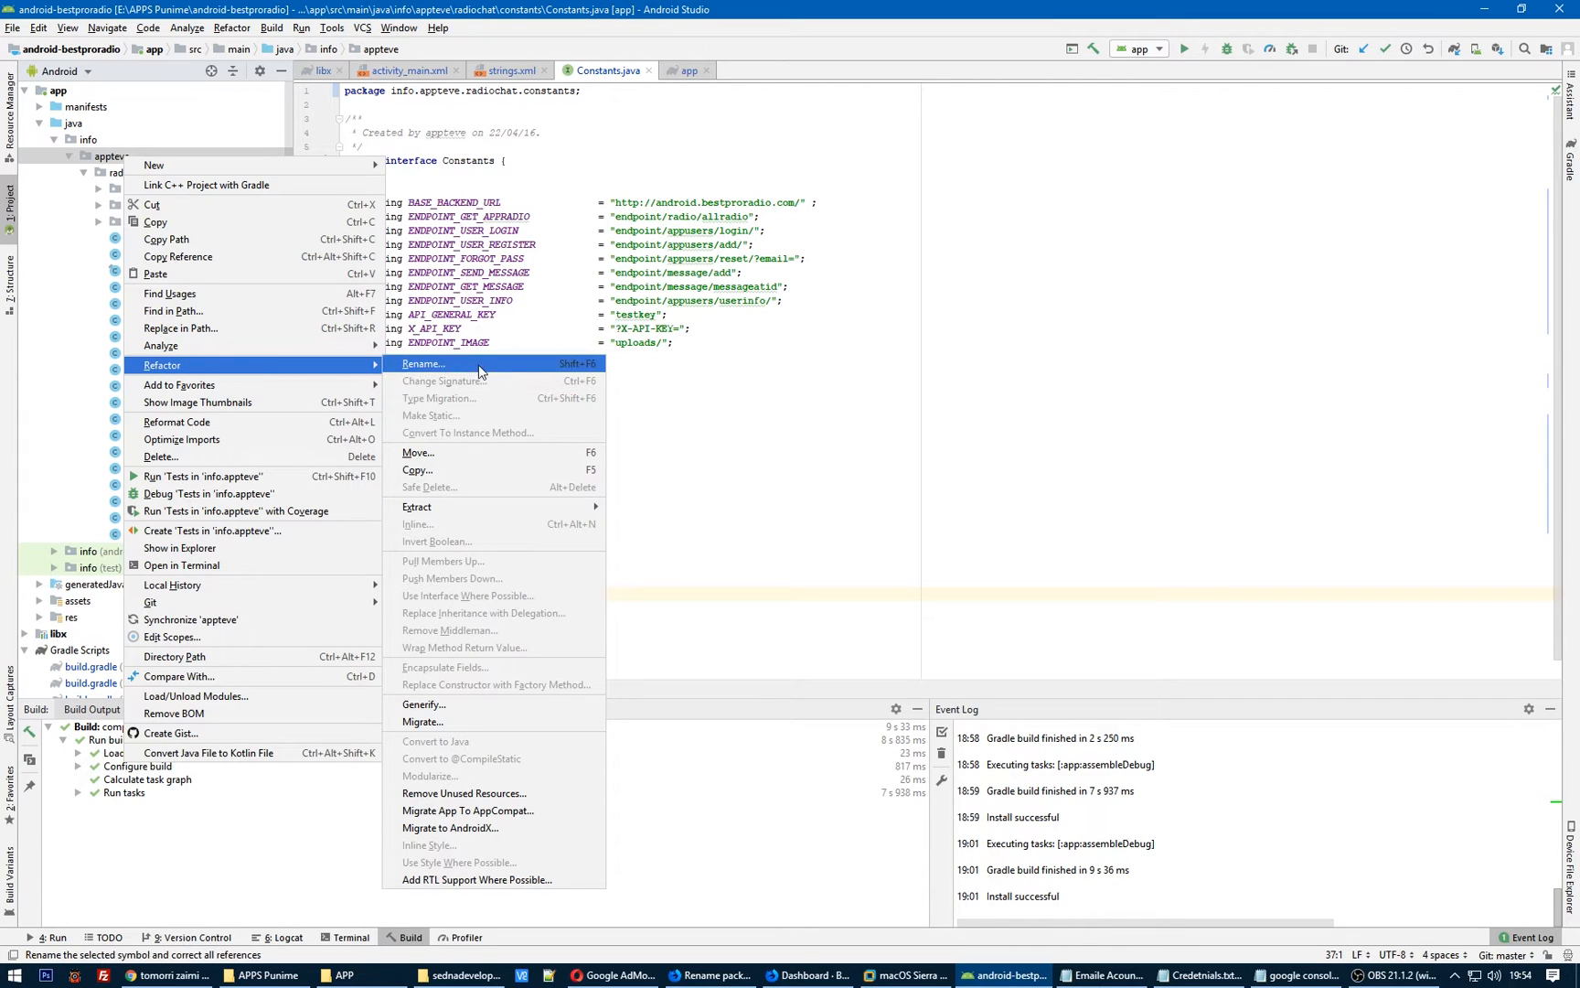
{"action": "left_click", "coordinate": [422, 362]}
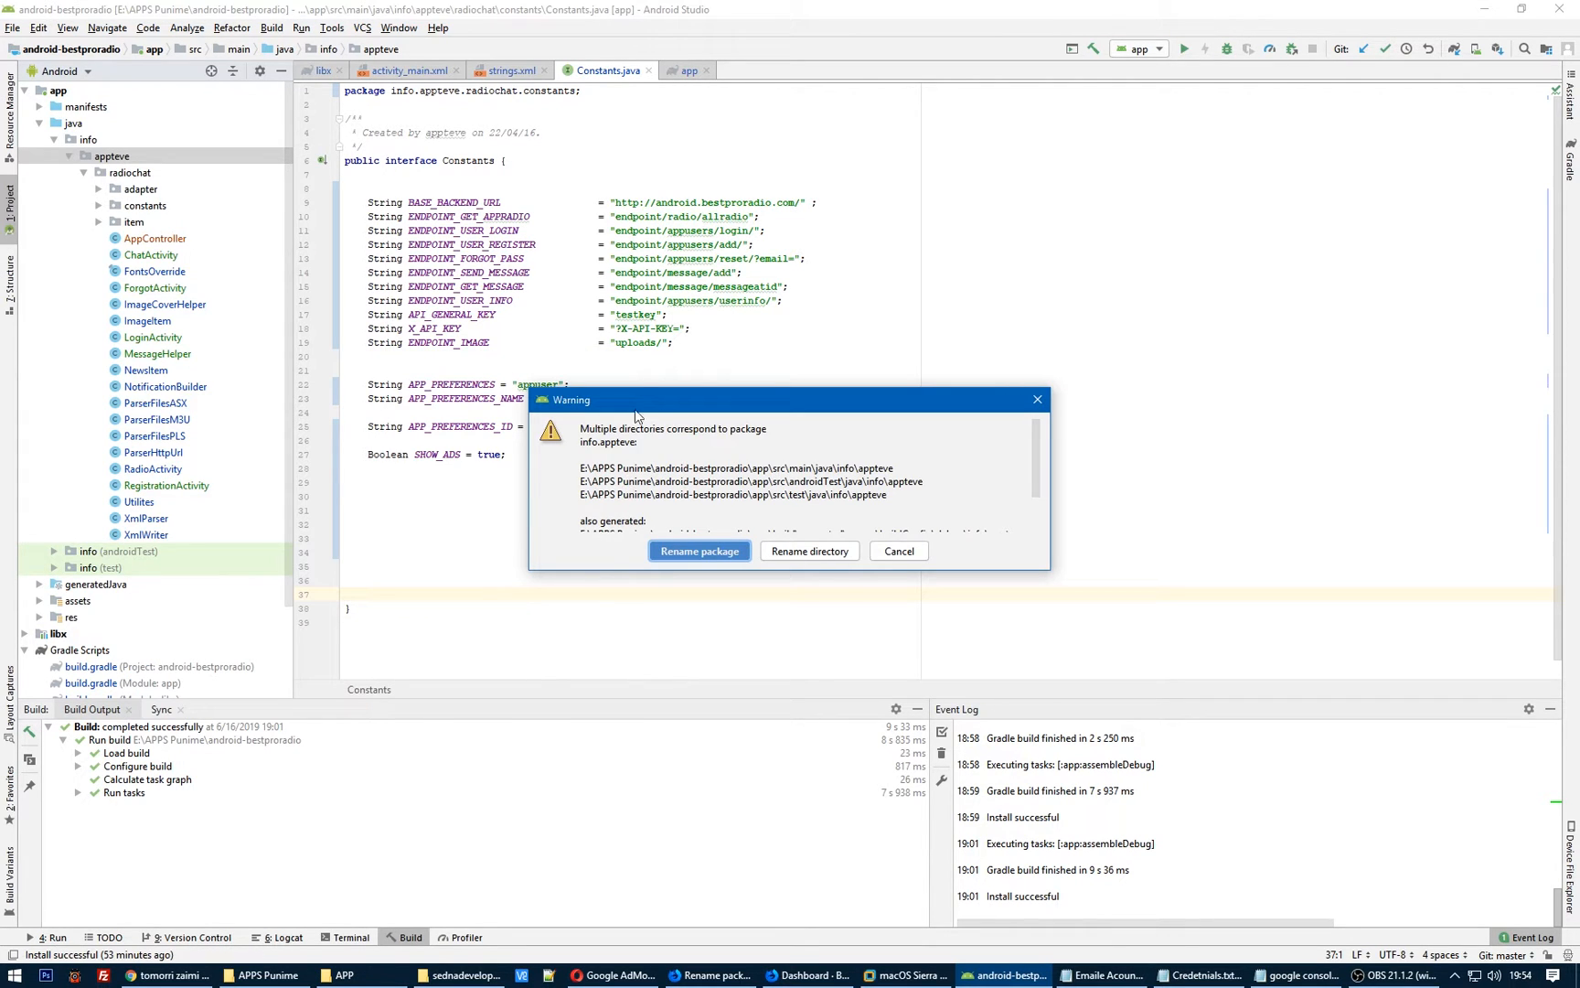
{"action": "mouse_move", "coordinate": [1041, 459]}
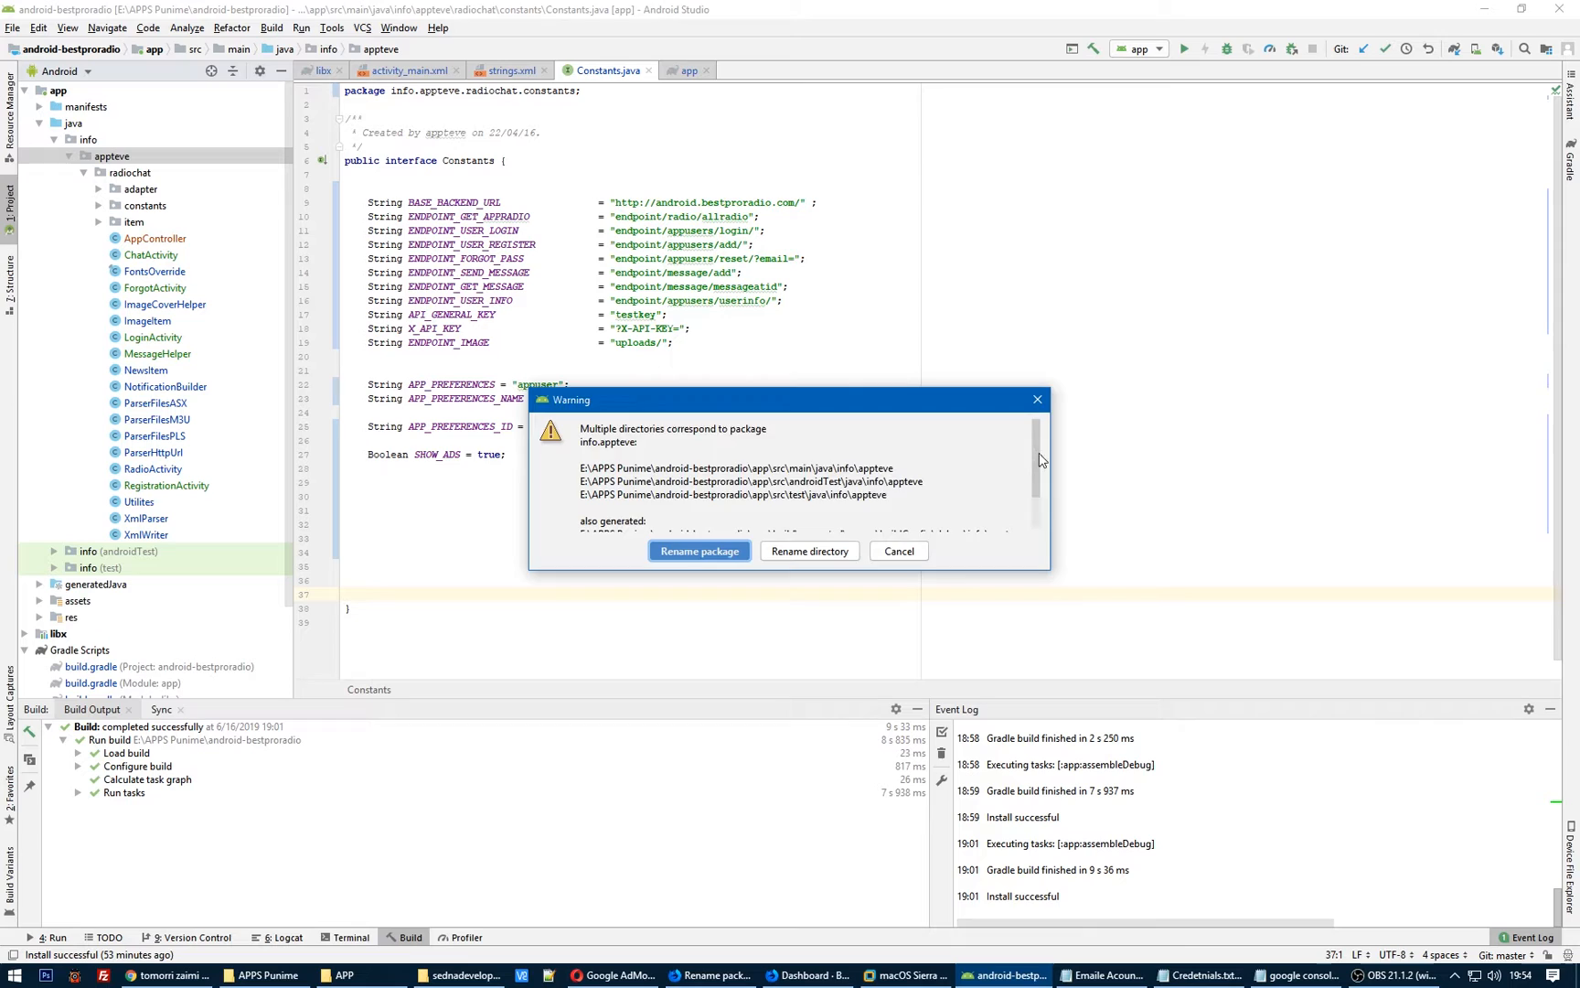
{"action": "left_click", "coordinate": [698, 550]}
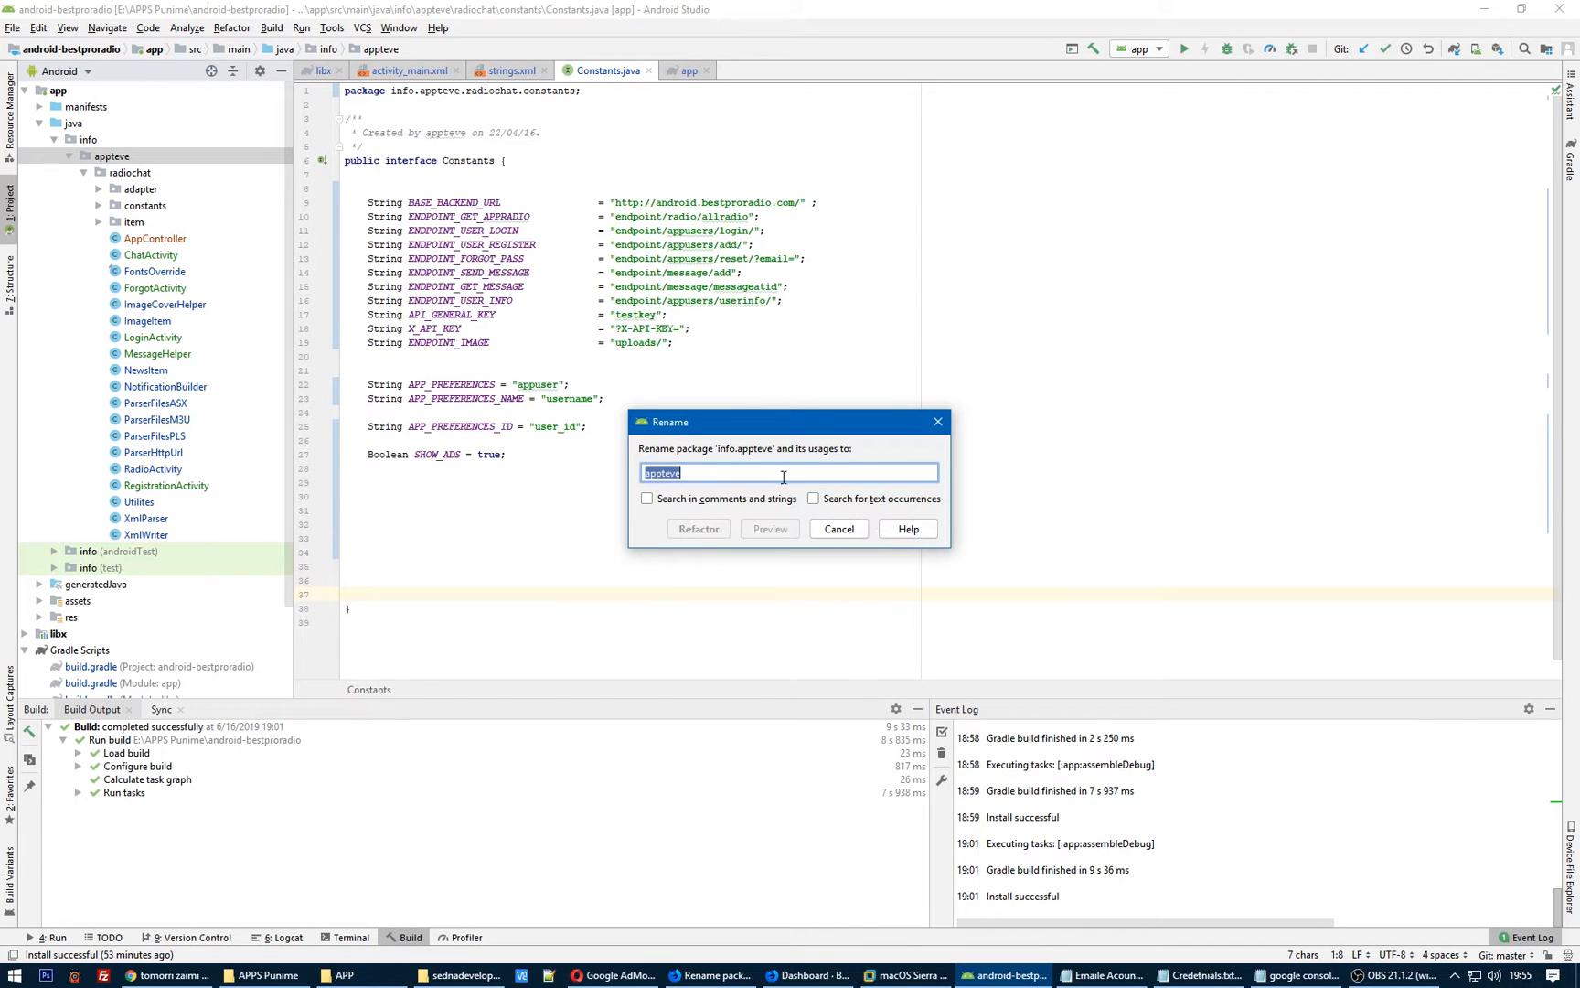
{"action": "type", "text": "bestpro"}
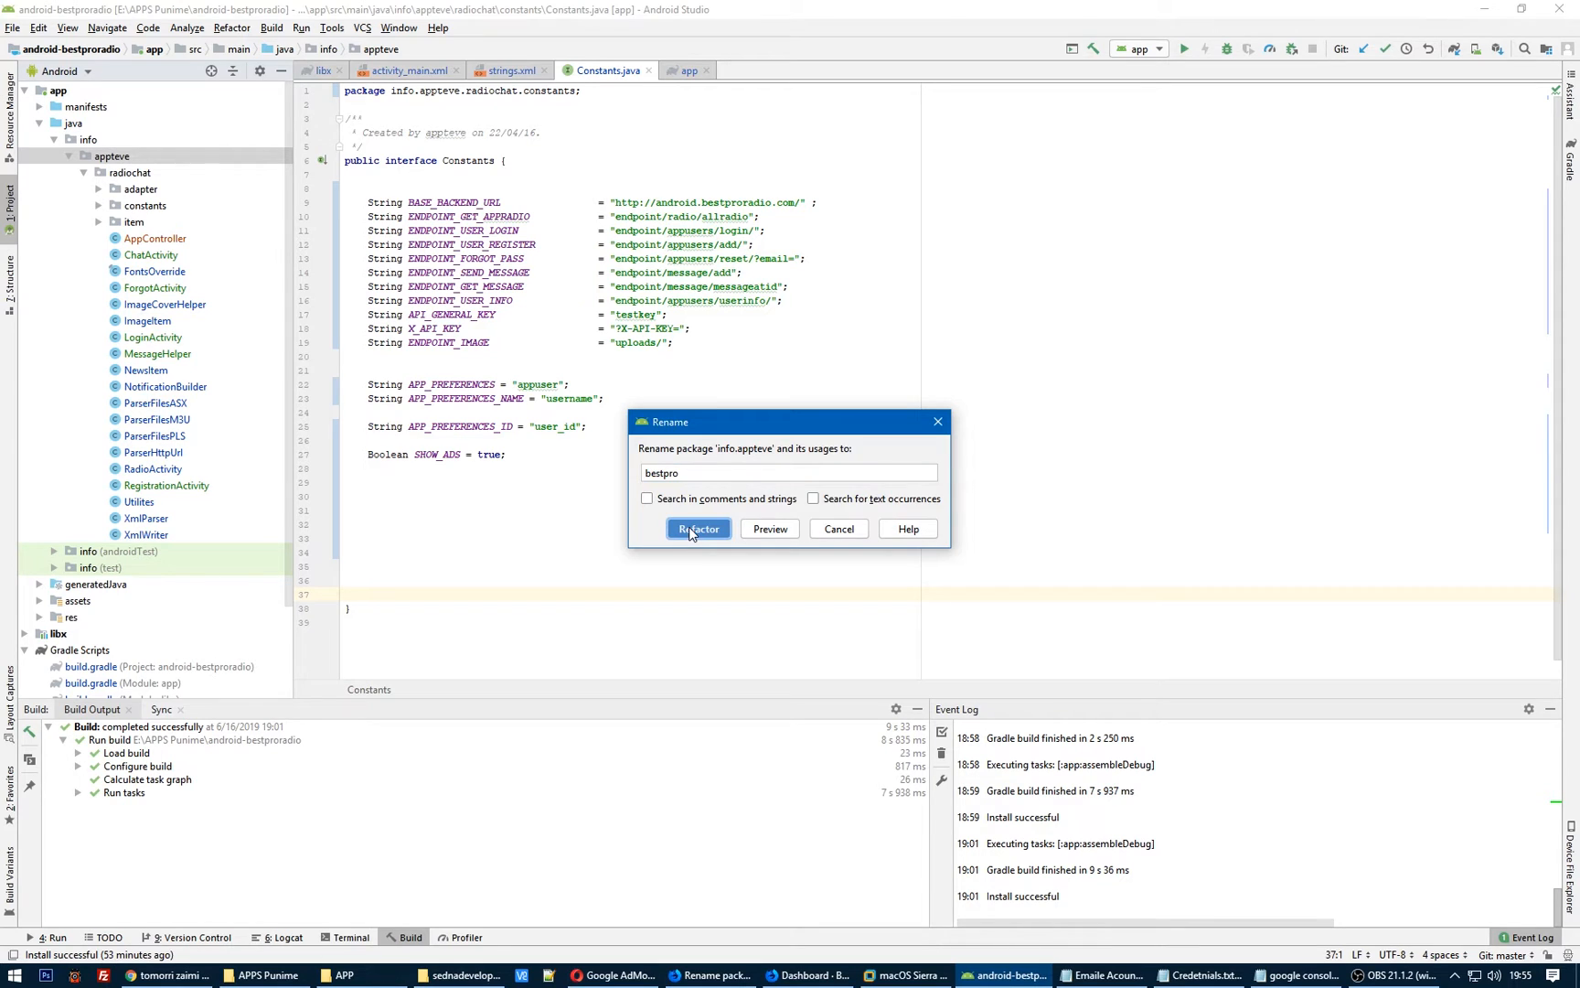
{"action": "left_click", "coordinate": [696, 528]}
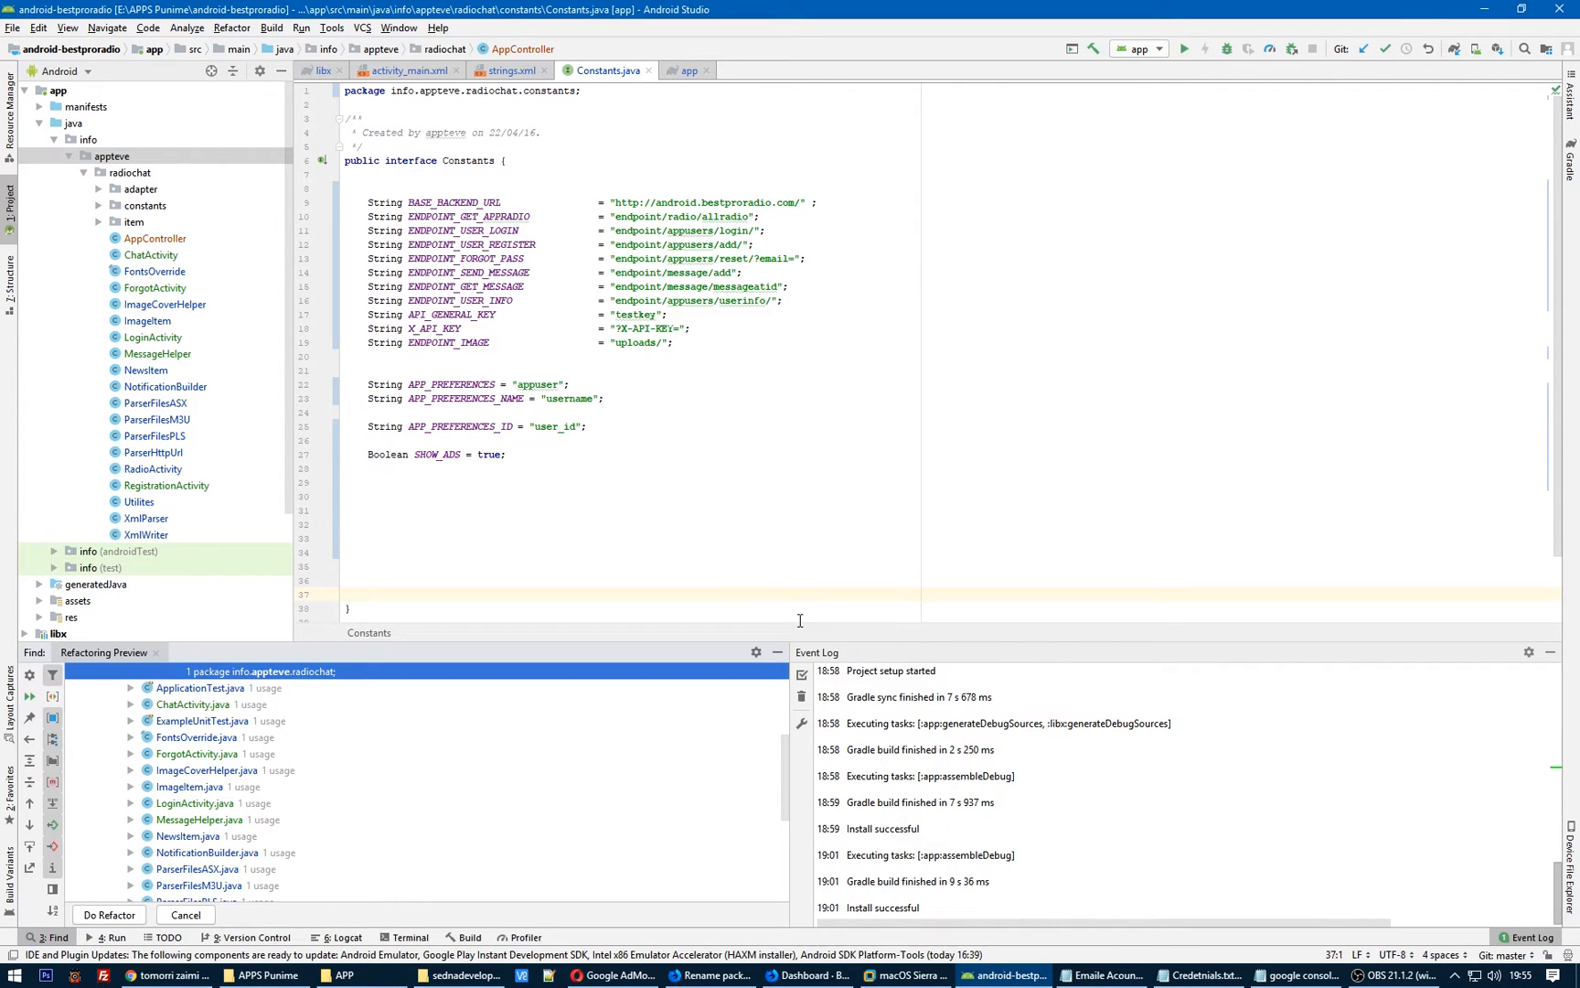
{"action": "mouse_move", "coordinate": [284, 810]}
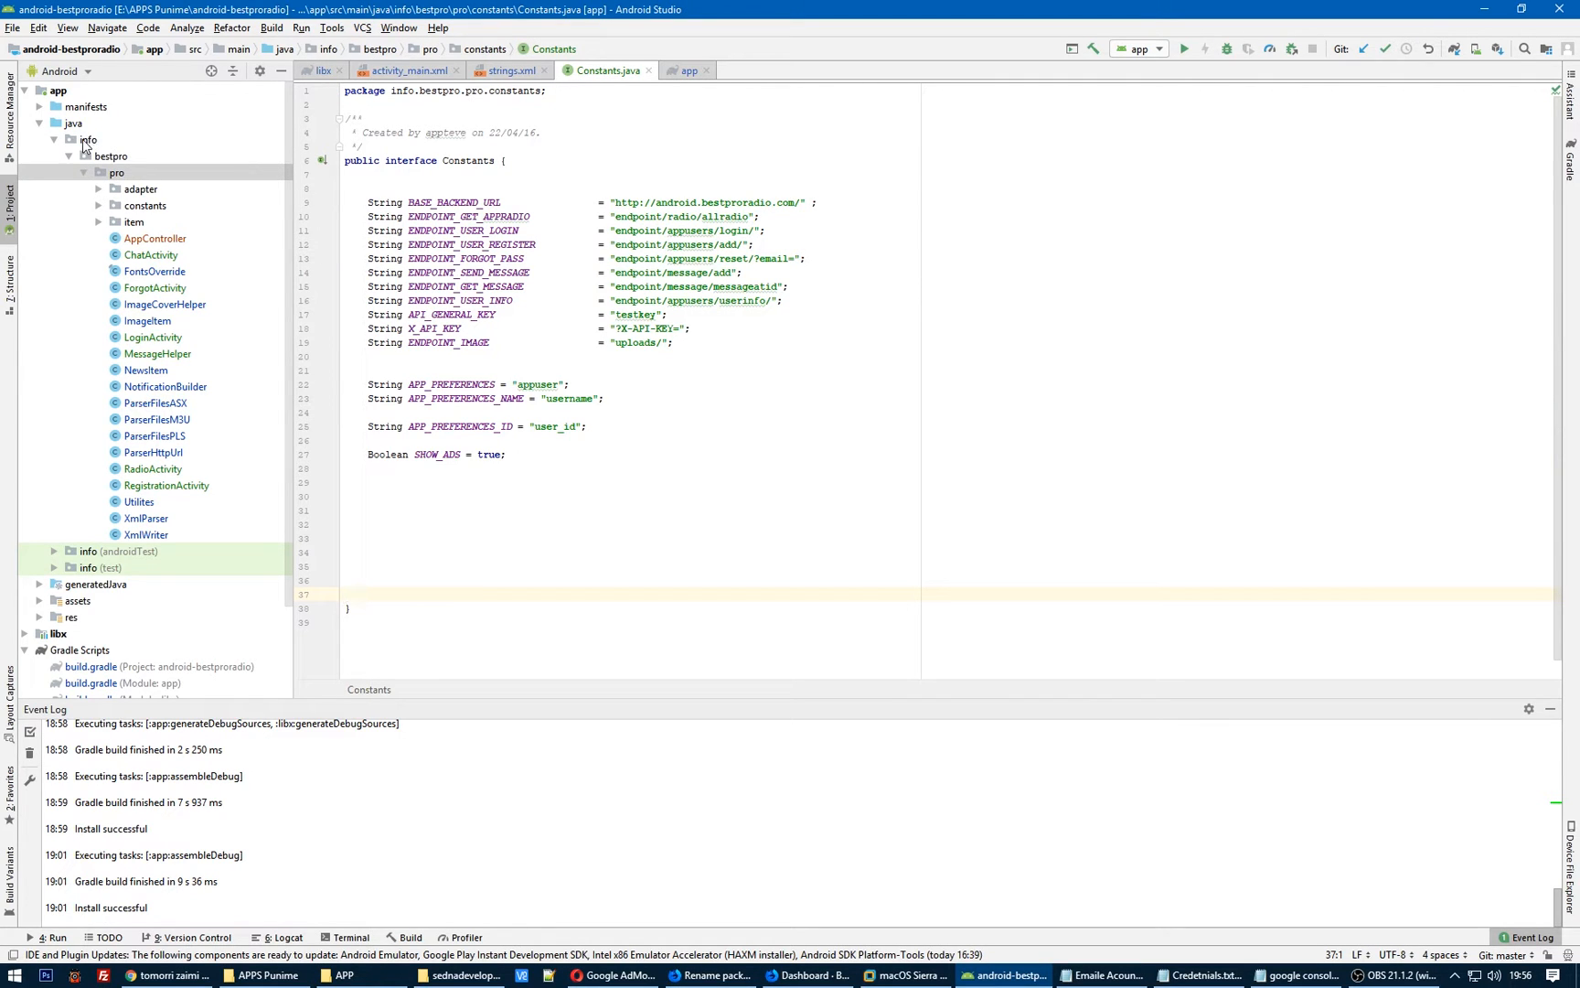
Refactor-rename the whole top-level info package to com, giving com.bestpro.pro.
{"action": "left_click", "coordinate": [87, 139]}
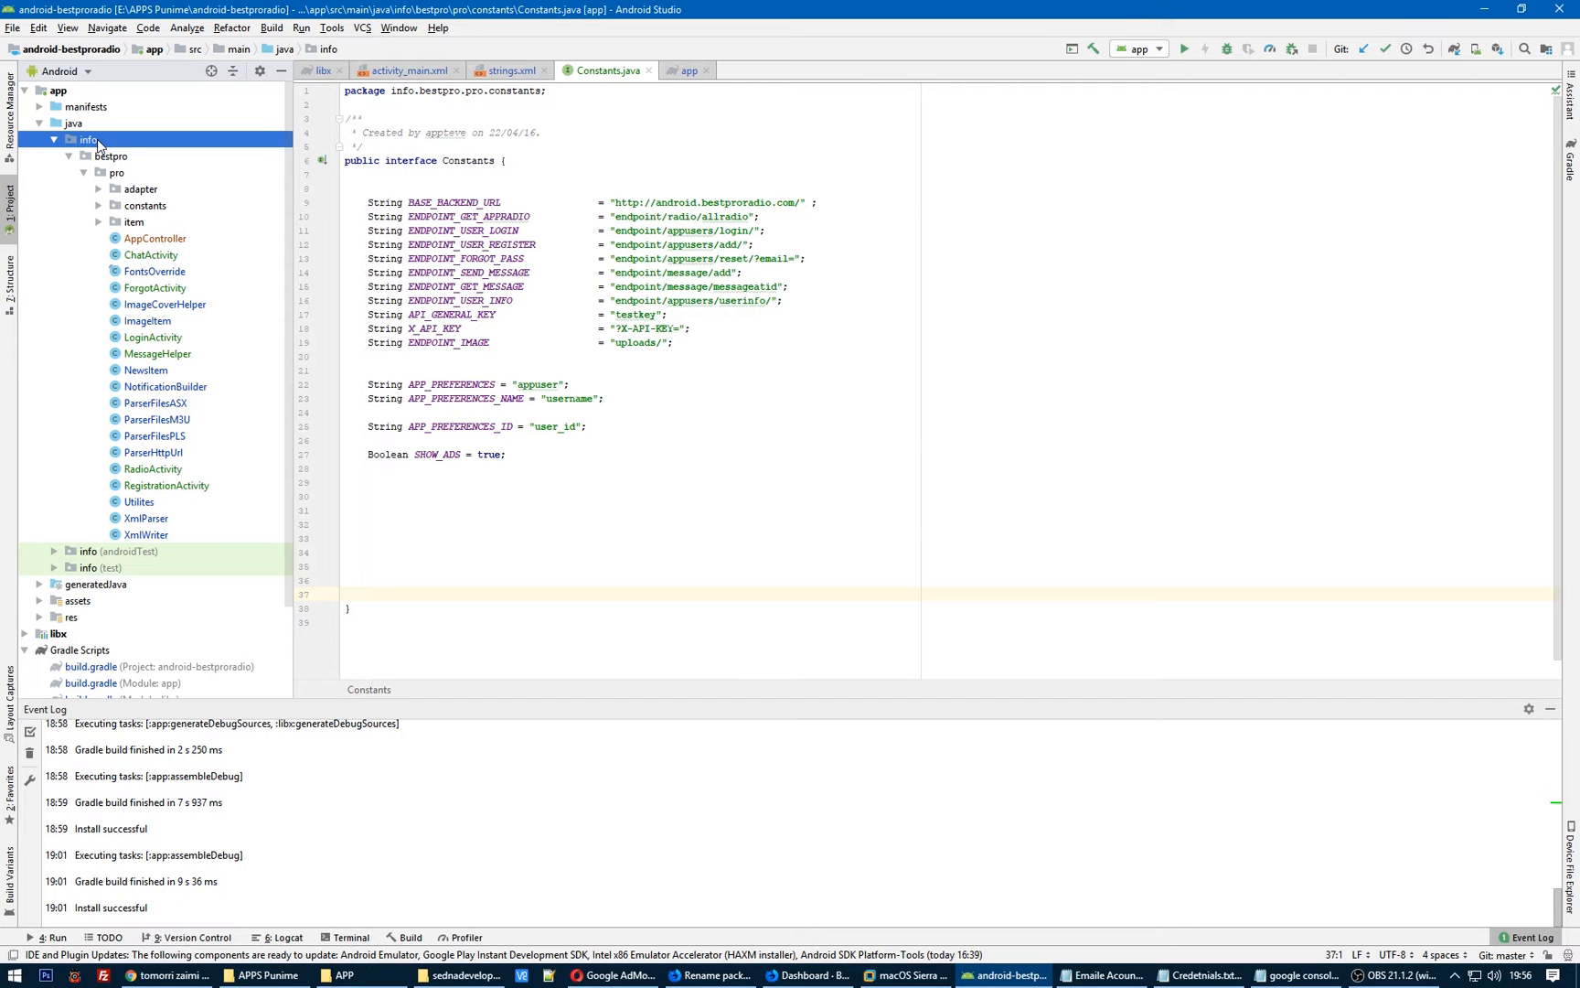
{"action": "right_click", "coordinate": [88, 139]}
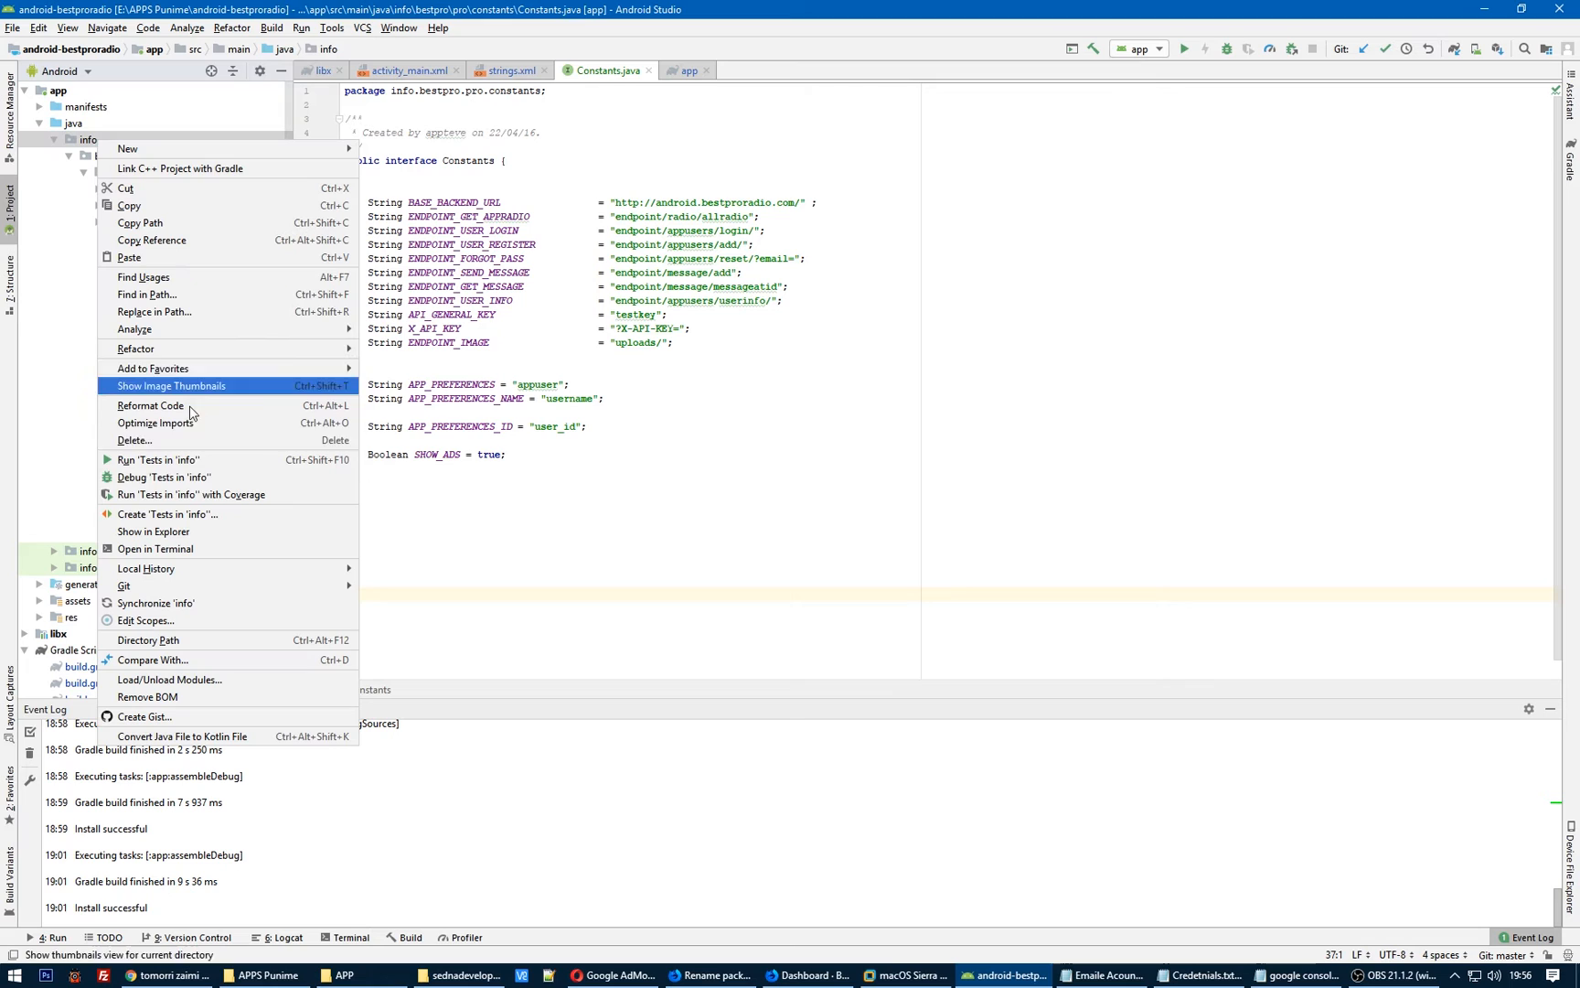
{"action": "mouse_move", "coordinate": [135, 350]}
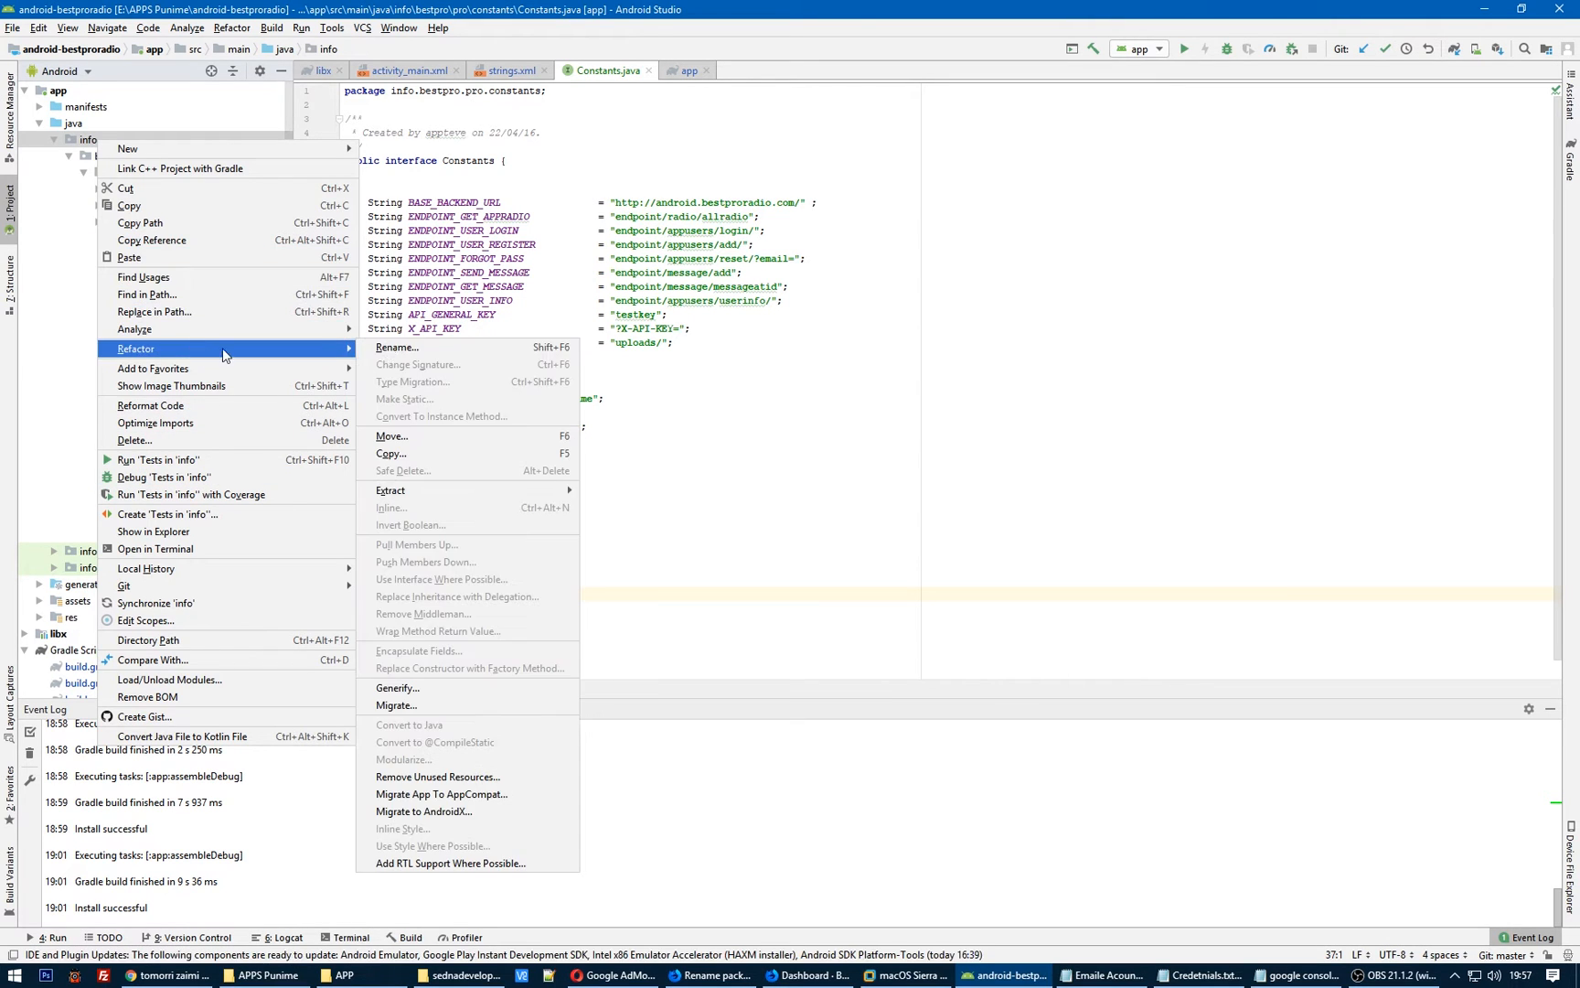
{"action": "left_click", "coordinate": [397, 348]}
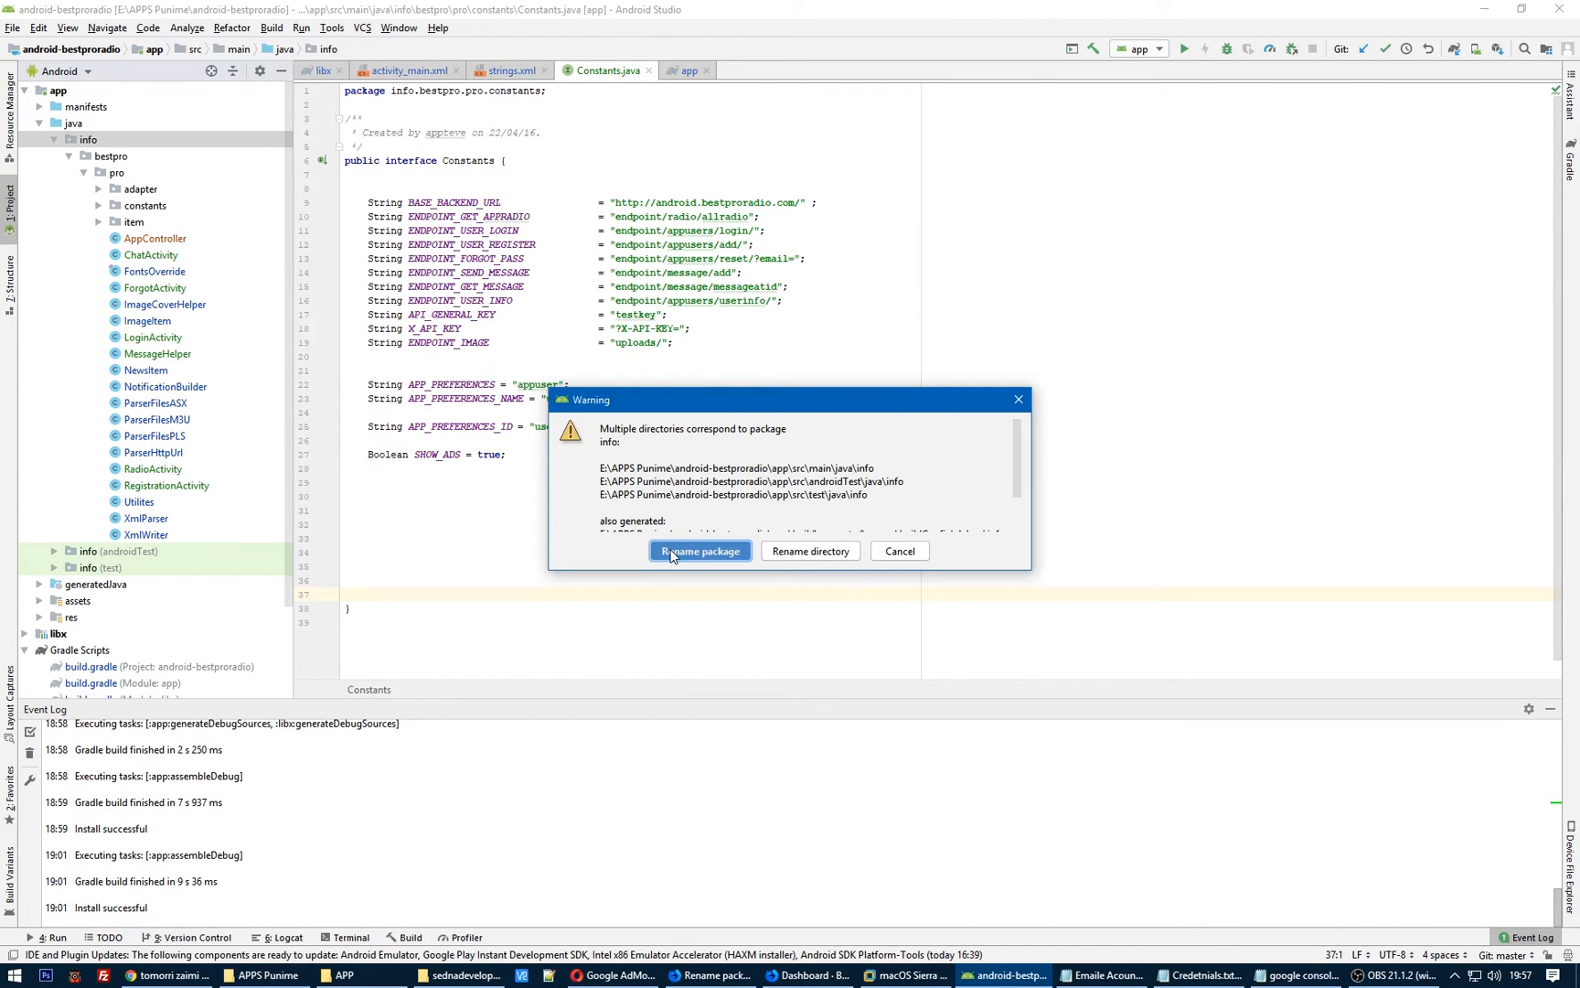
{"action": "left_click", "coordinate": [698, 551]}
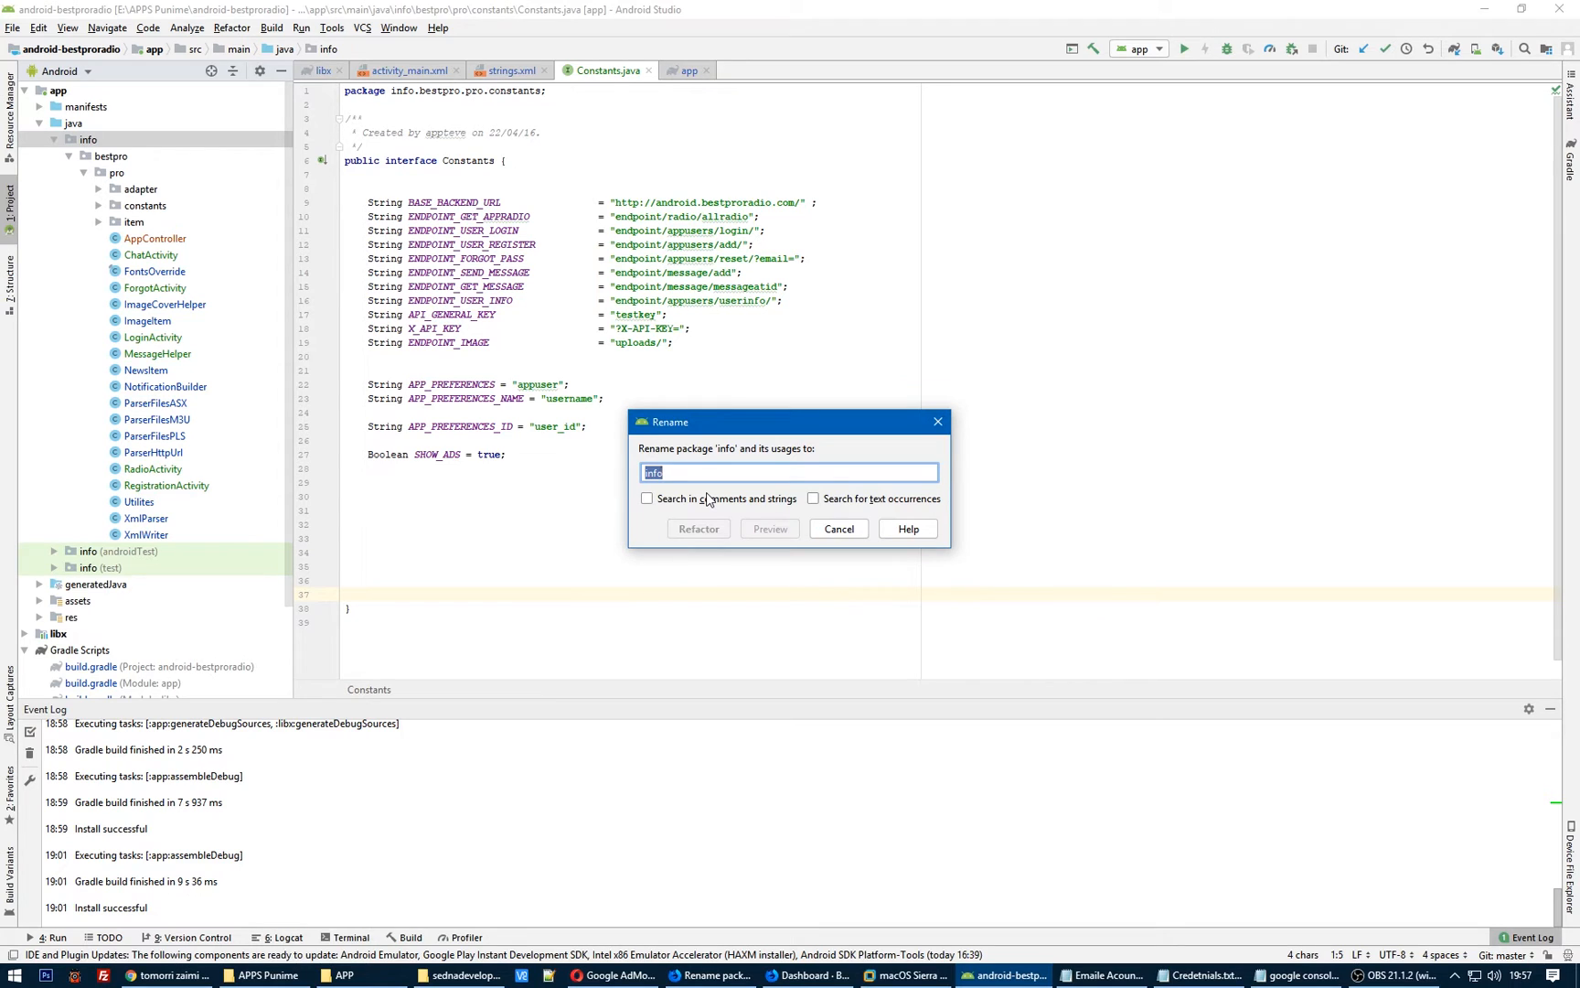
{"action": "type", "text": "c"}
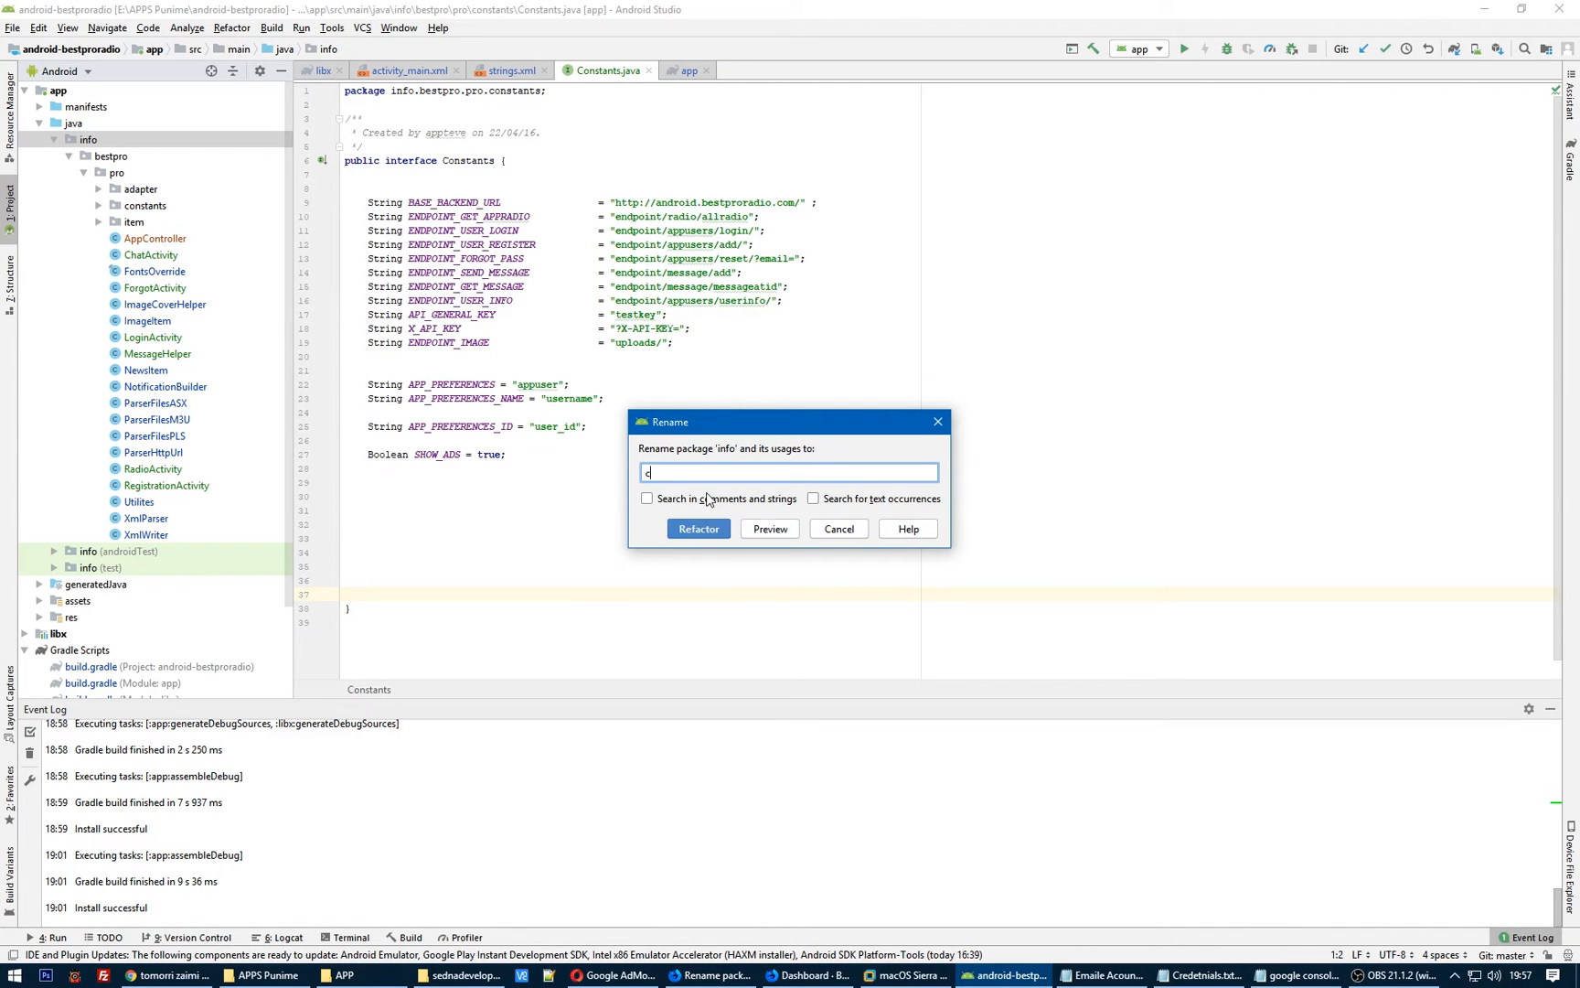
{"action": "left_click", "coordinate": [768, 529]}
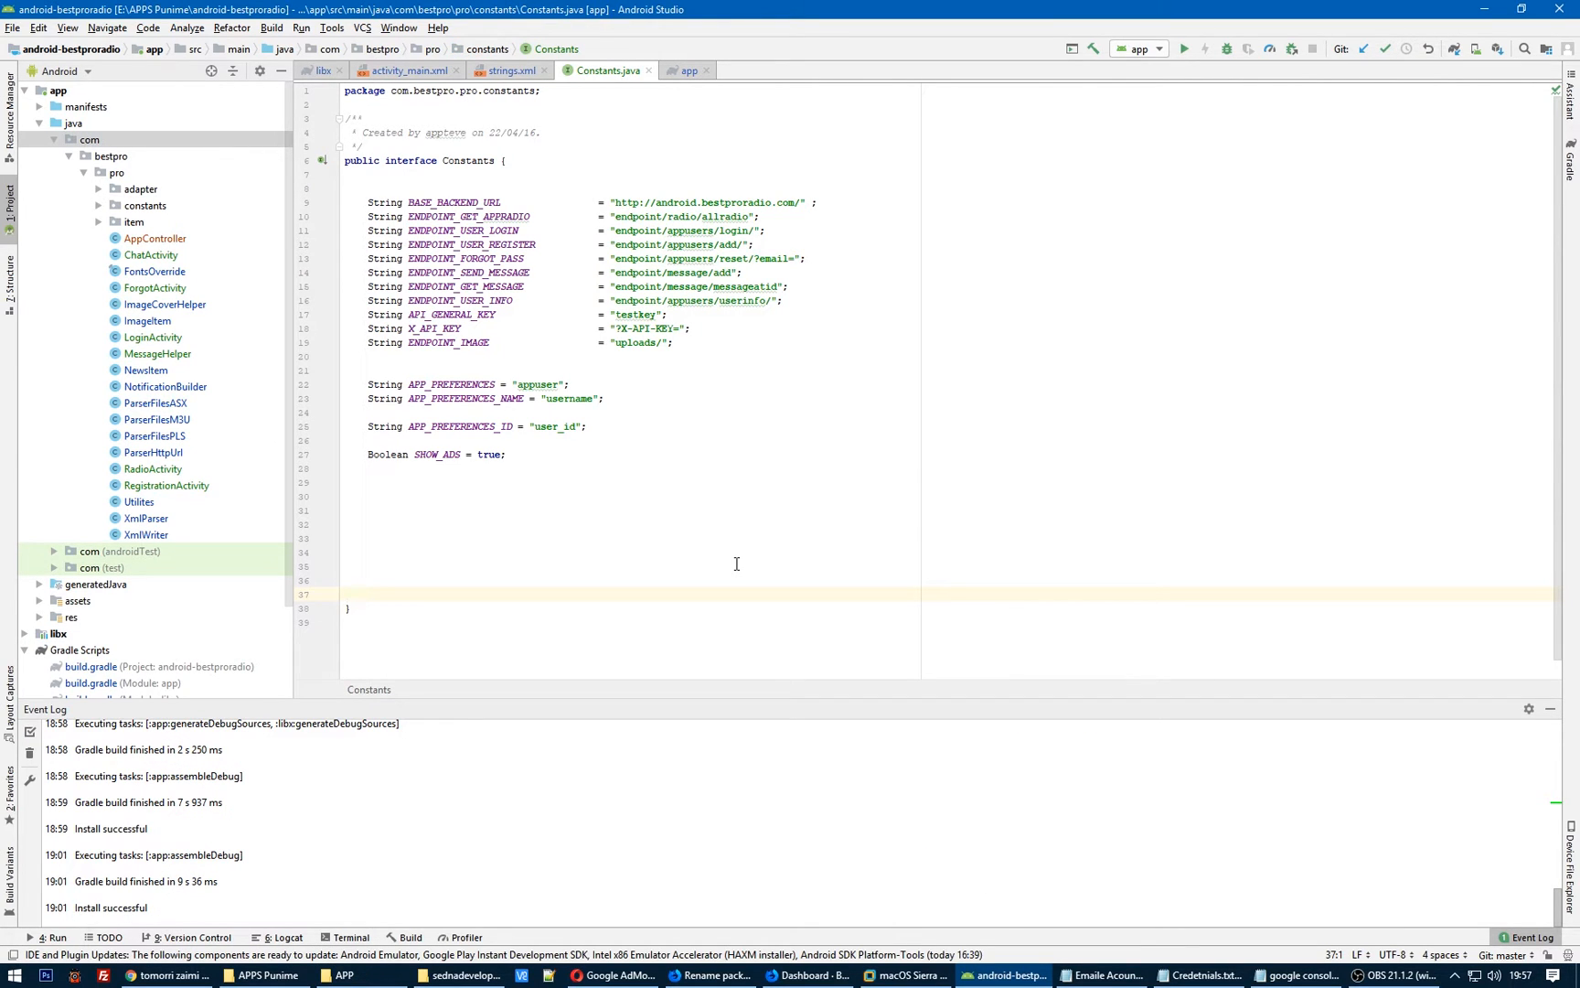
{"action": "mouse_move", "coordinate": [916, 479]}
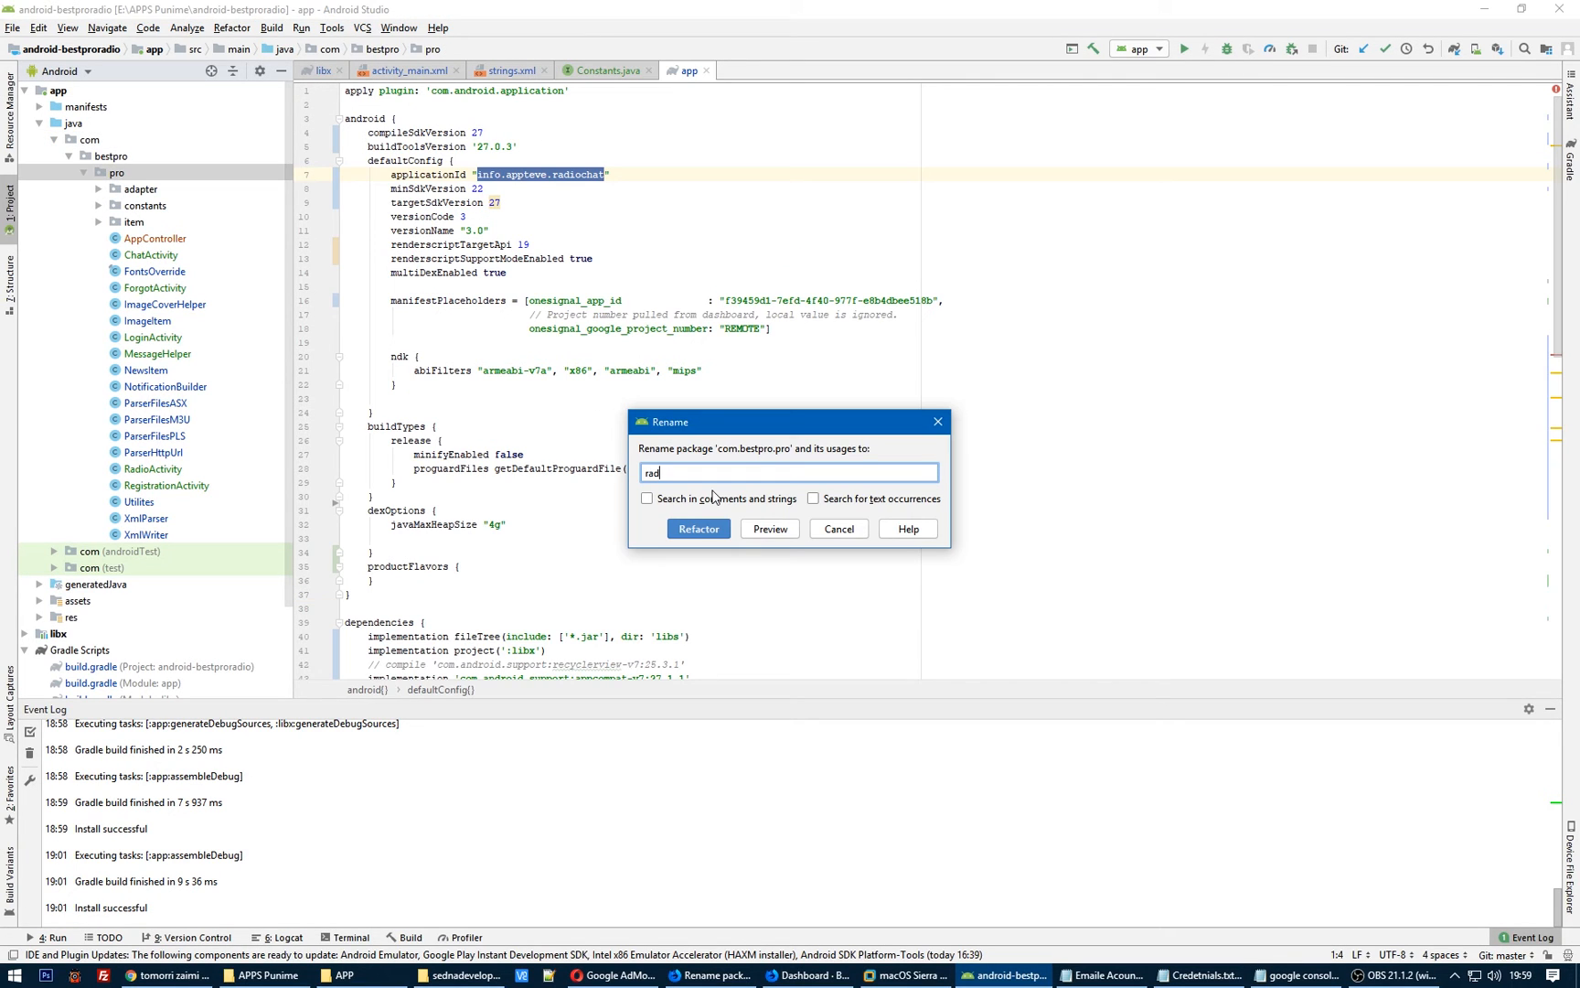
Bring up the app module's build.gradle, still showing applicationId info.appteve.radiochat.
{"action": "type", "text": "io"}
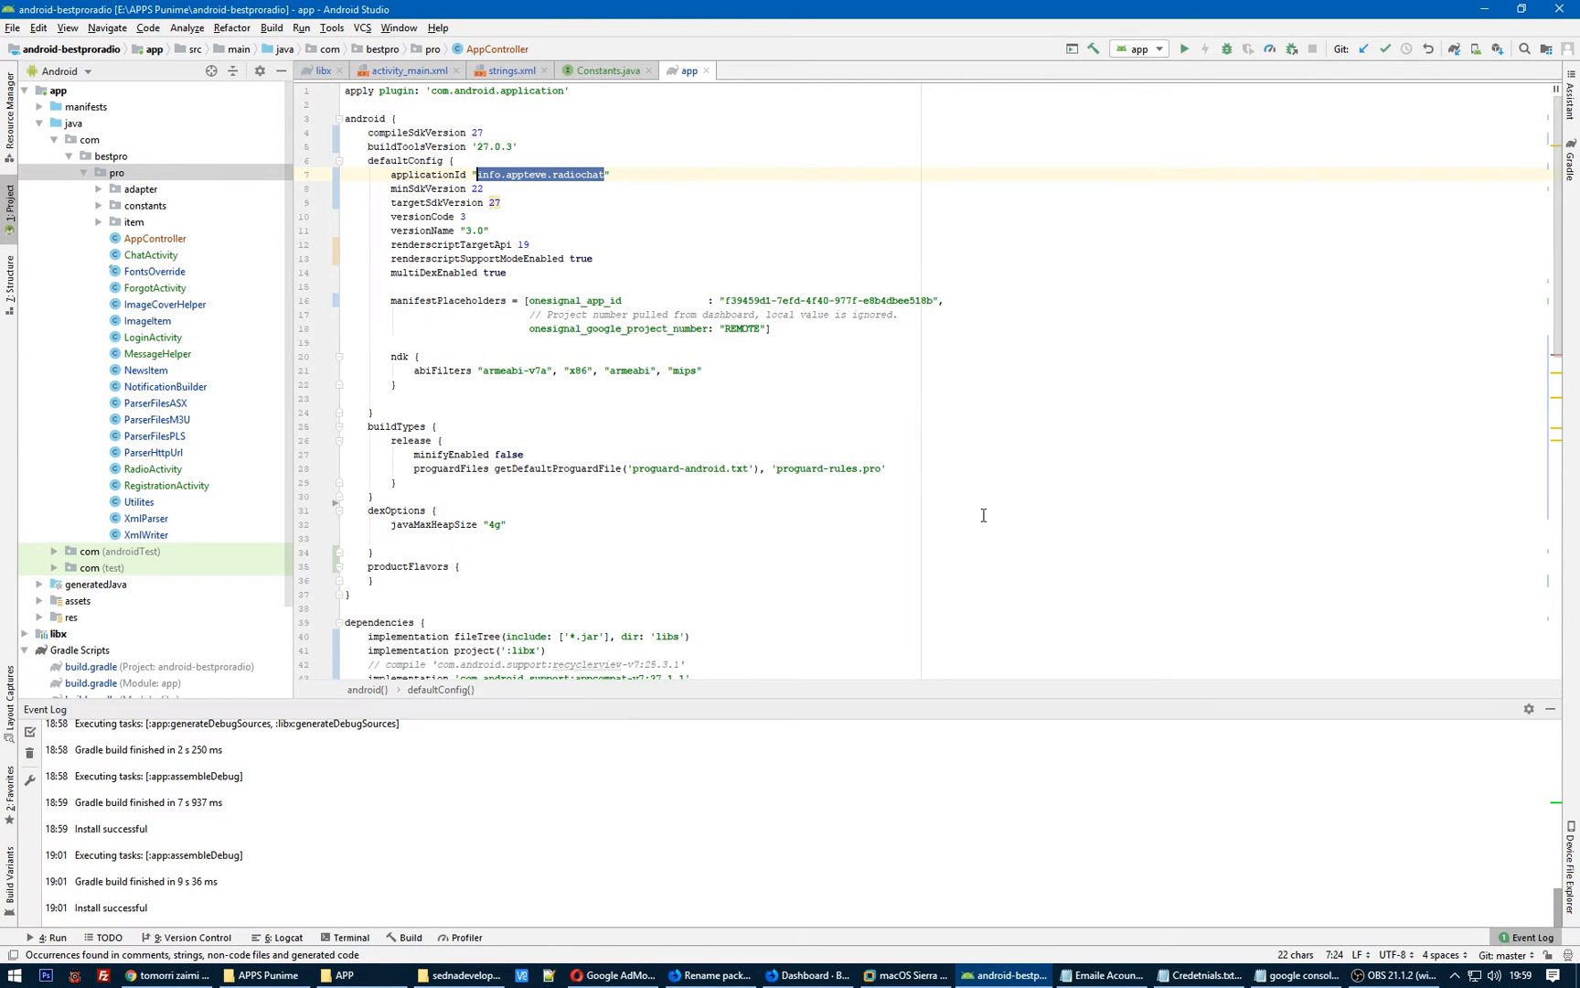
{"action": "left_click", "coordinate": [606, 71]}
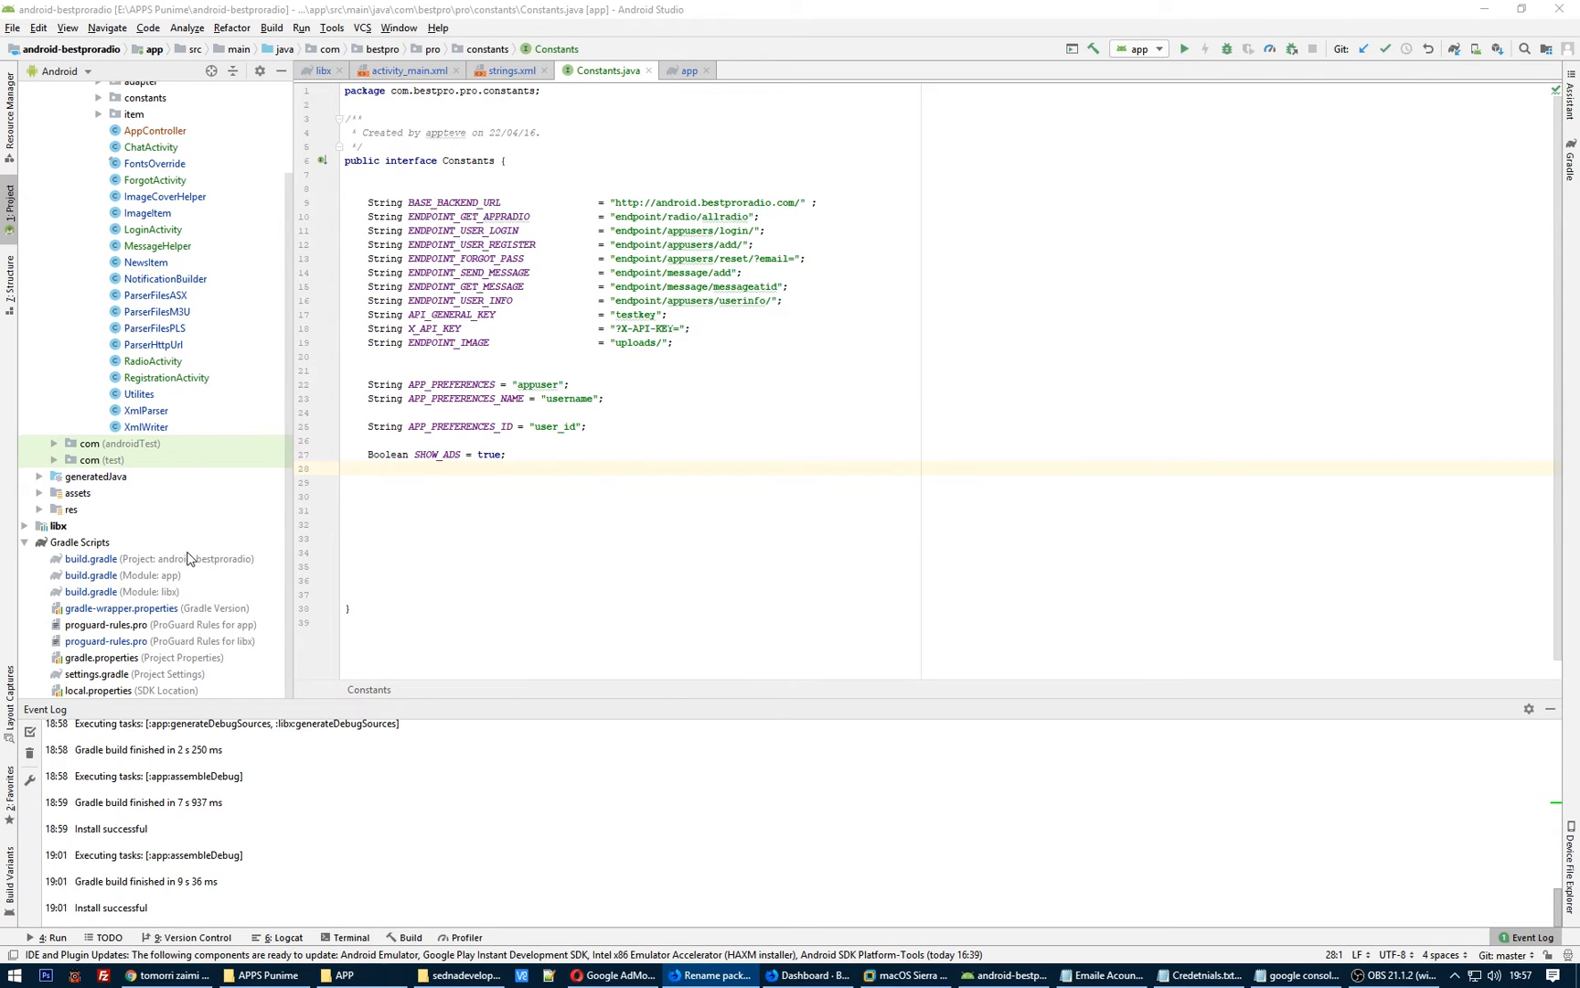
{"action": "mouse_move", "coordinate": [123, 572]}
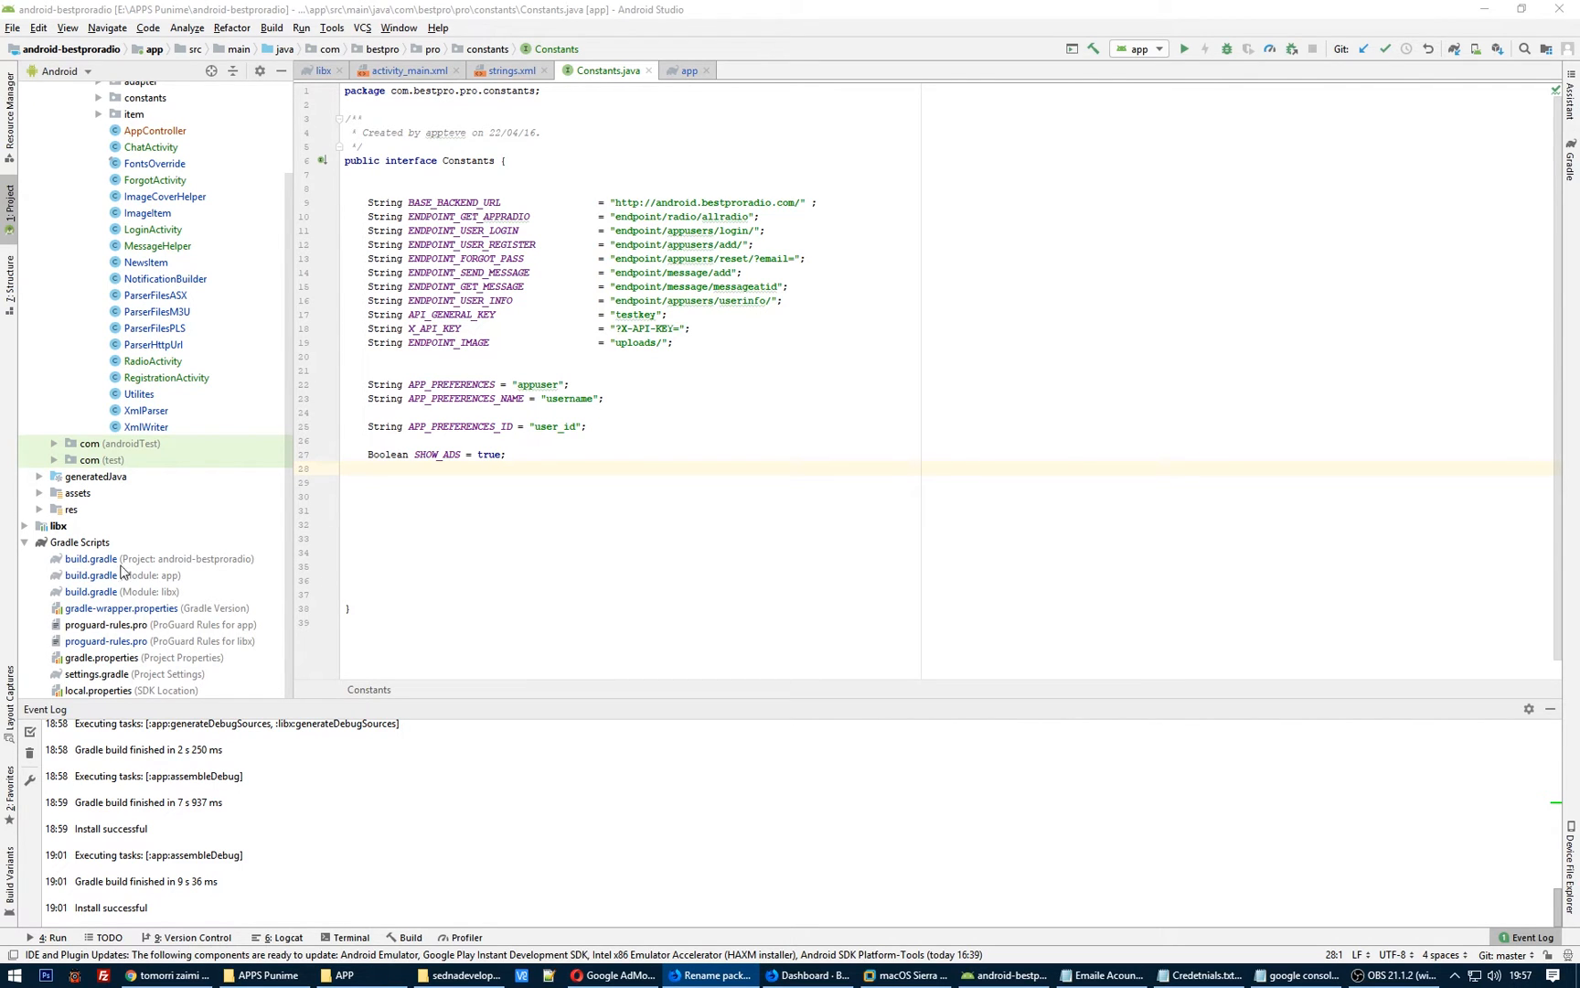
Change applicationId to com.bestpro.radio in the app build.gradle and sync the project.
{"action": "left_click", "coordinate": [122, 574]}
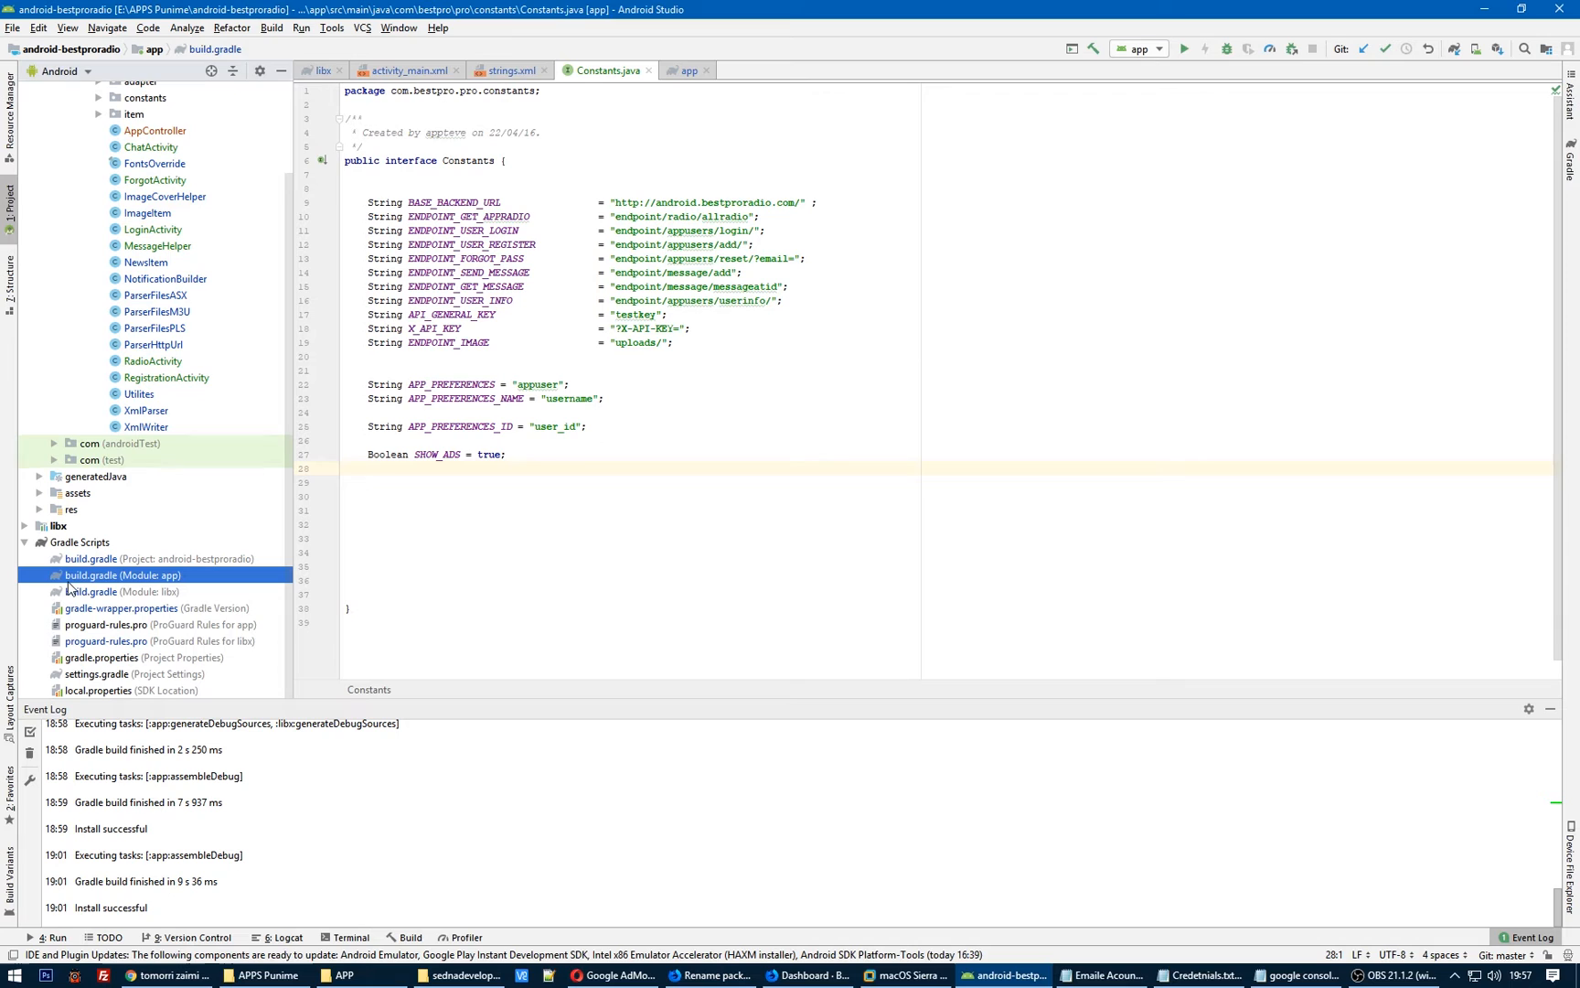
{"action": "mouse_move", "coordinate": [133, 587]}
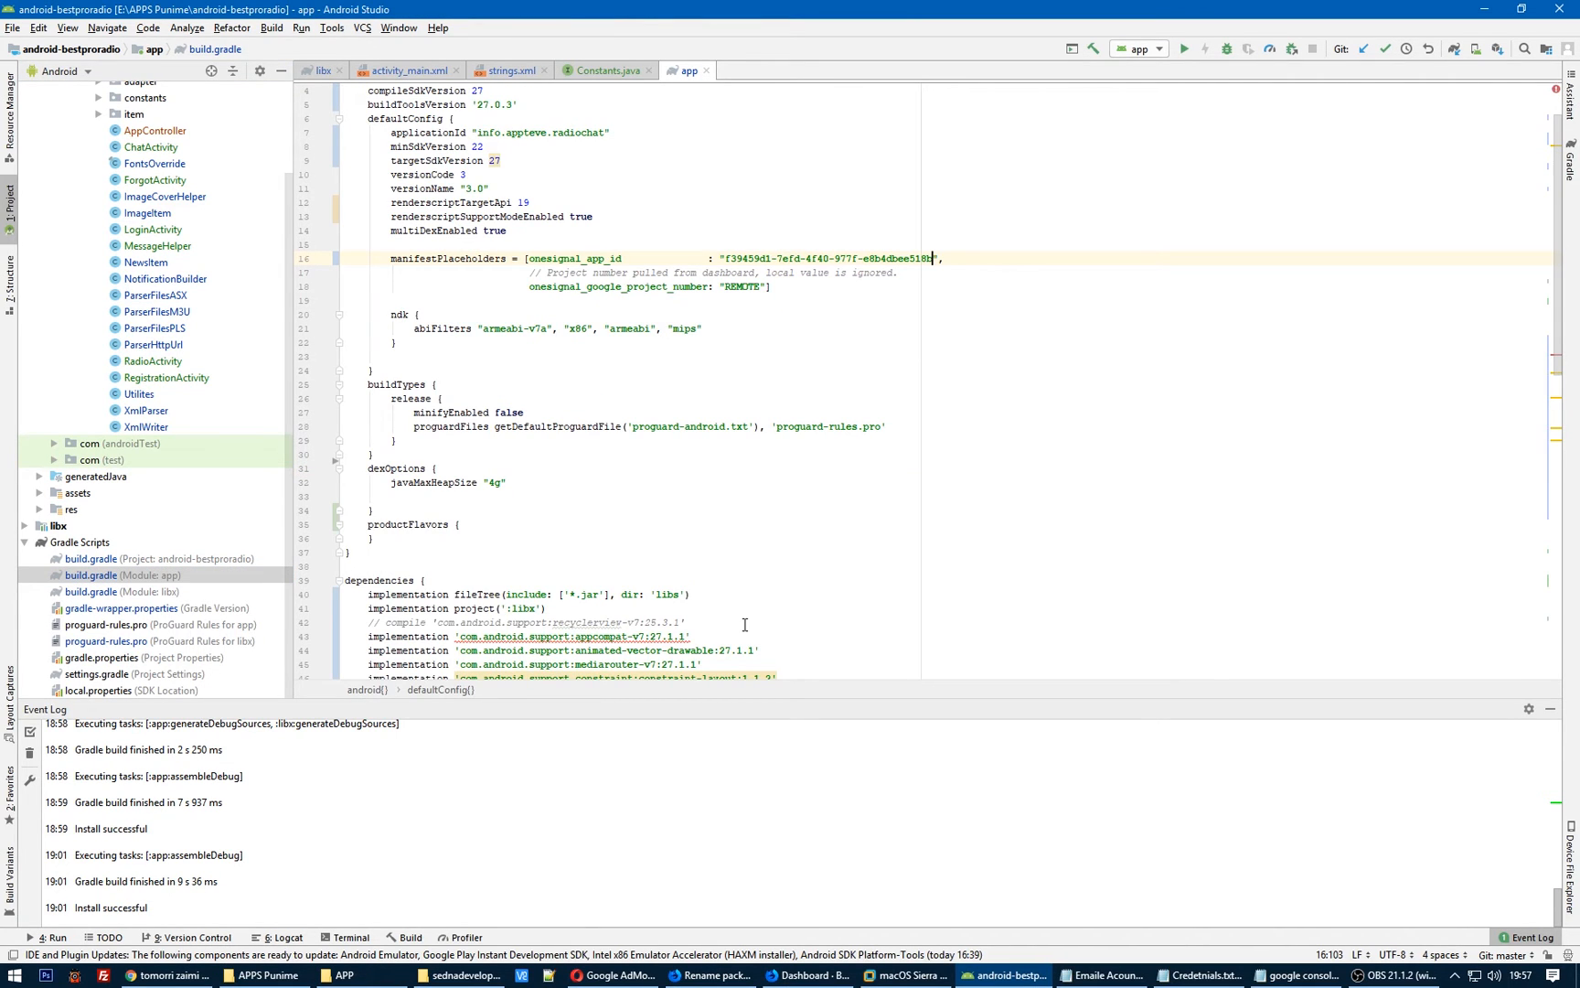
{"action": "scroll", "scroll_direction": "up", "scroll_amount": 3}
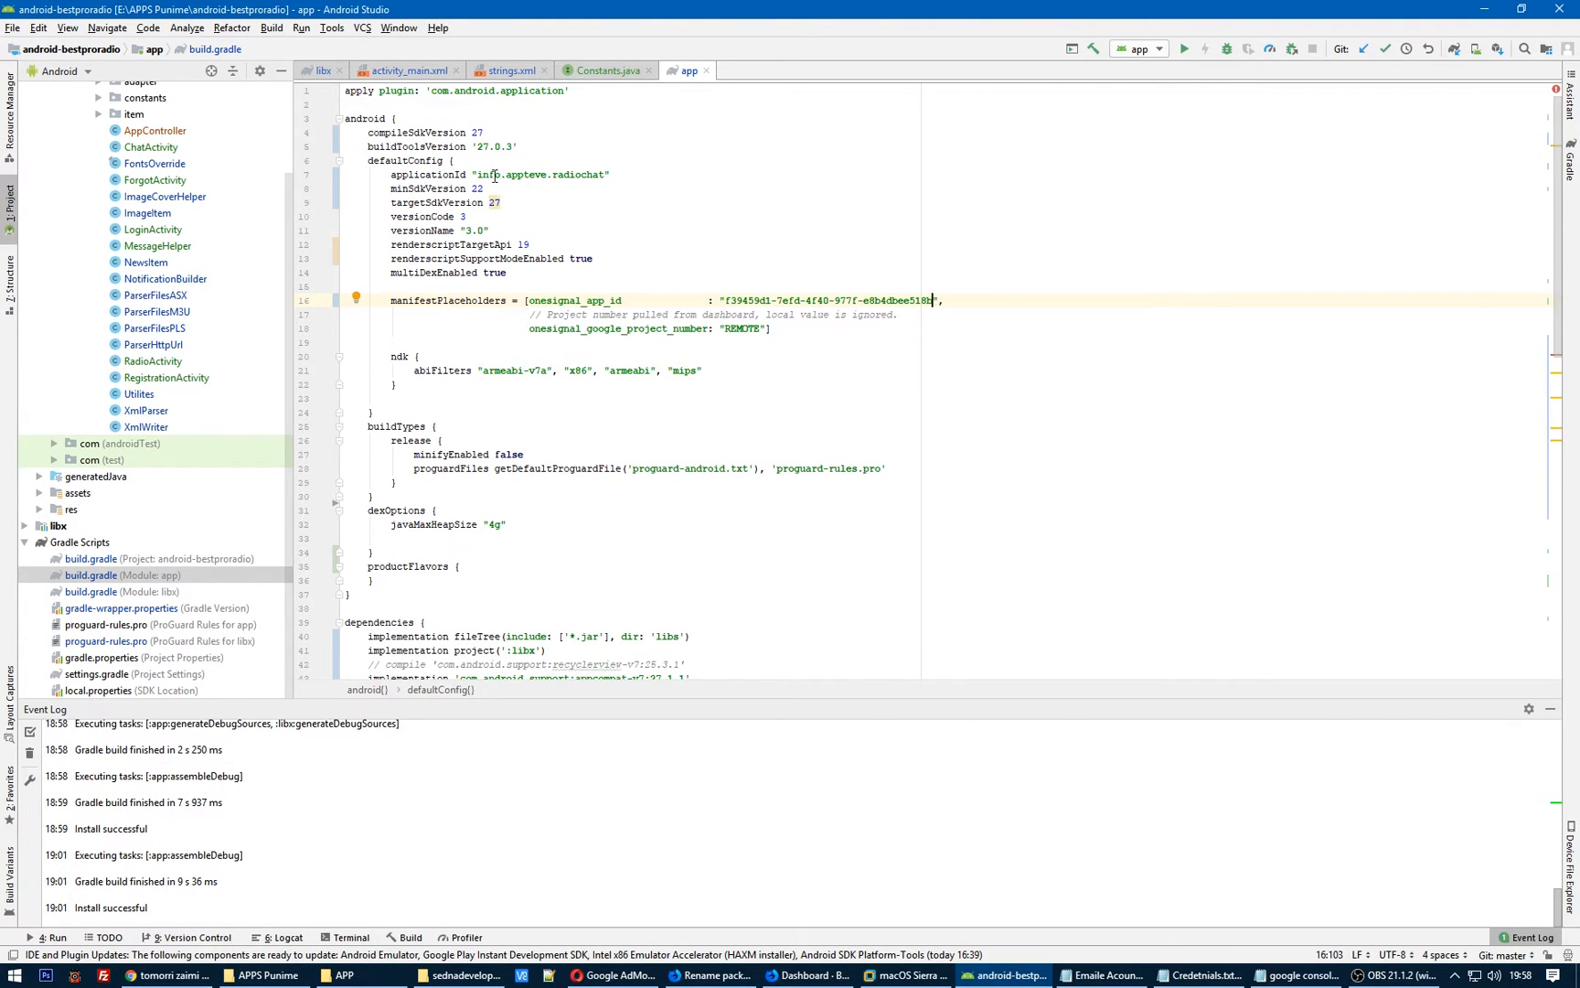
{"action": "double_click", "coordinate": [540, 174]}
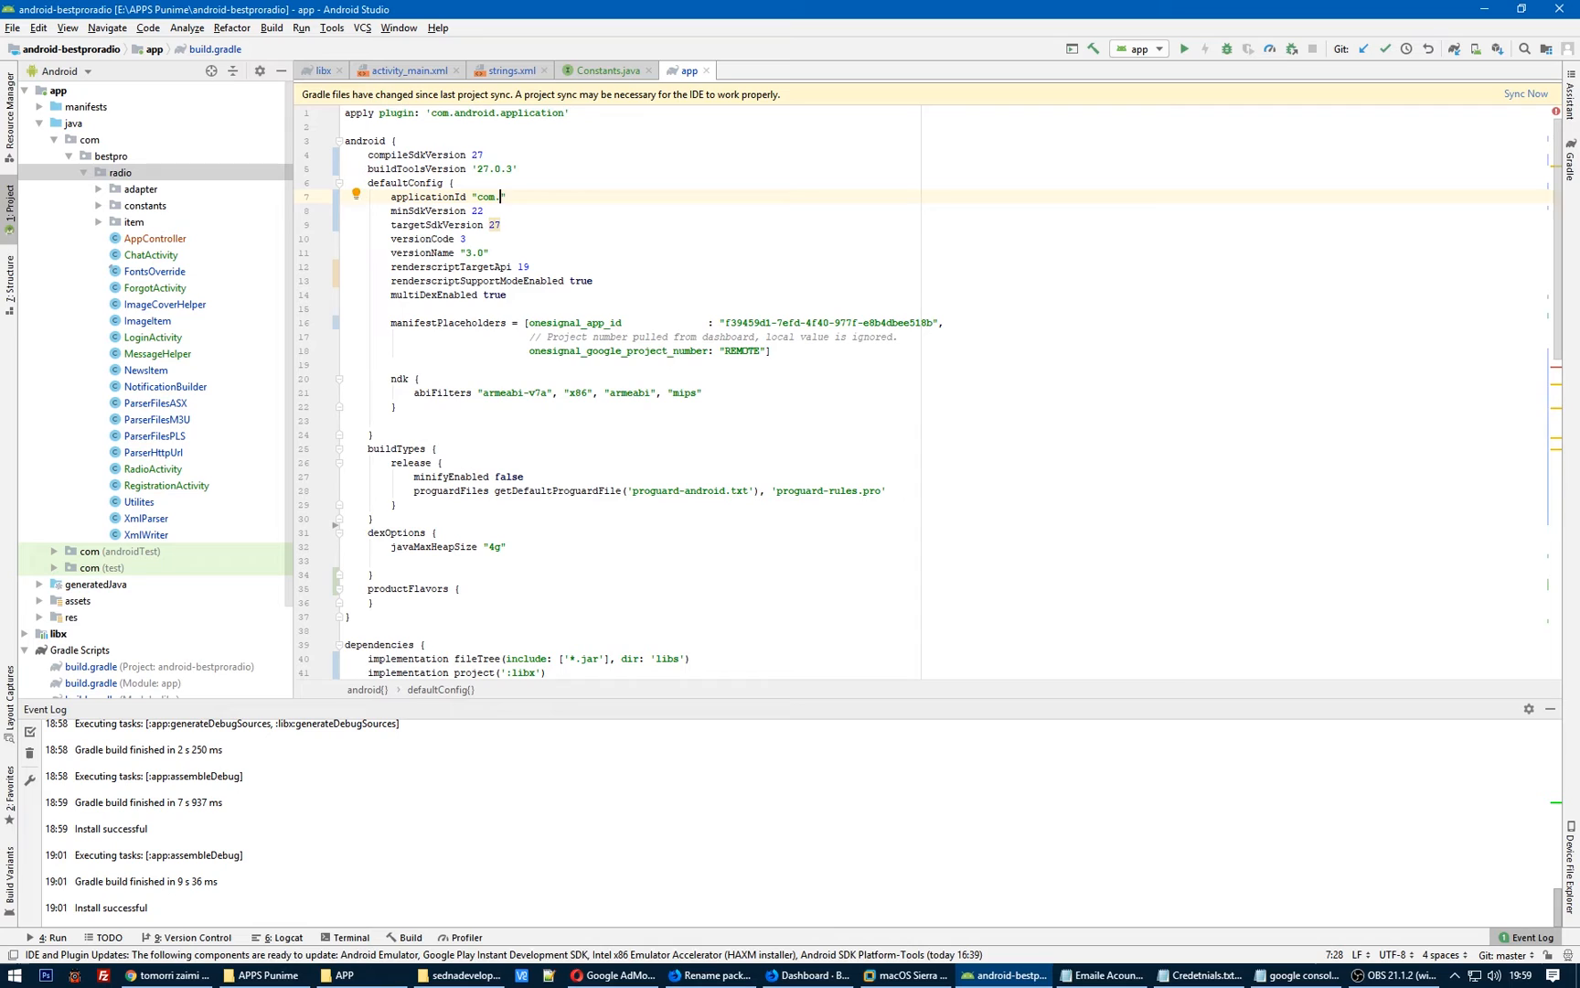
{"action": "type", "text": "bestpro"}
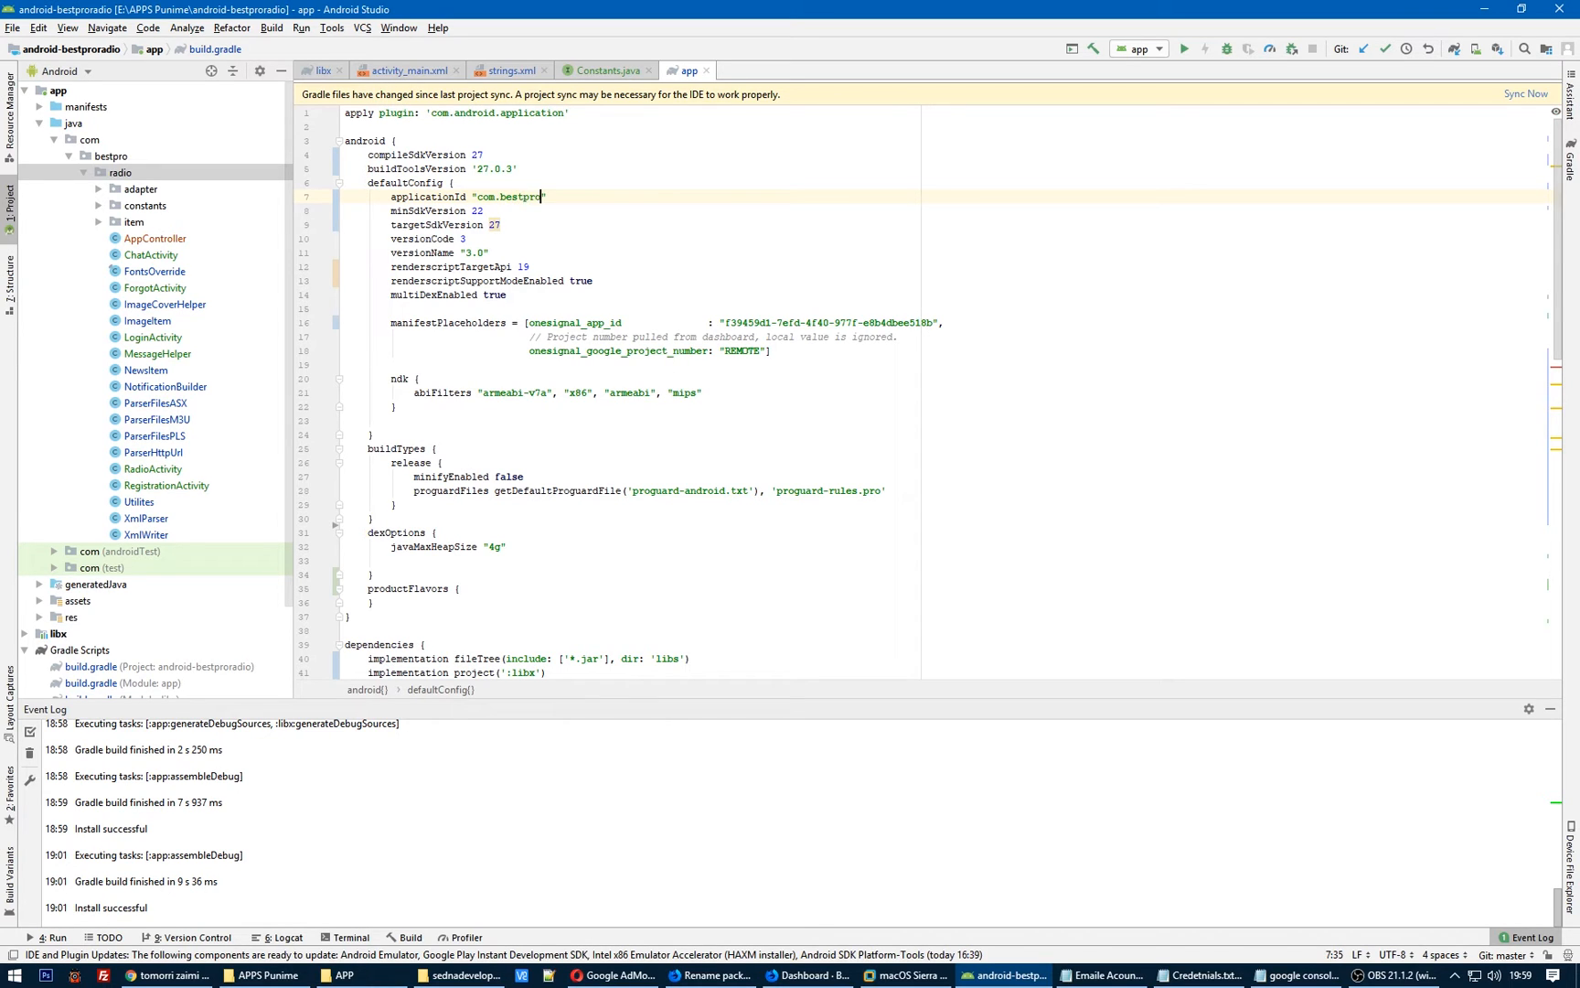
{"action": "type", "text": ".radio"}
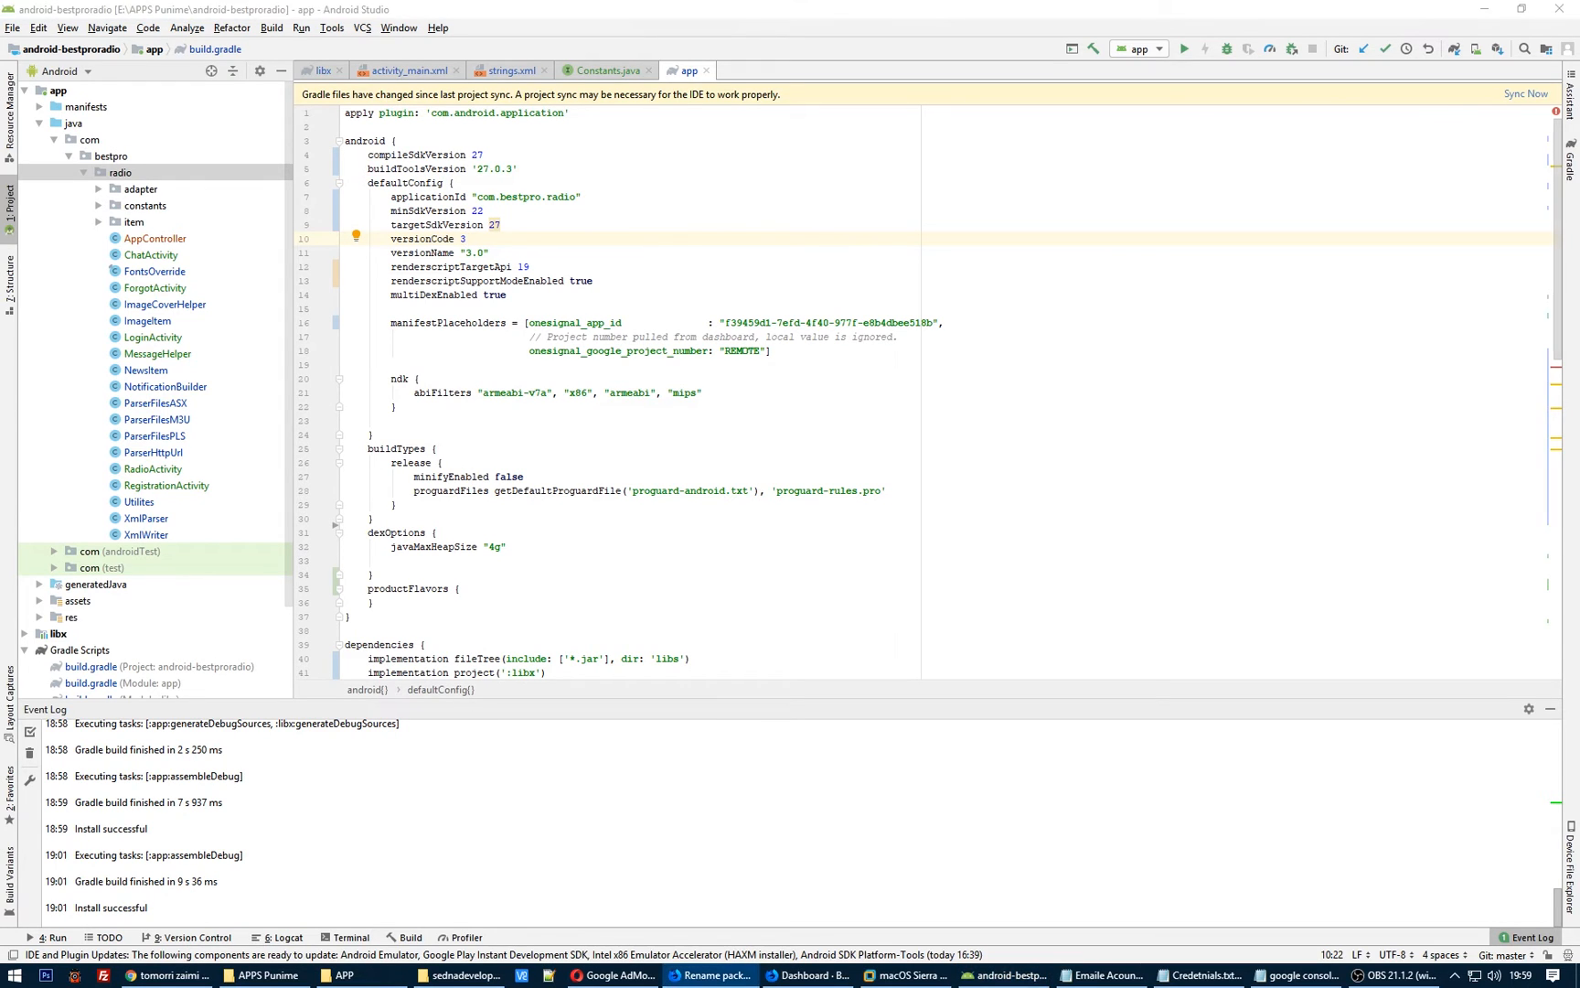
{"action": "left_click", "coordinate": [1530, 94]}
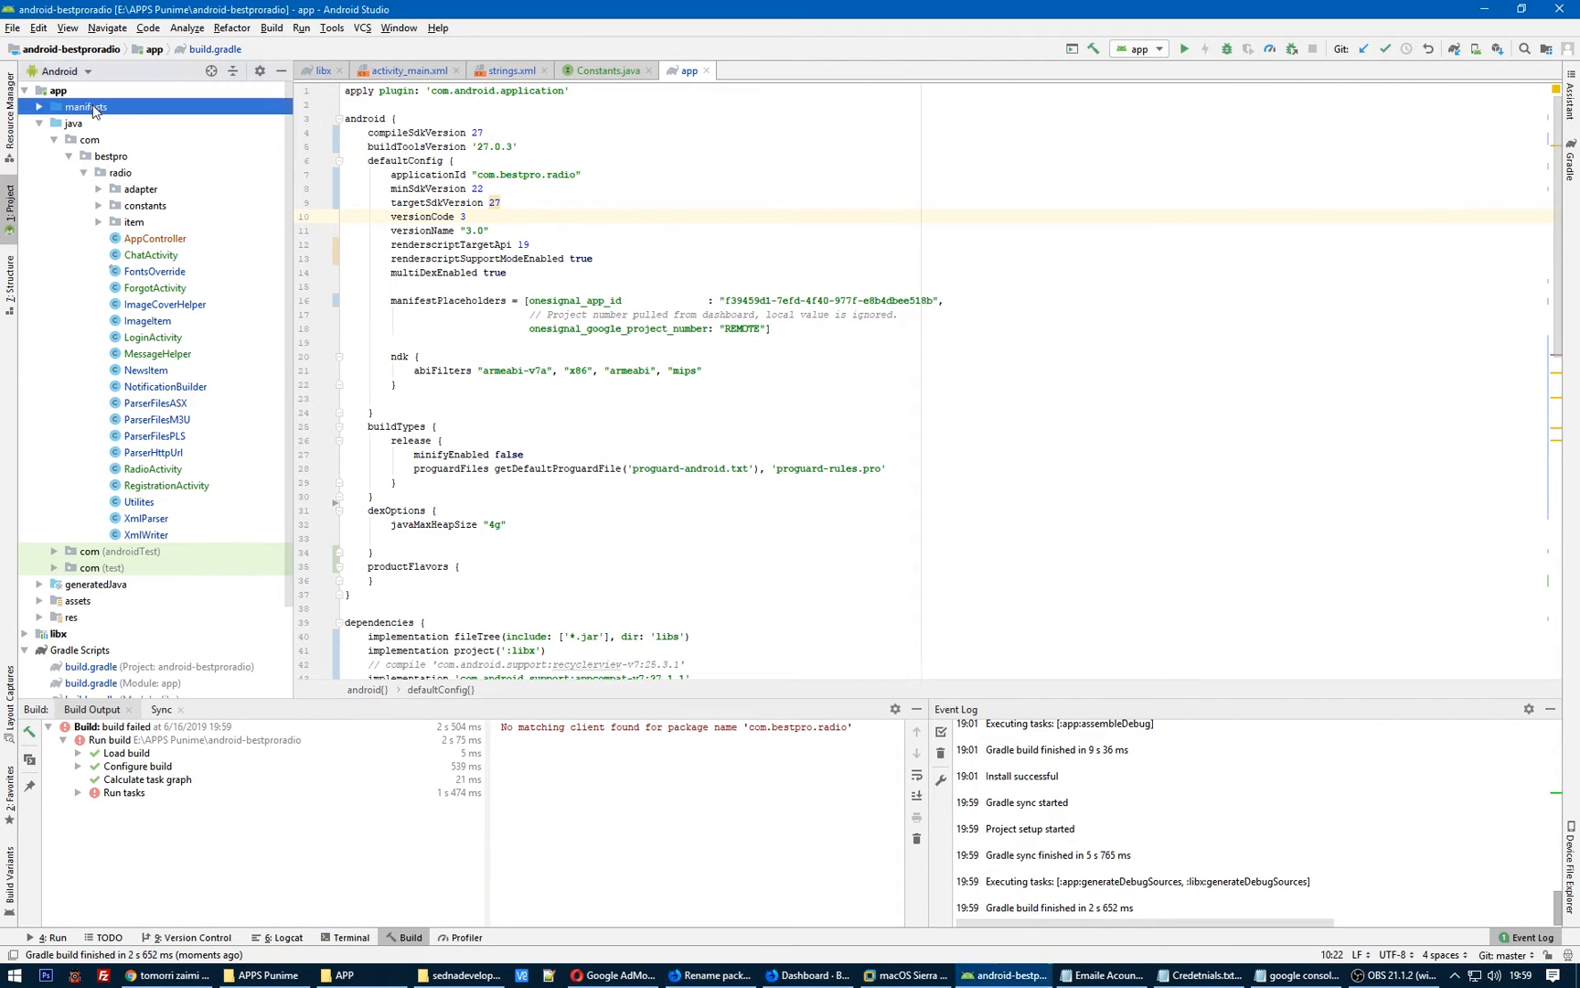
View AndroidManifest.xml to confirm the package reads com.bestpro.radio.
{"action": "double_click", "coordinate": [86, 106]}
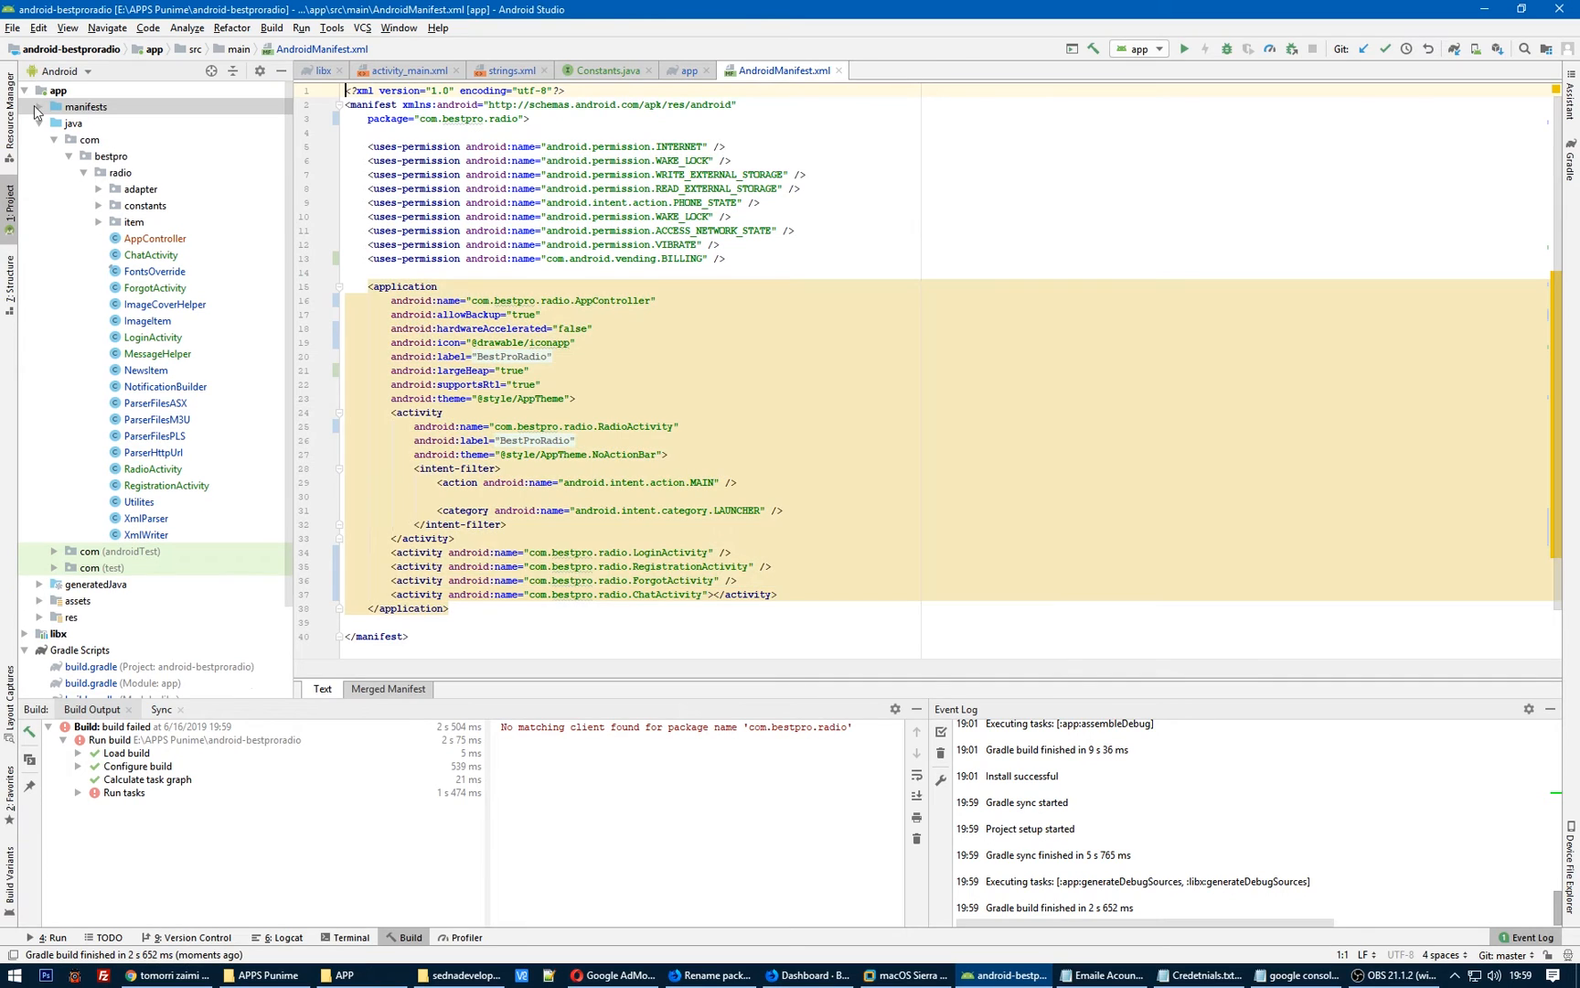
{"action": "left_click", "coordinate": [33, 106]}
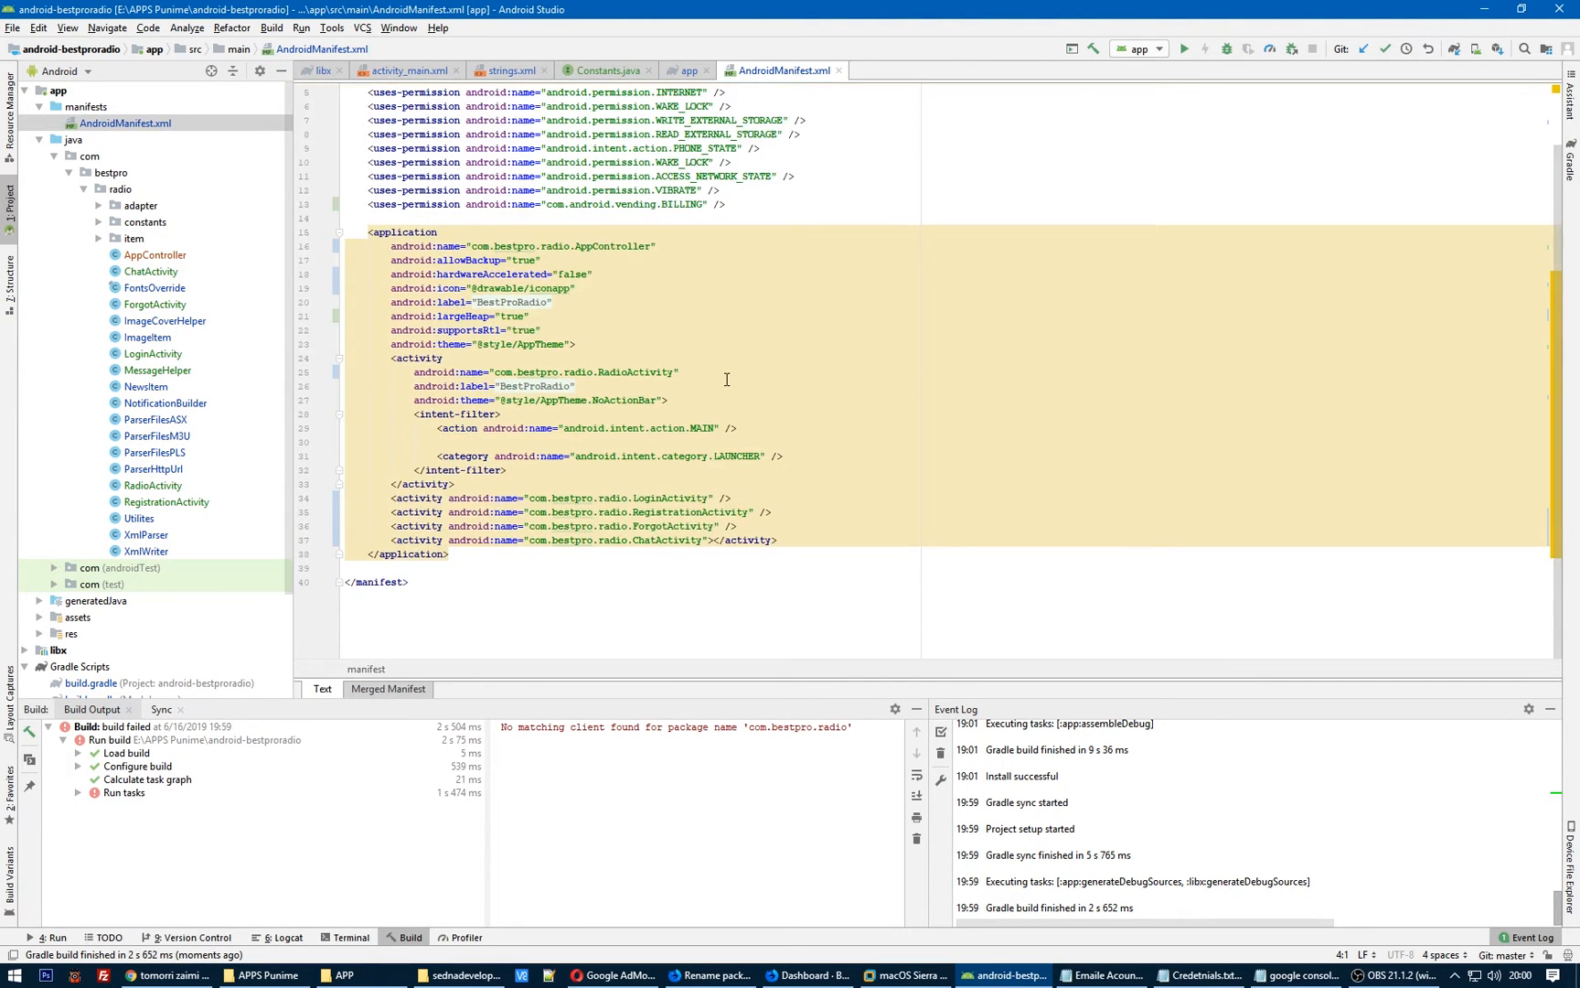
{"action": "scroll", "scroll_direction": "up", "scroll_amount": 3}
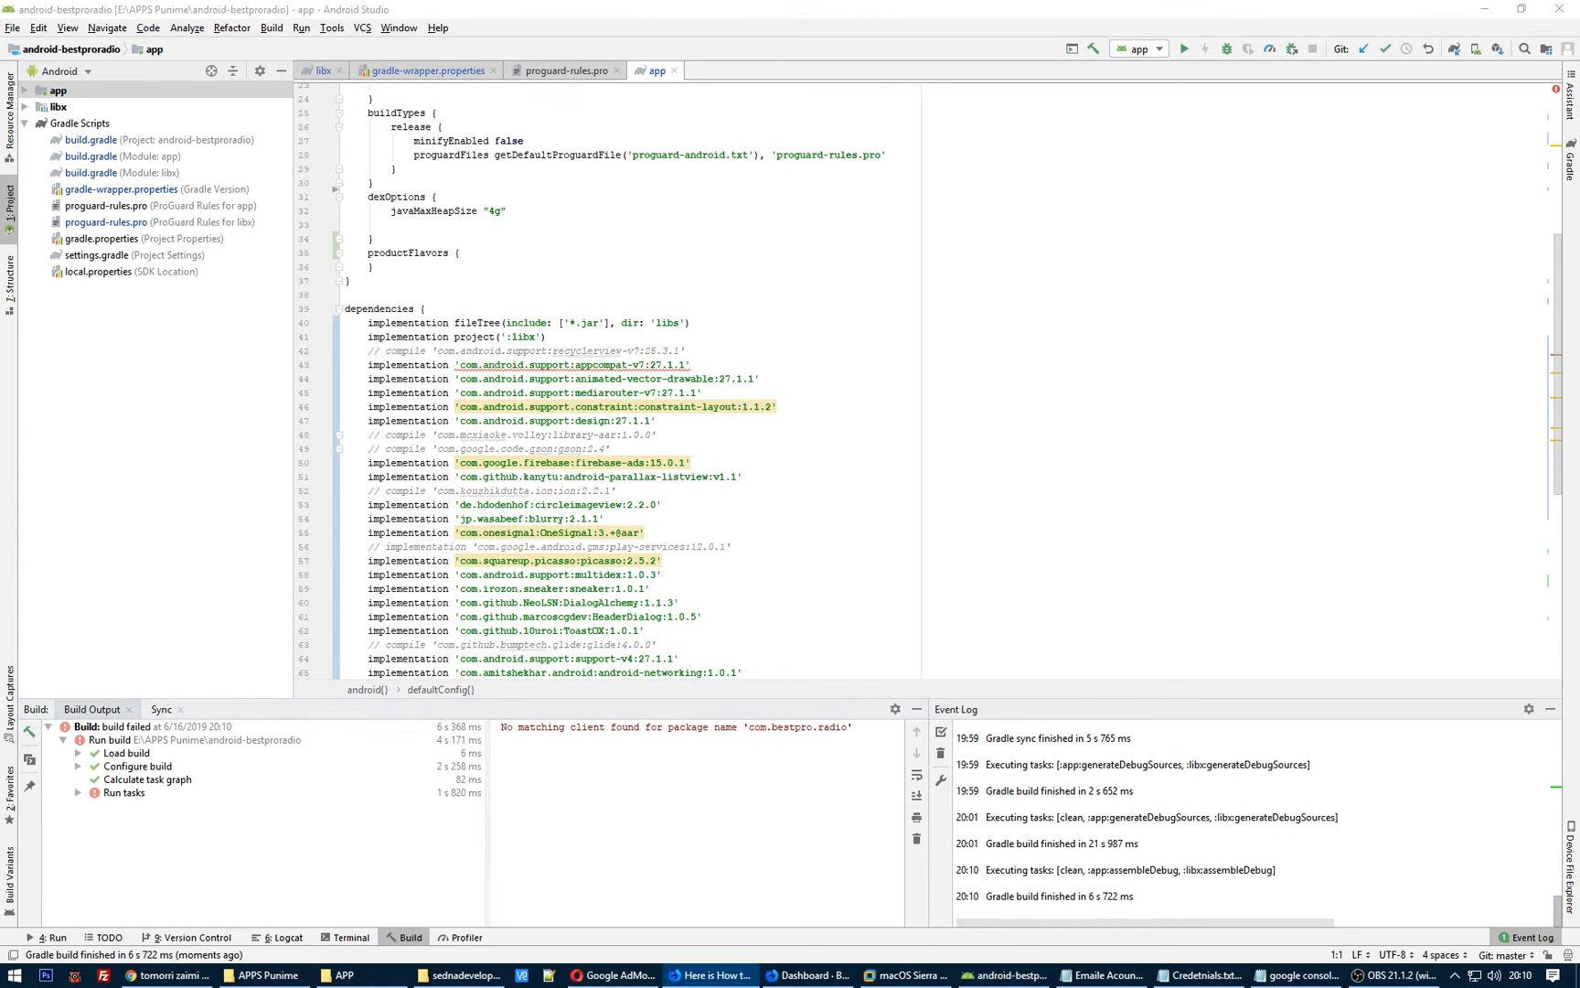
{"action": "mouse_move", "coordinate": [1505, 560]}
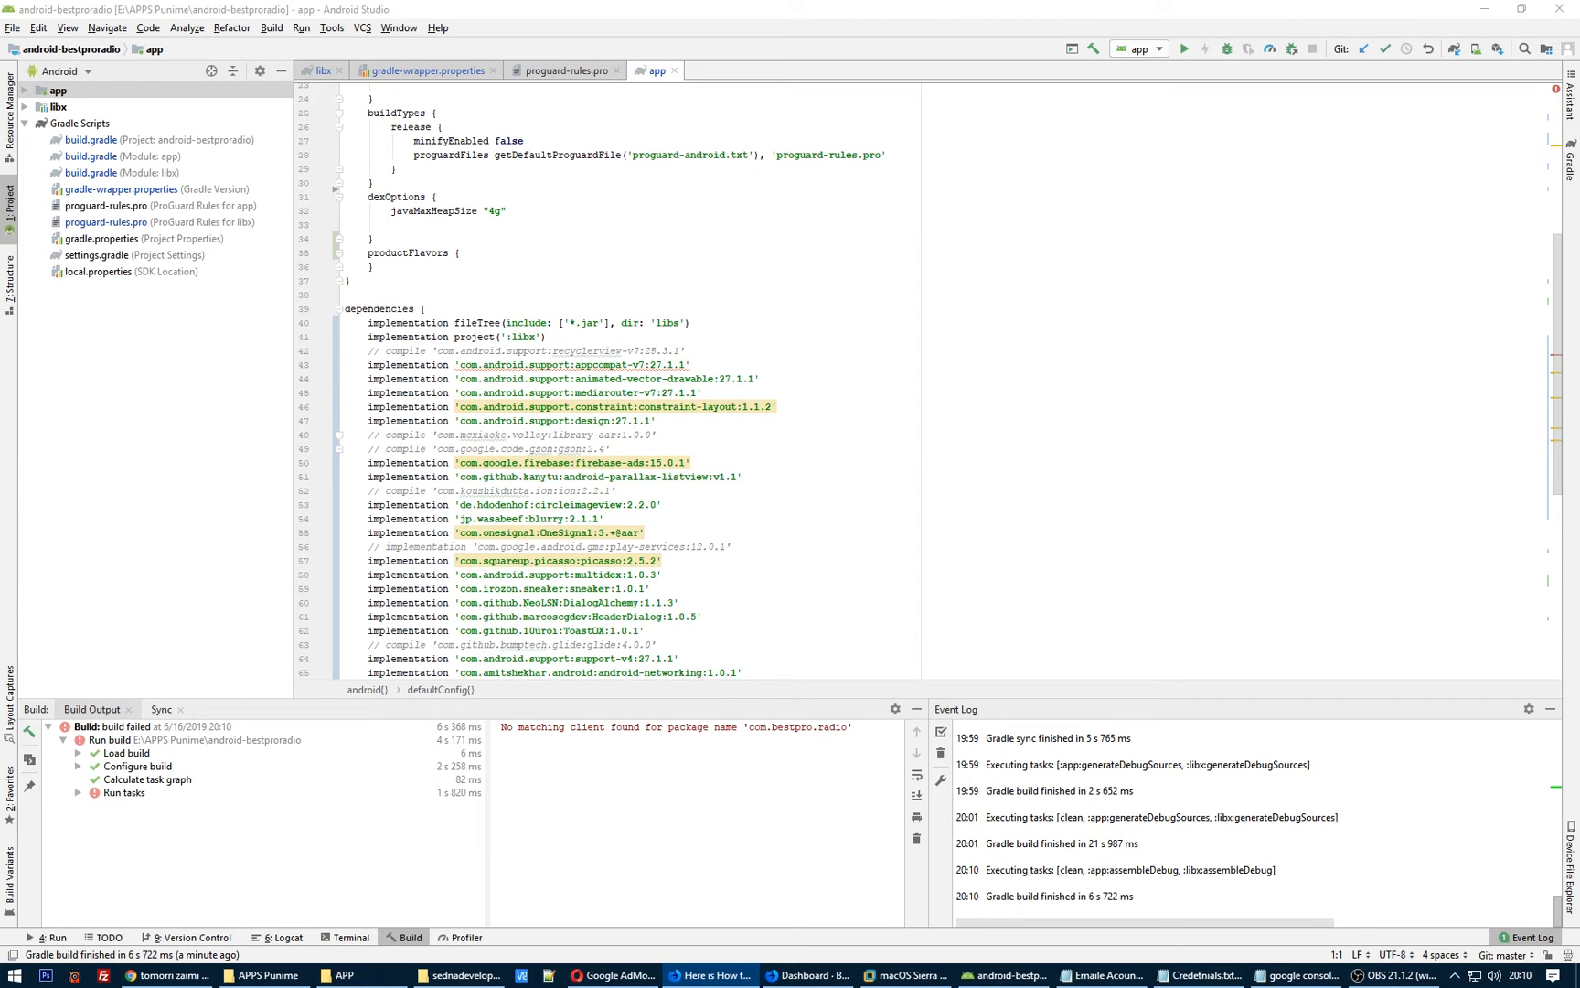
Switch to the Project file view and open app/google-services.json.
{"action": "left_click", "coordinate": [60, 71]}
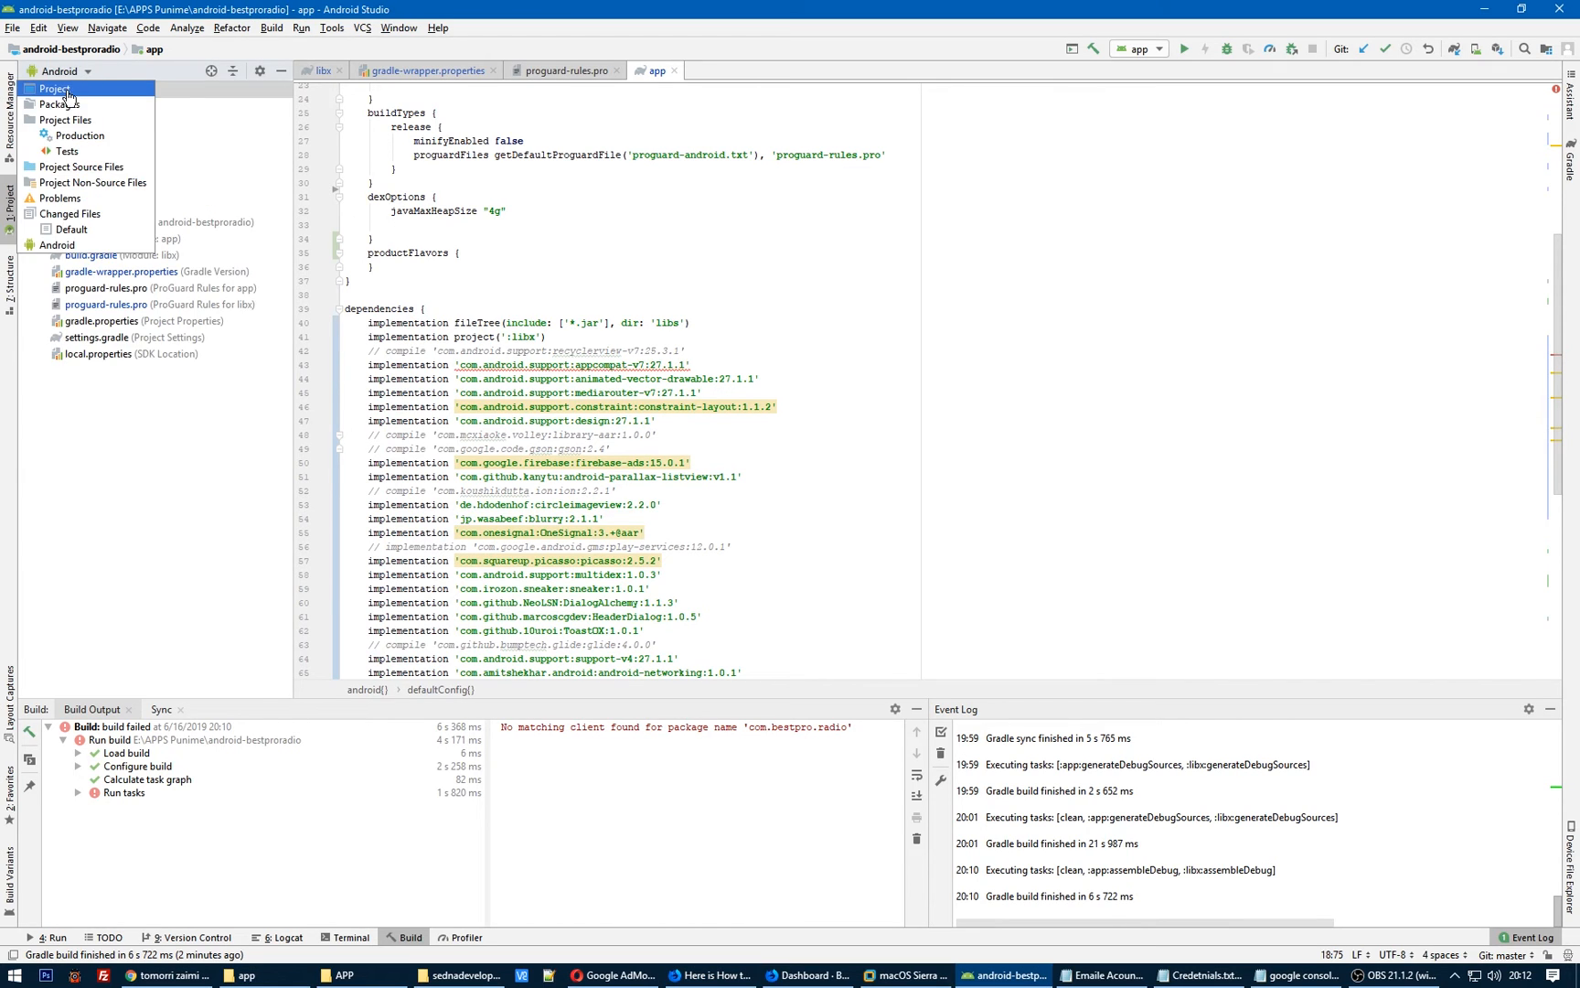
{"action": "left_click", "coordinate": [55, 87]}
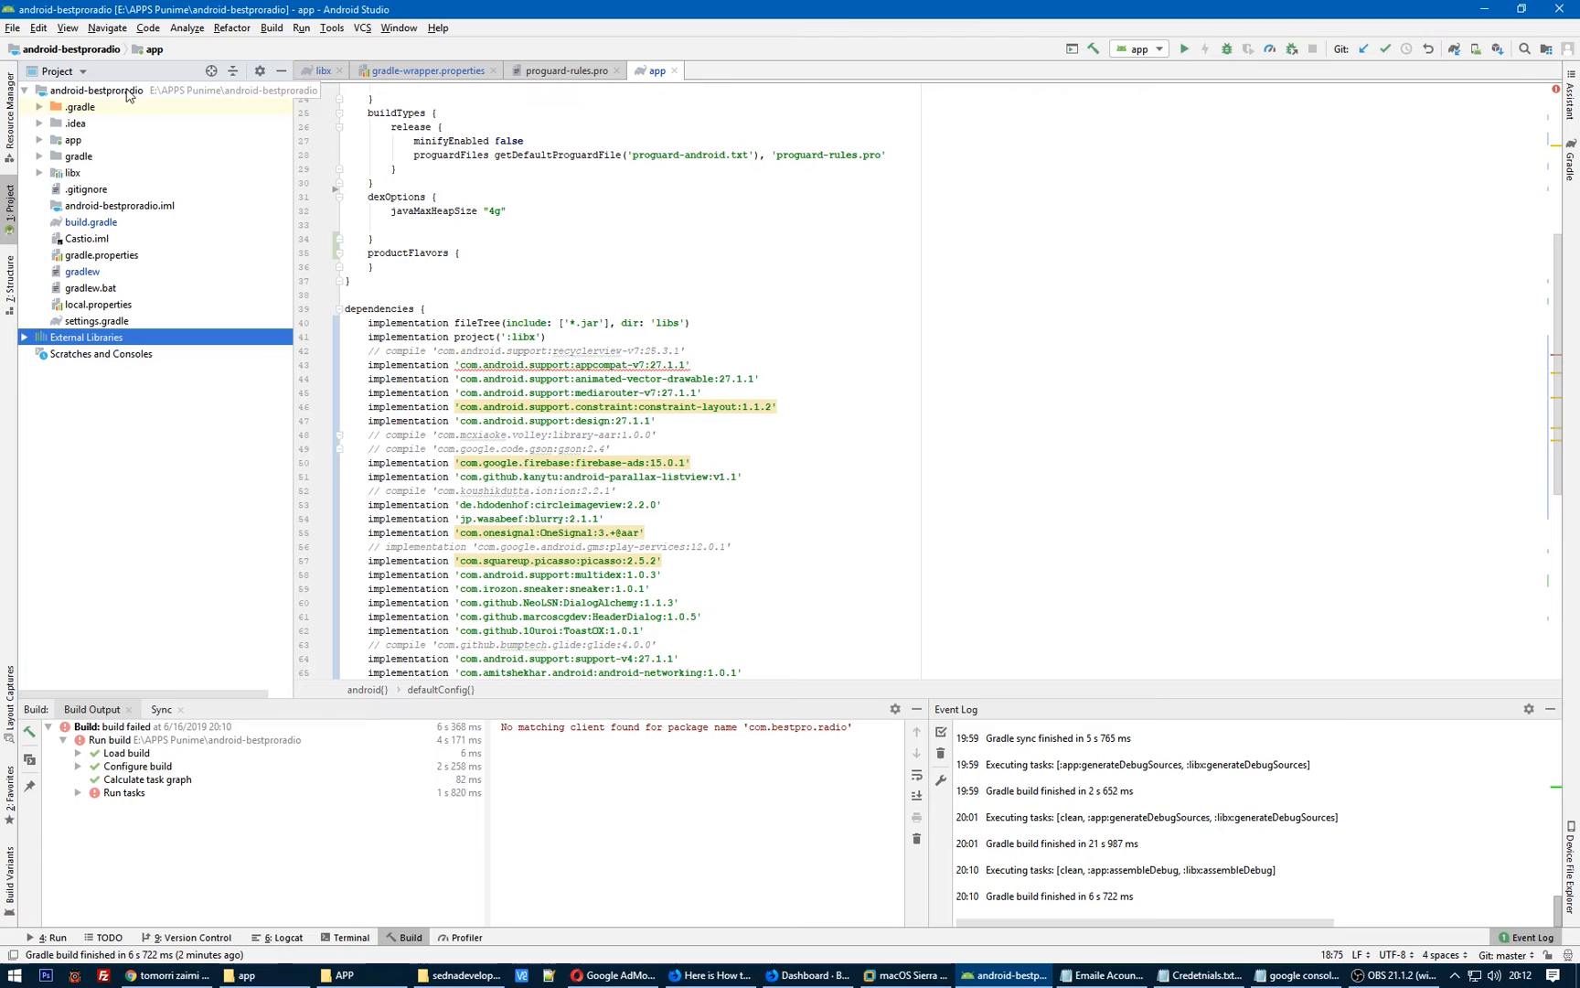
{"action": "left_click", "coordinate": [73, 139]}
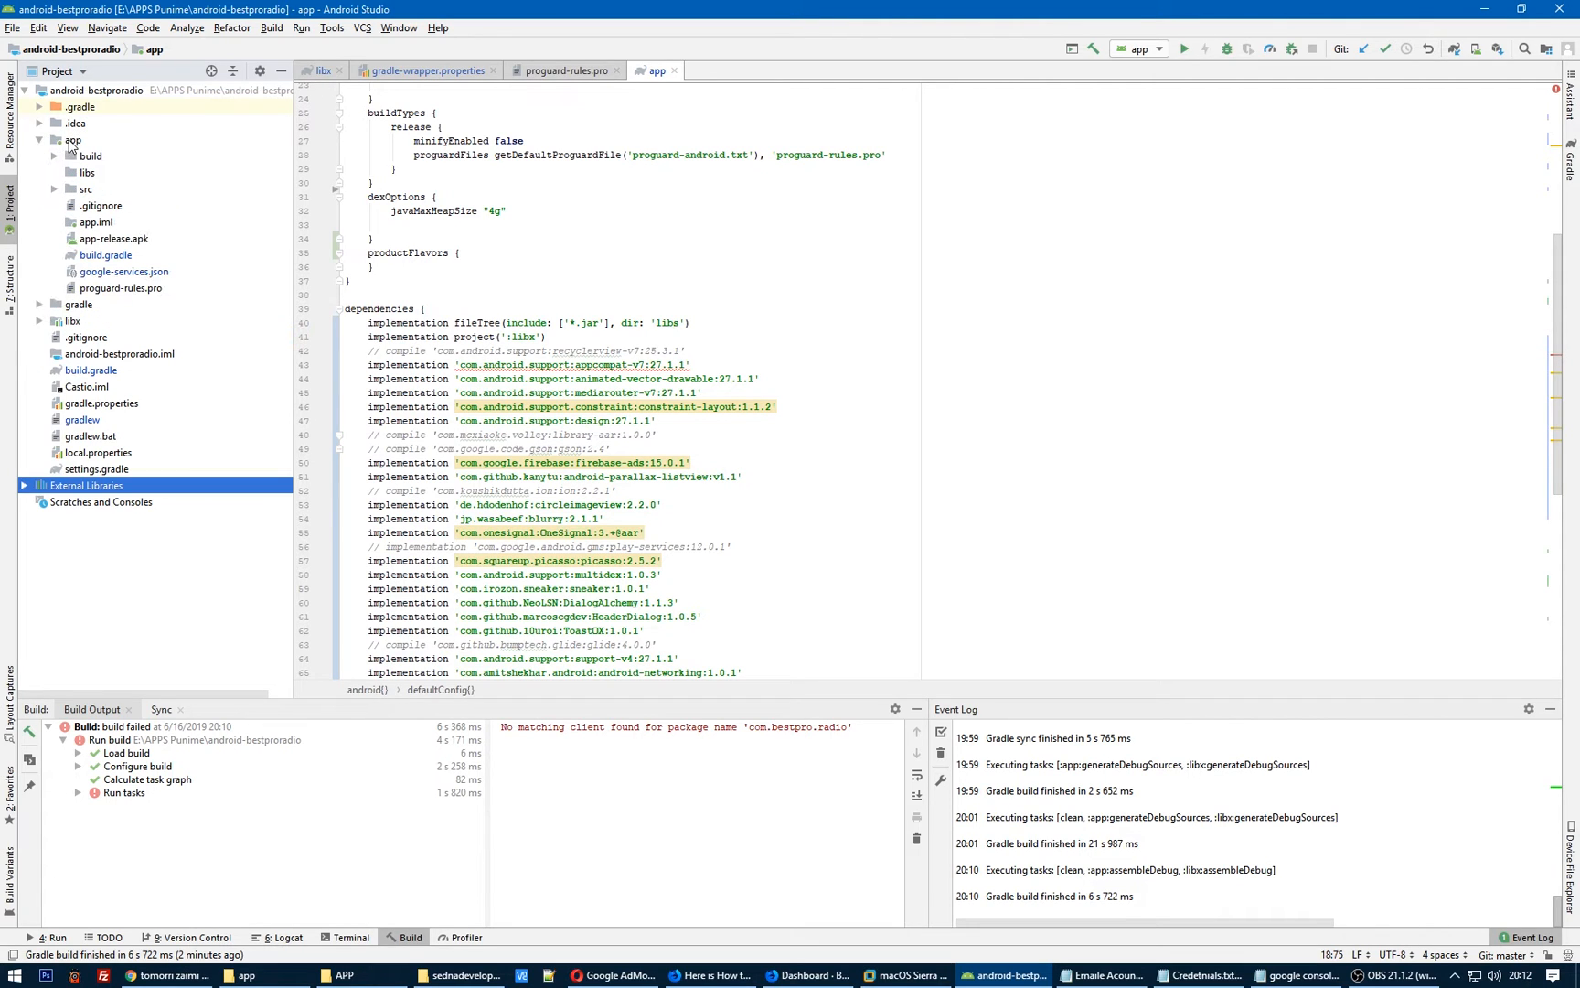
{"action": "left_click", "coordinate": [74, 139]}
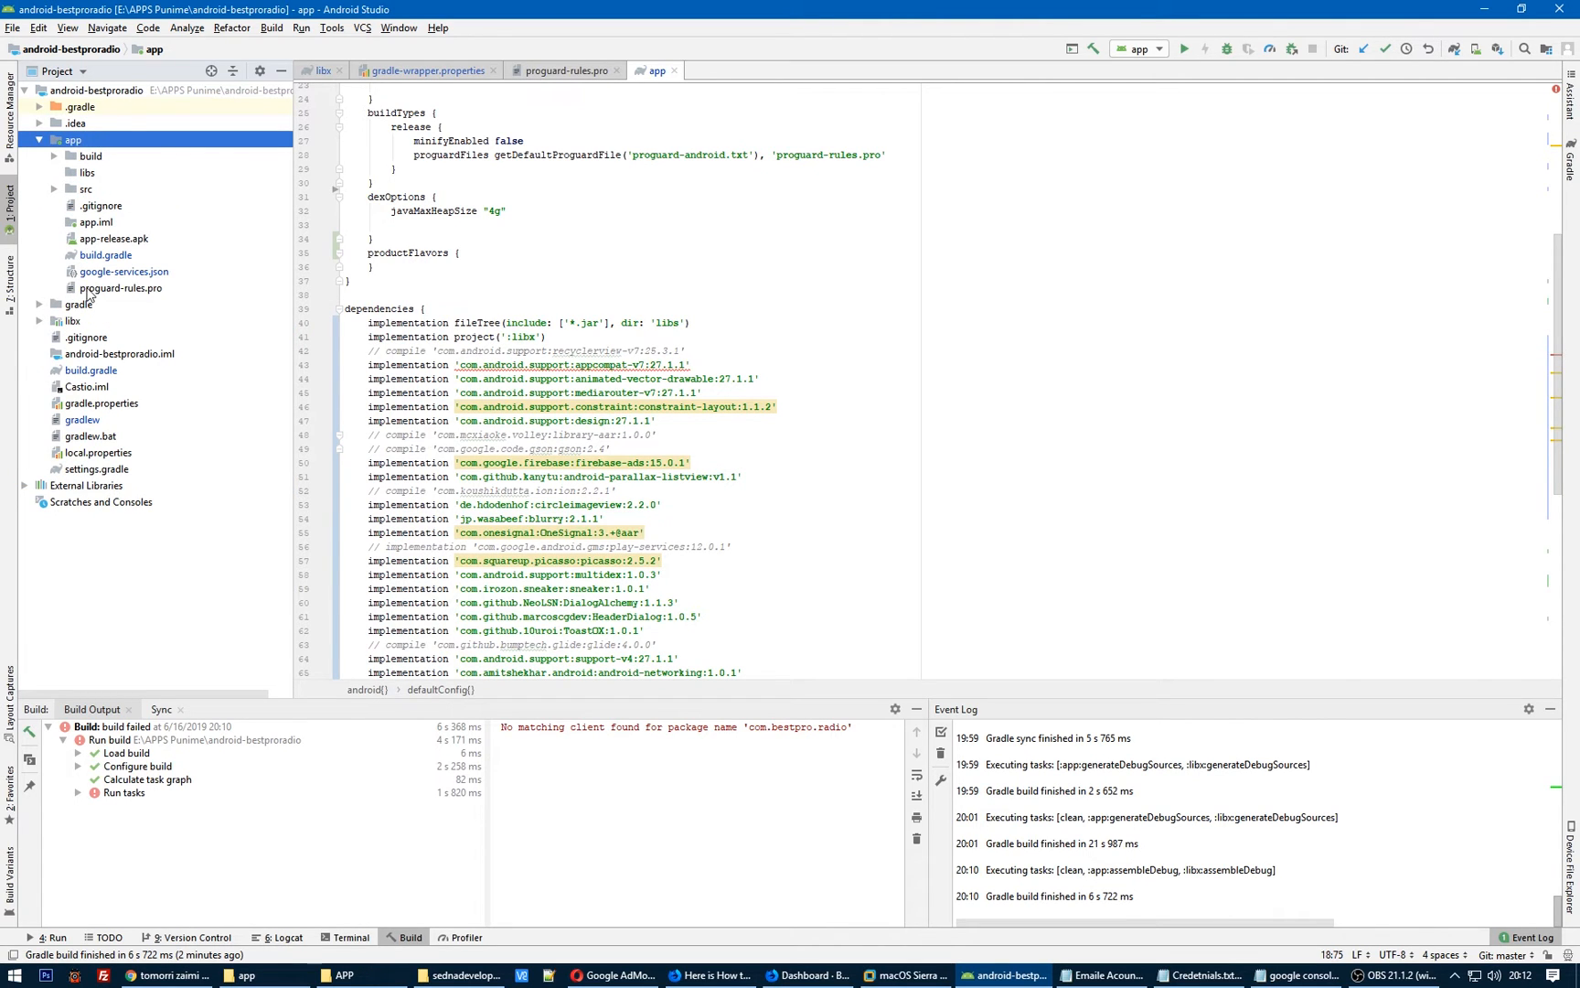
{"action": "left_click", "coordinate": [123, 271]}
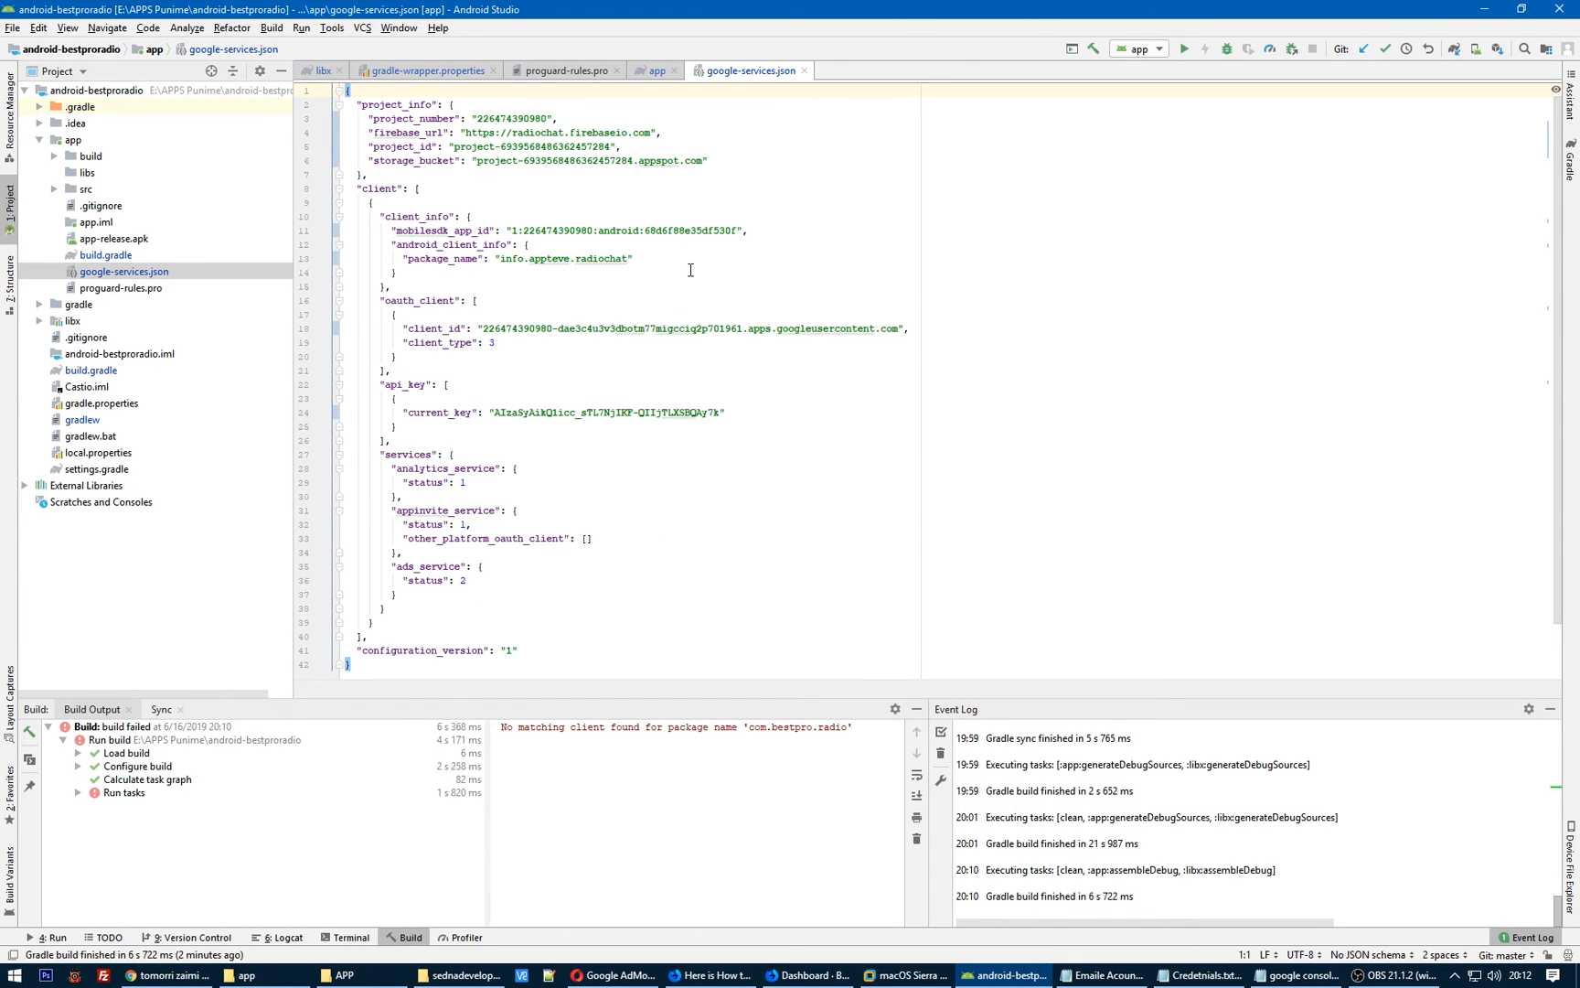
{"action": "mouse_move", "coordinate": [435, 265]}
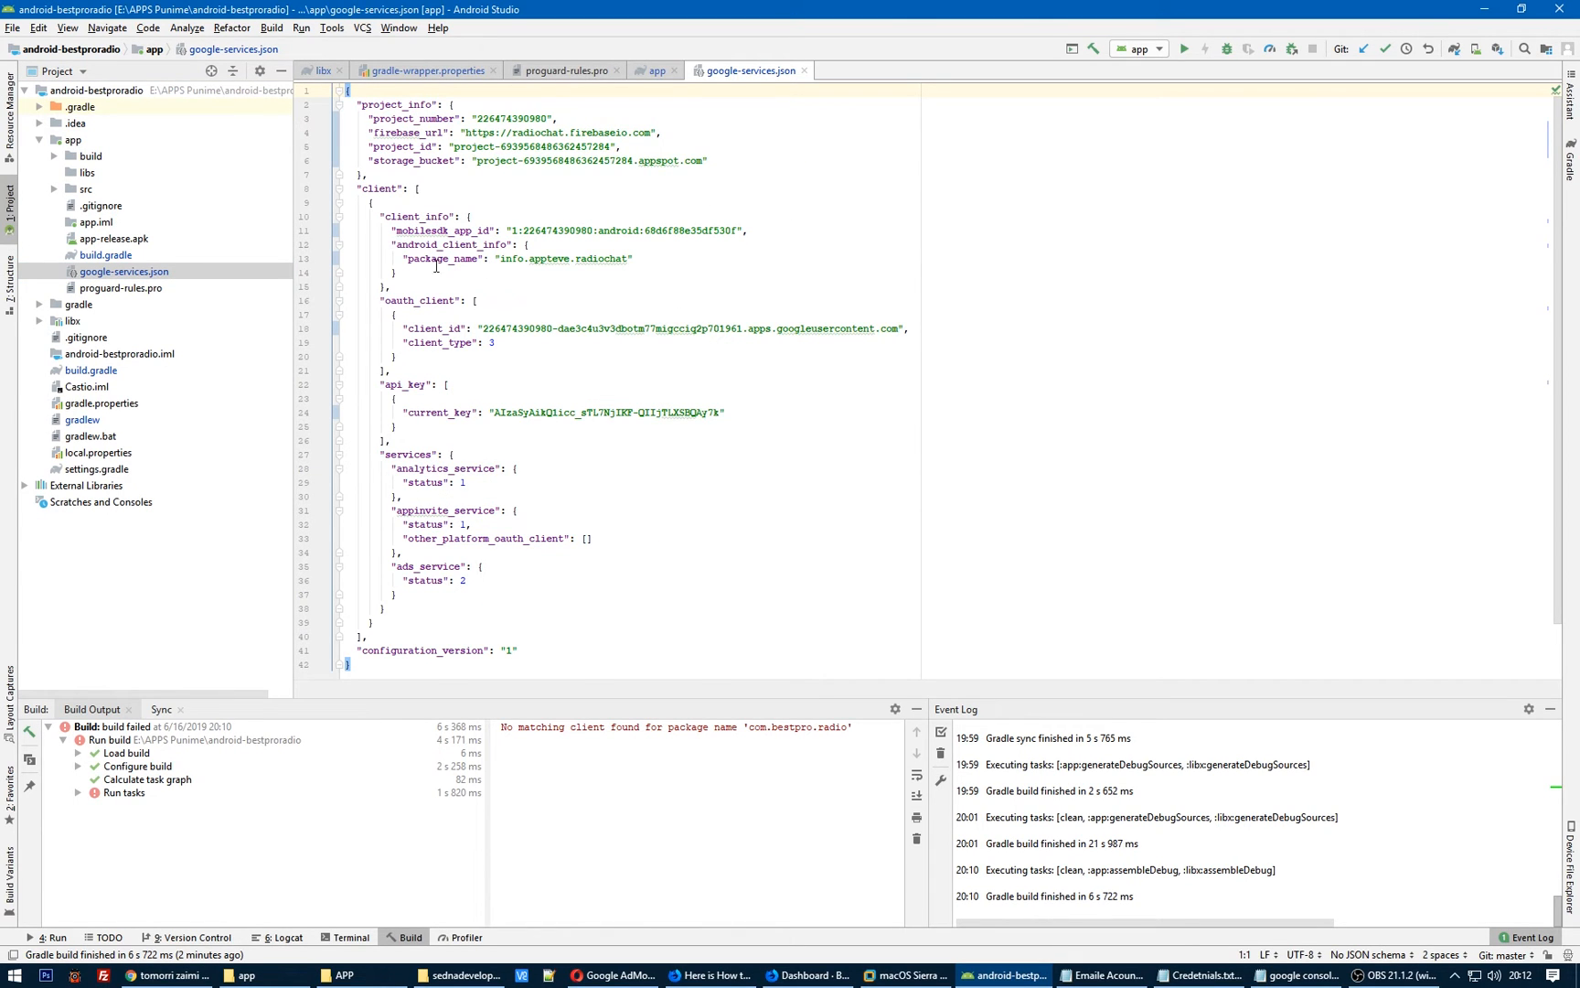
Replace the package_name value in google-services.json with com.bestpro.radio.
{"action": "double_click", "coordinate": [566, 259]}
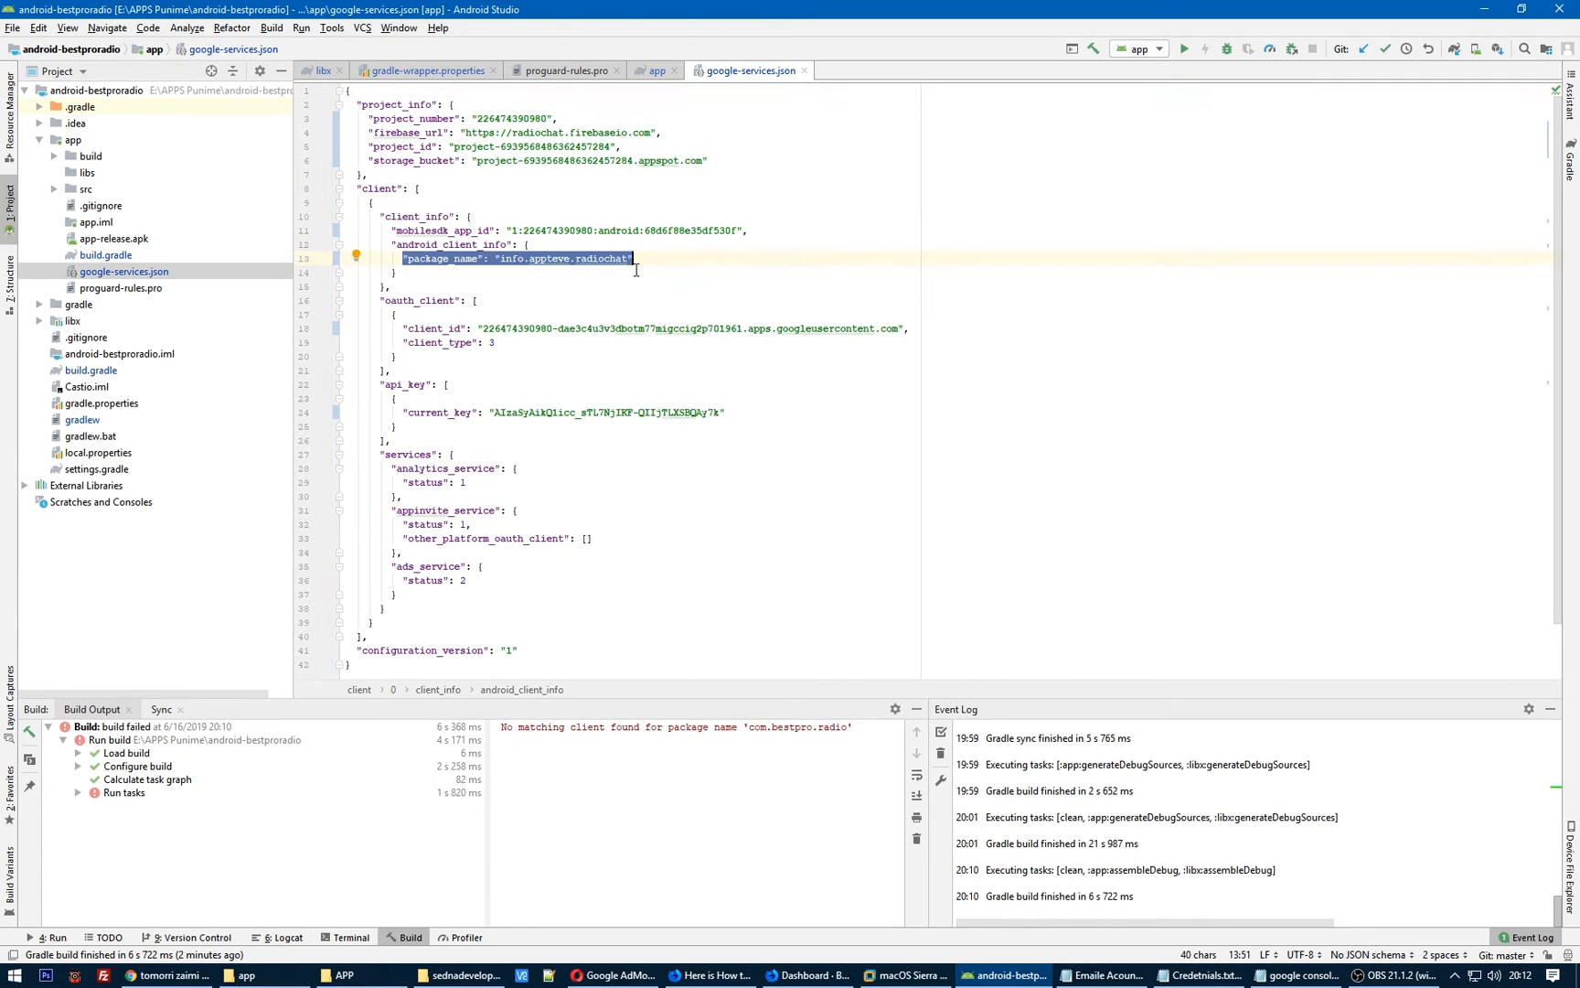
{"action": "double_click", "coordinate": [514, 258]}
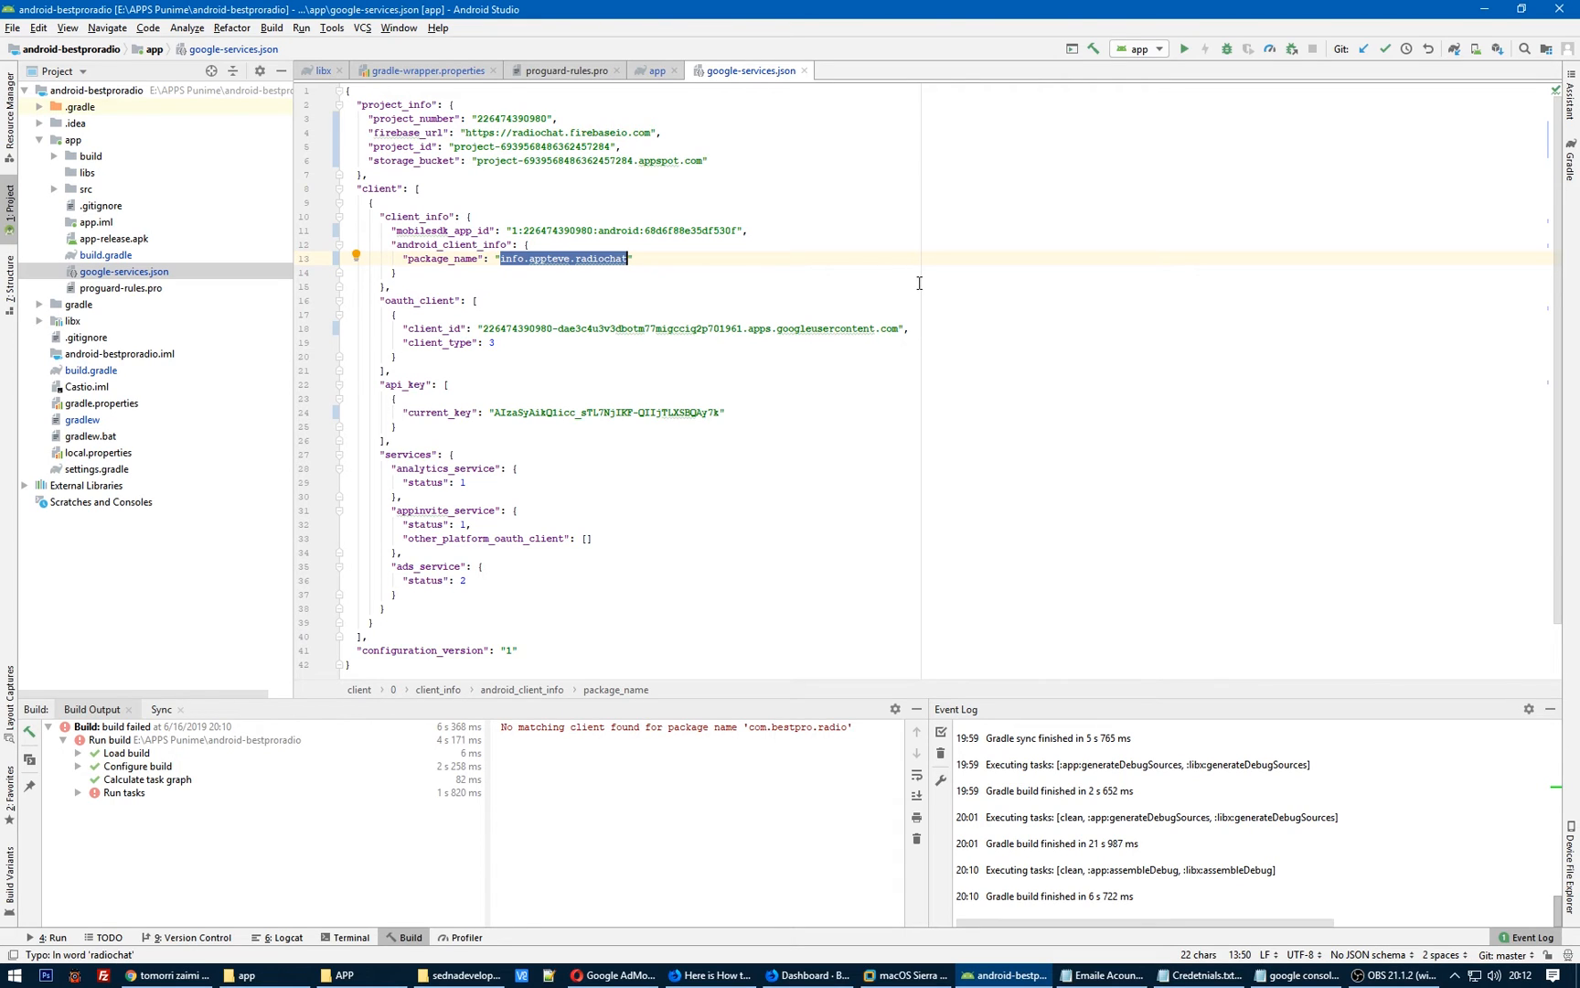
{"action": "key", "text": "Delete"}
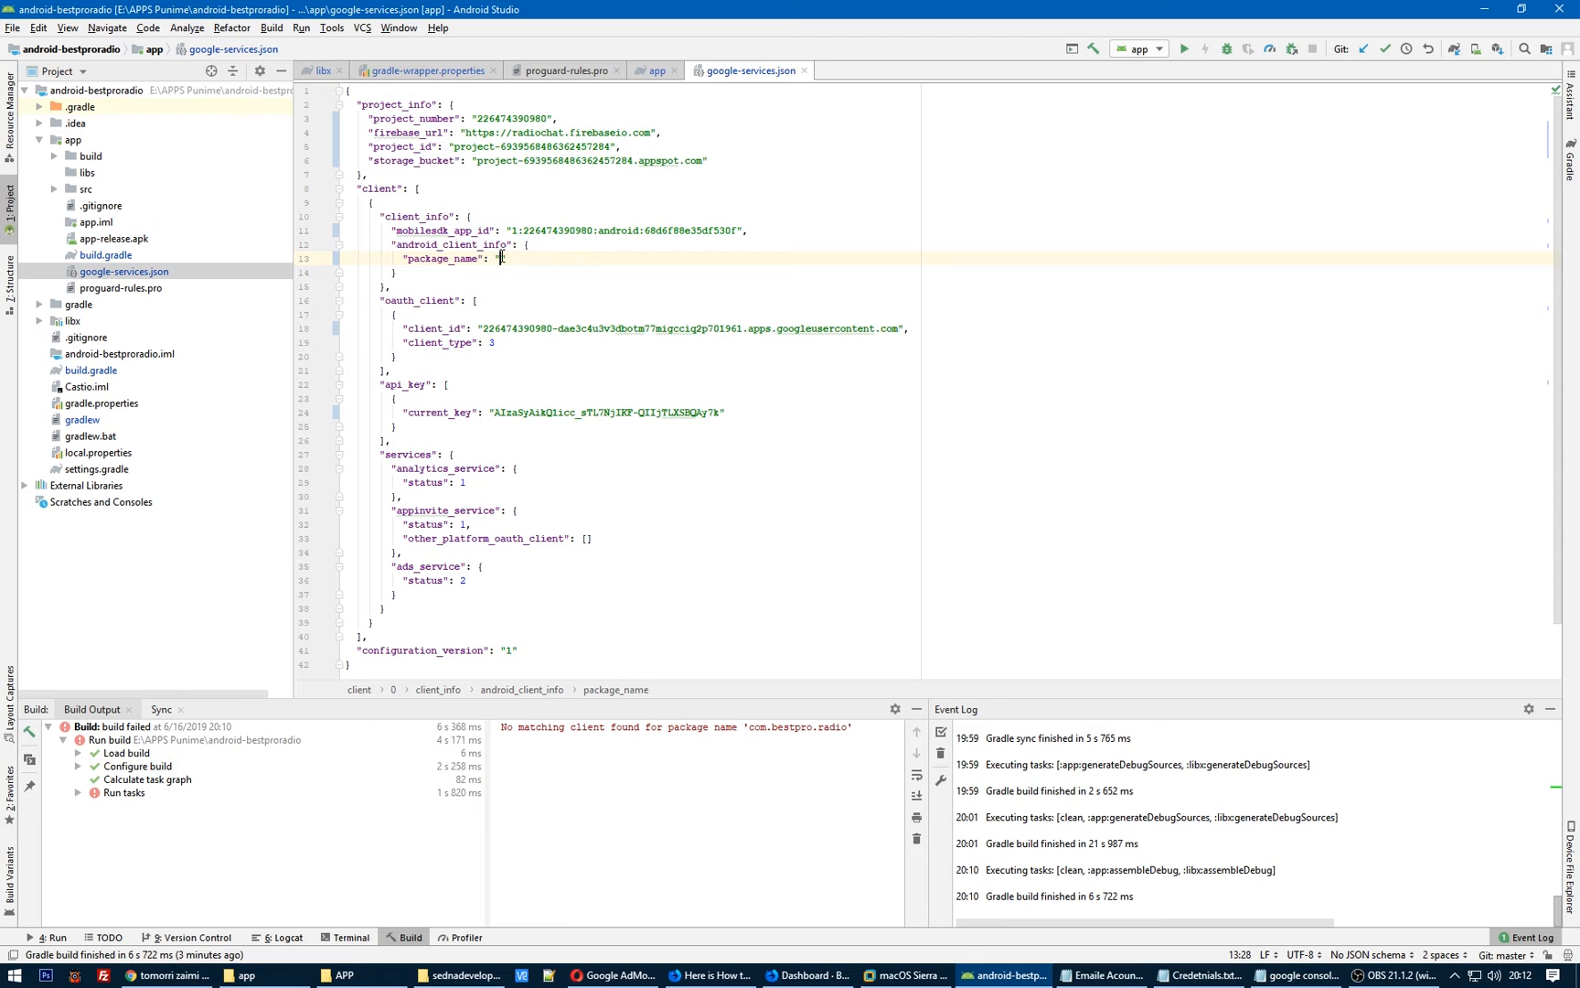
{"action": "type", "text": "com.bestpro.radio"}
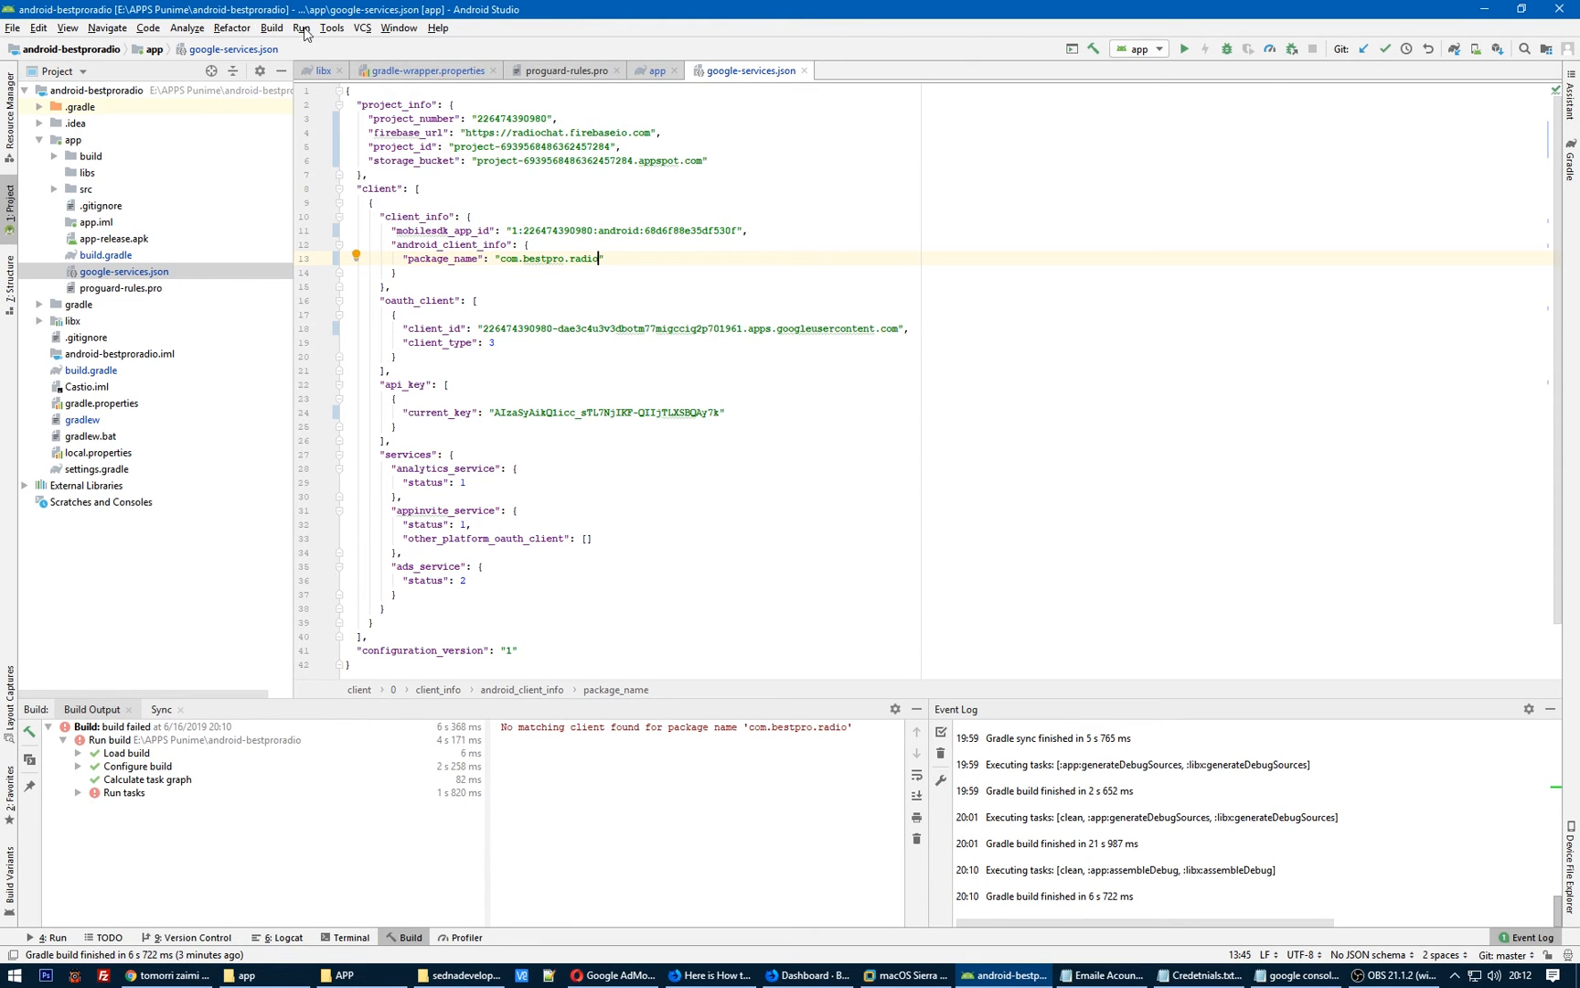
{"action": "left_click", "coordinate": [270, 27]}
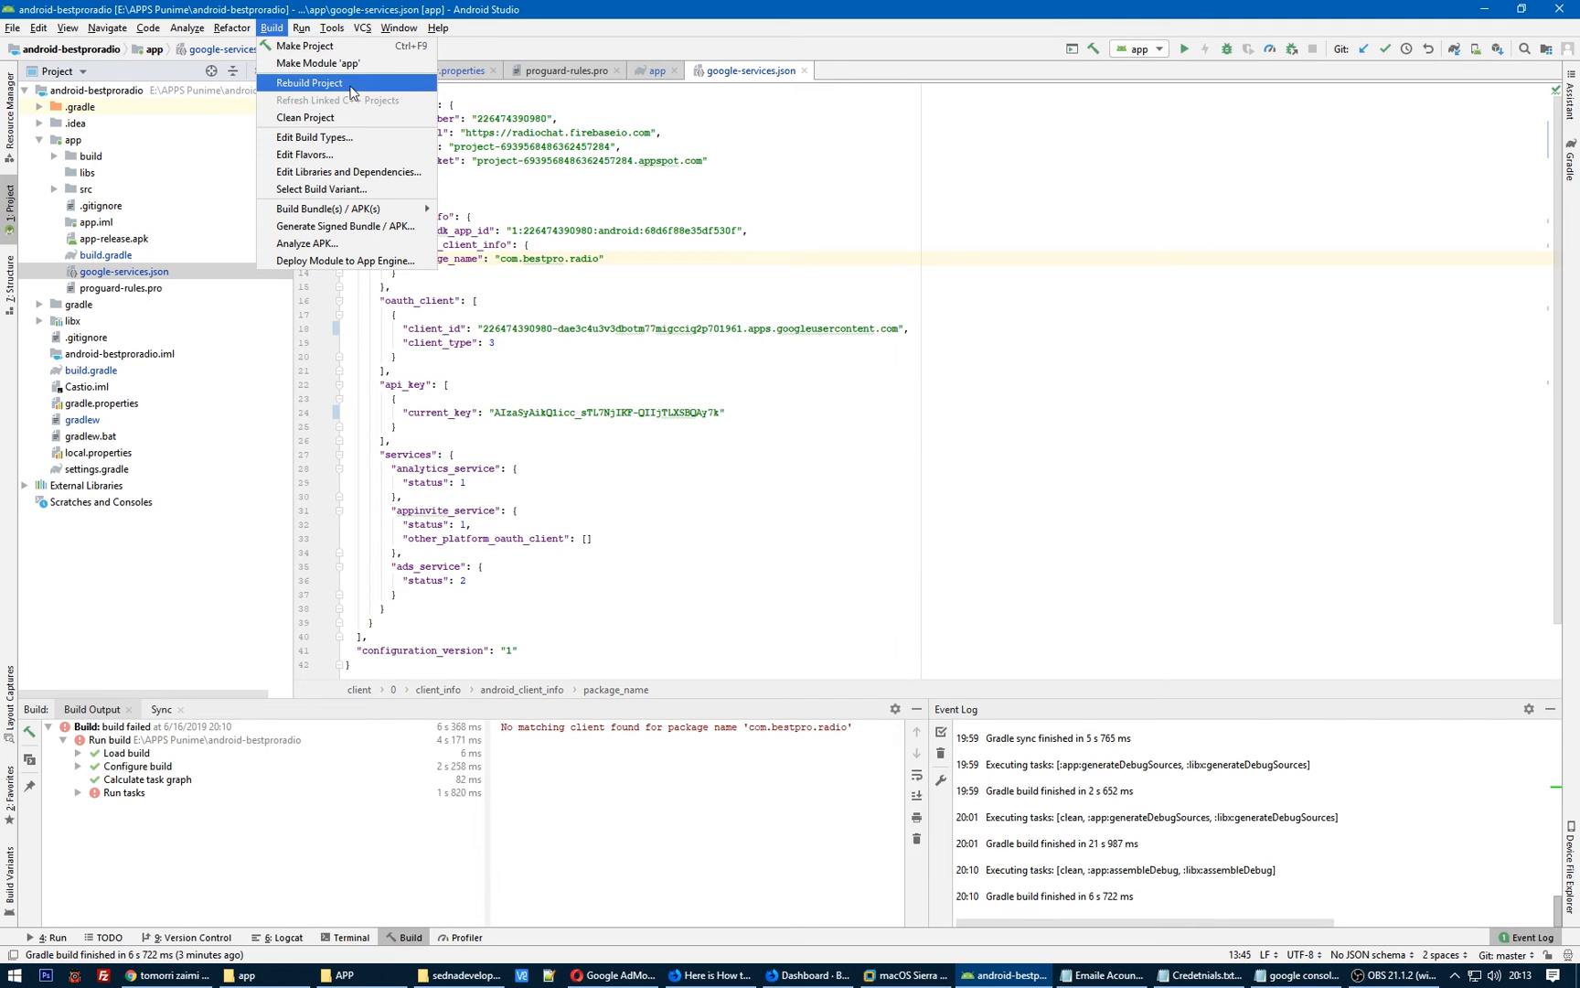
Rebuild the project so it completes without the no-matching-client error.
{"action": "left_click", "coordinate": [309, 82]}
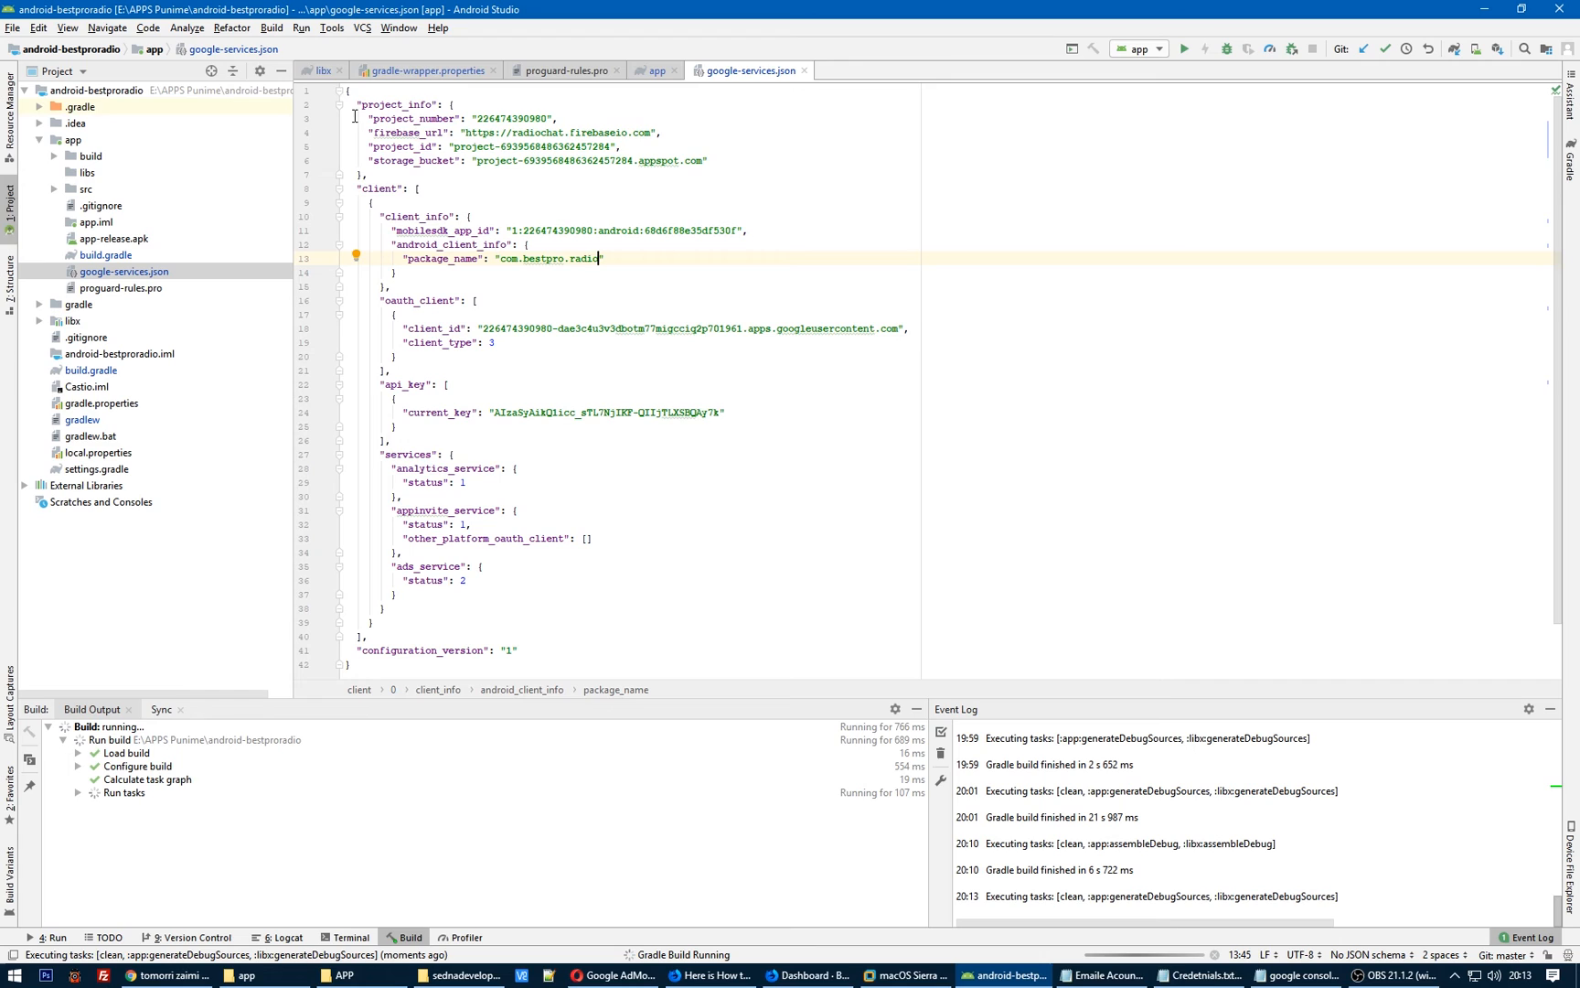
{"action": "left_click", "coordinate": [268, 27]}
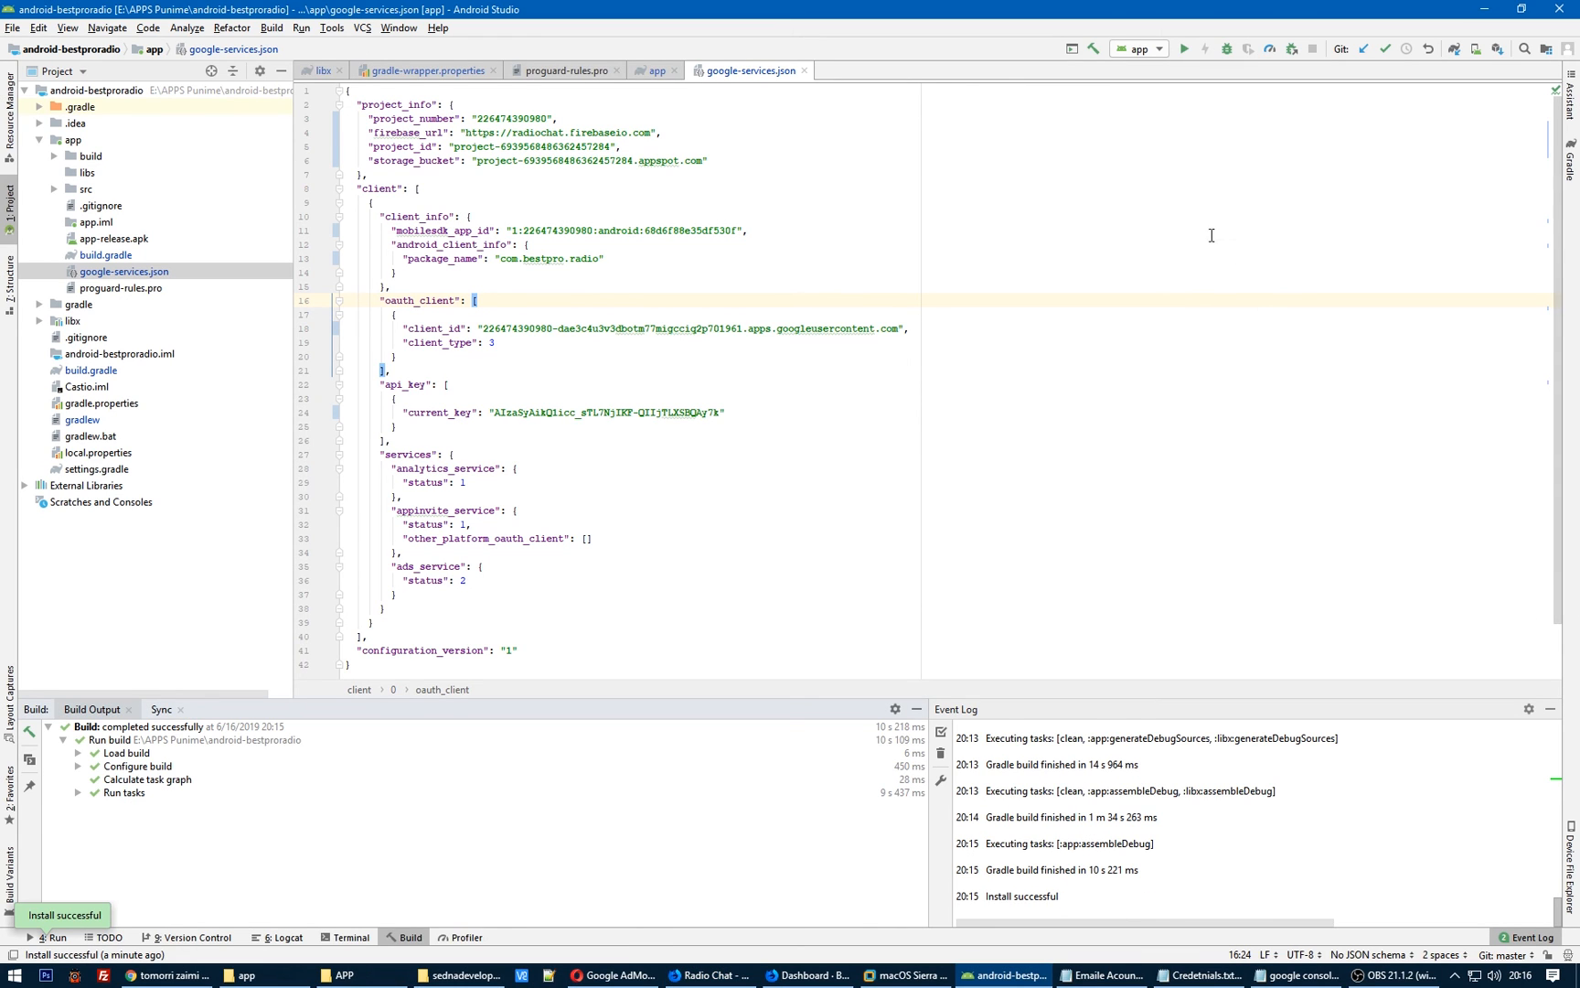
Run the app on the connected Xiaomi Mi 8 Lite and accept the USB install.
{"action": "left_click", "coordinate": [1185, 48]}
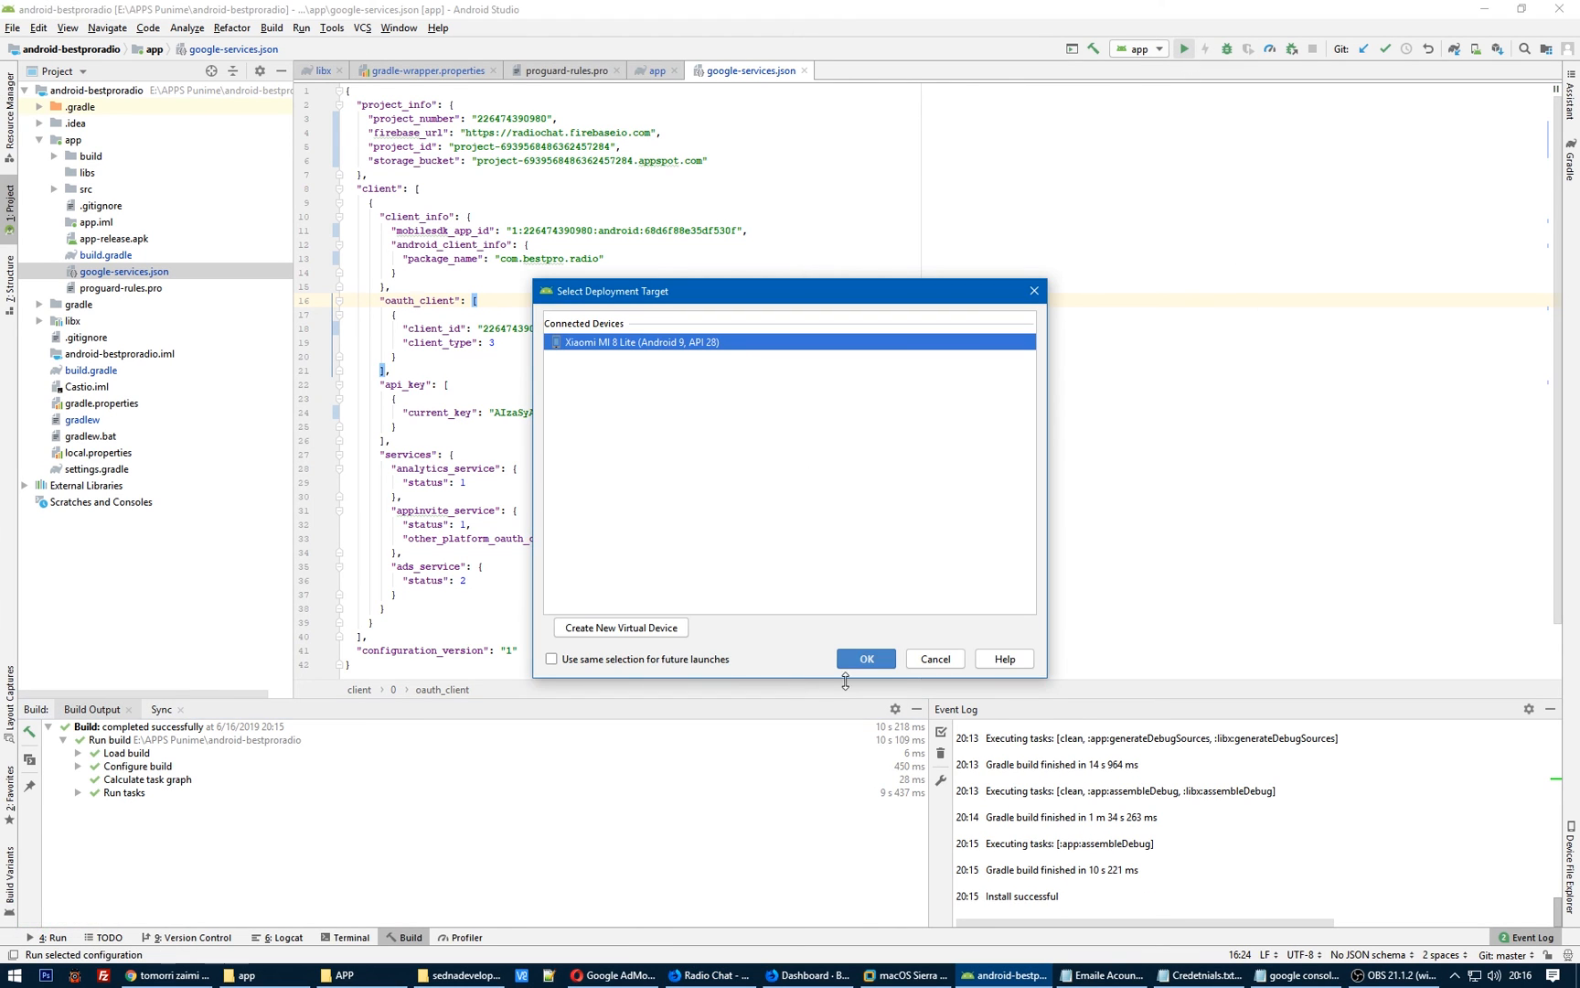
{"action": "left_click", "coordinate": [865, 658]}
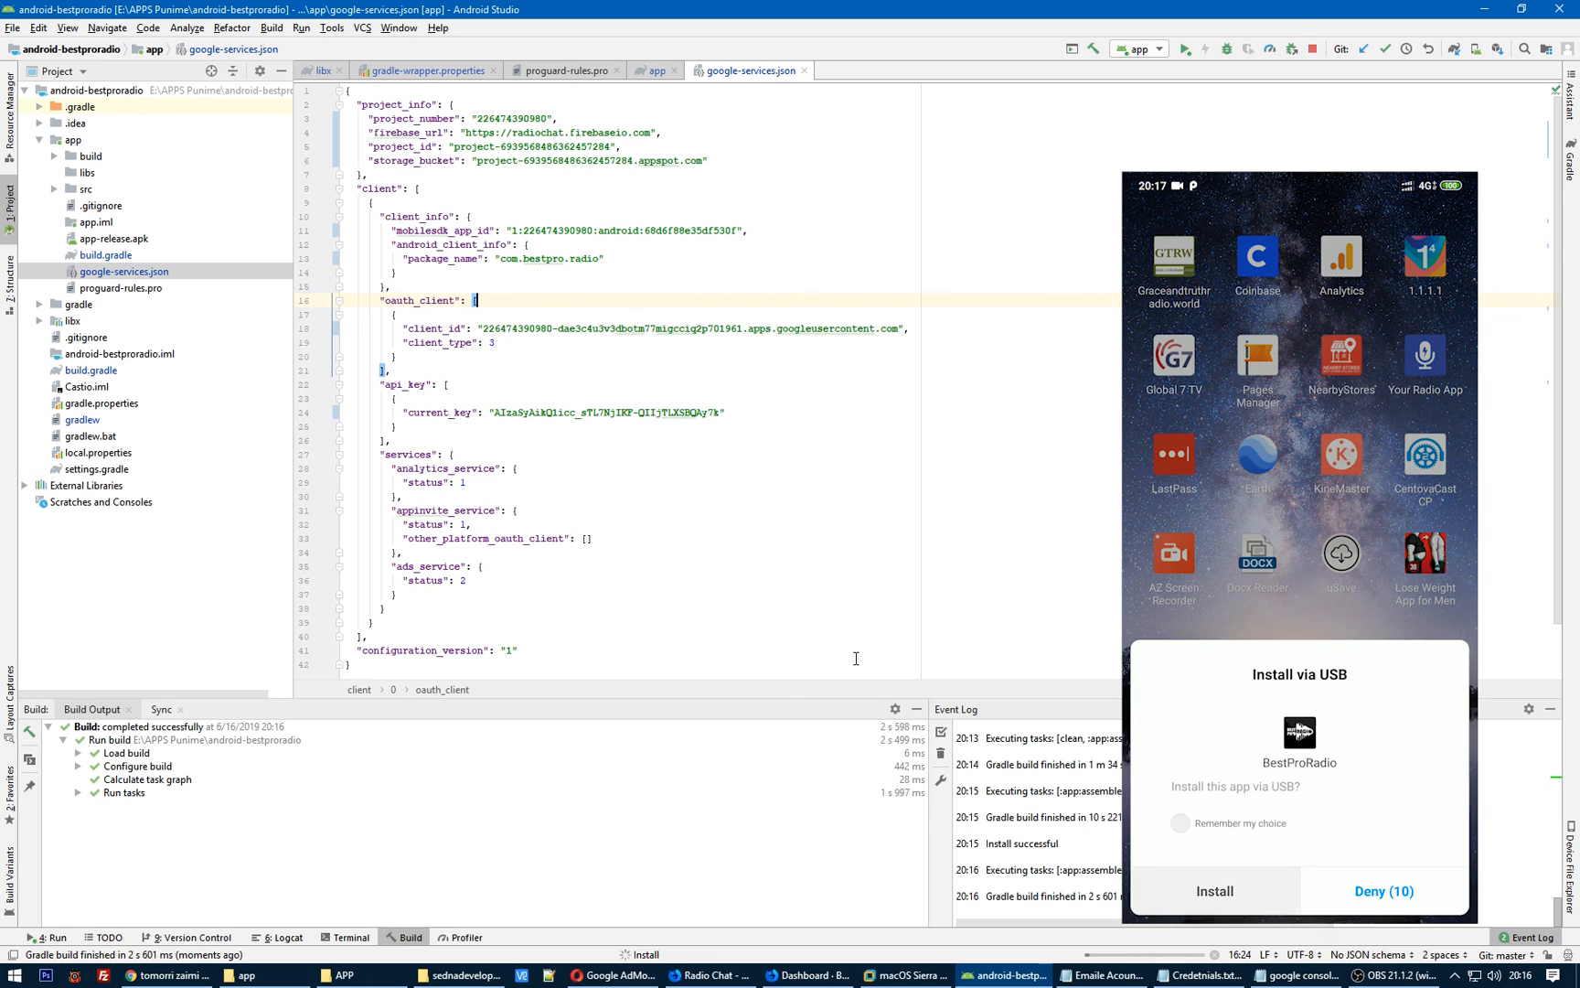
{"action": "left_click", "coordinate": [1215, 890]}
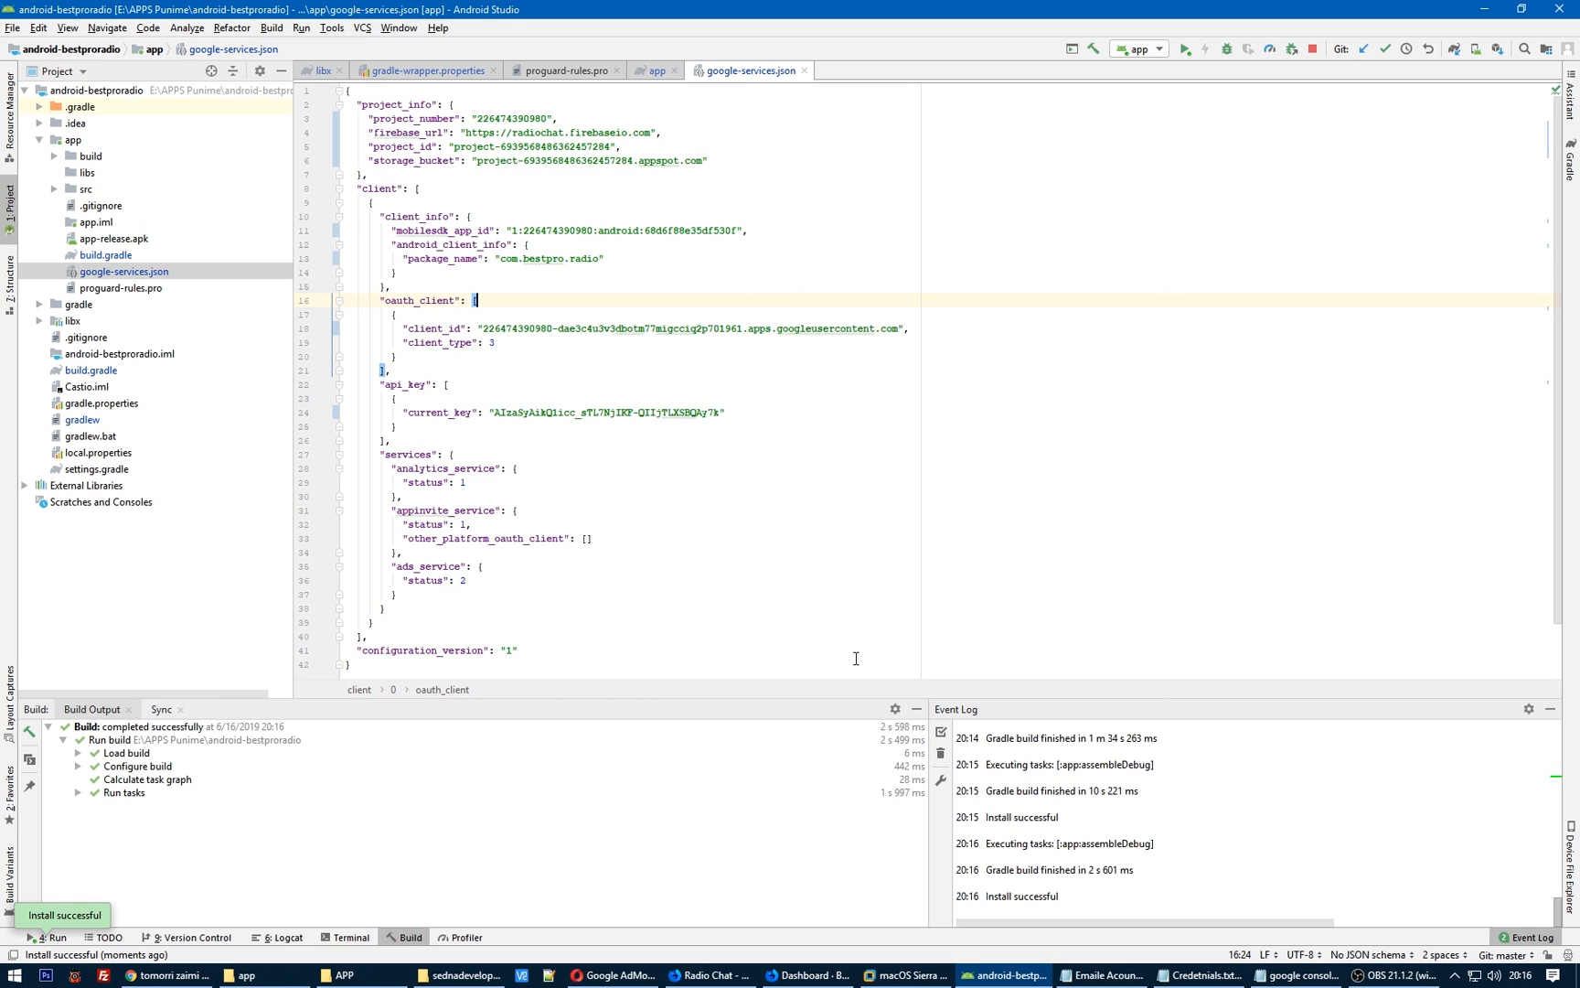
{"action": "mouse_move", "coordinate": [838, 606]}
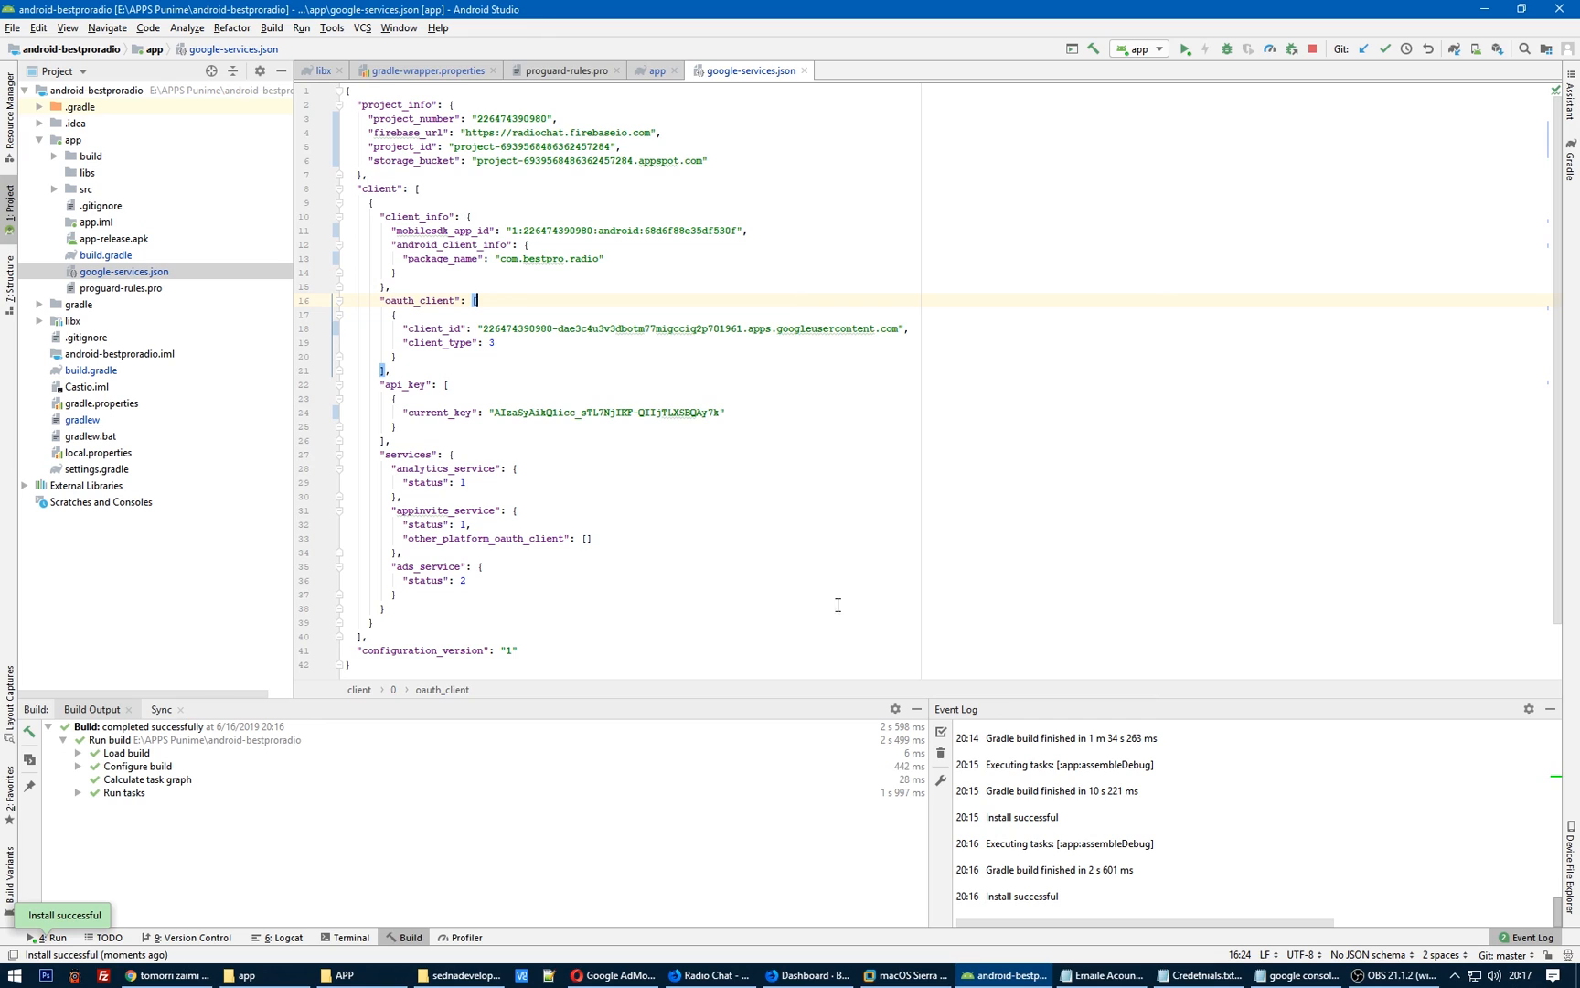